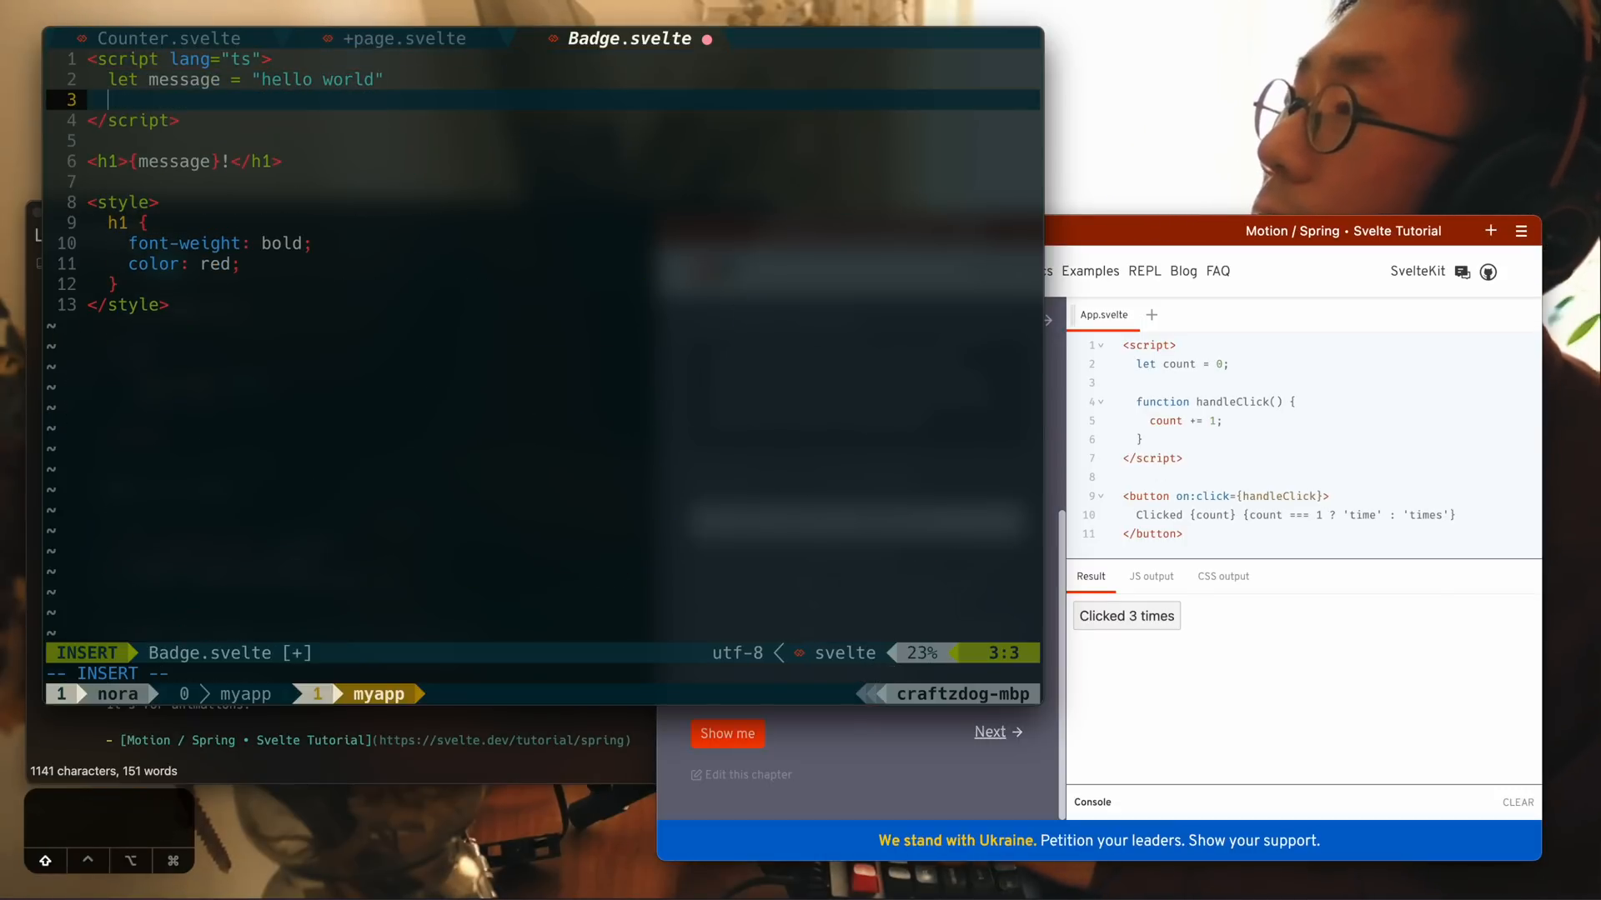
# Step: Add console.log('Video ID:') to the GET handler in audio.ts after the validation block
pyautogui.write('$: up')
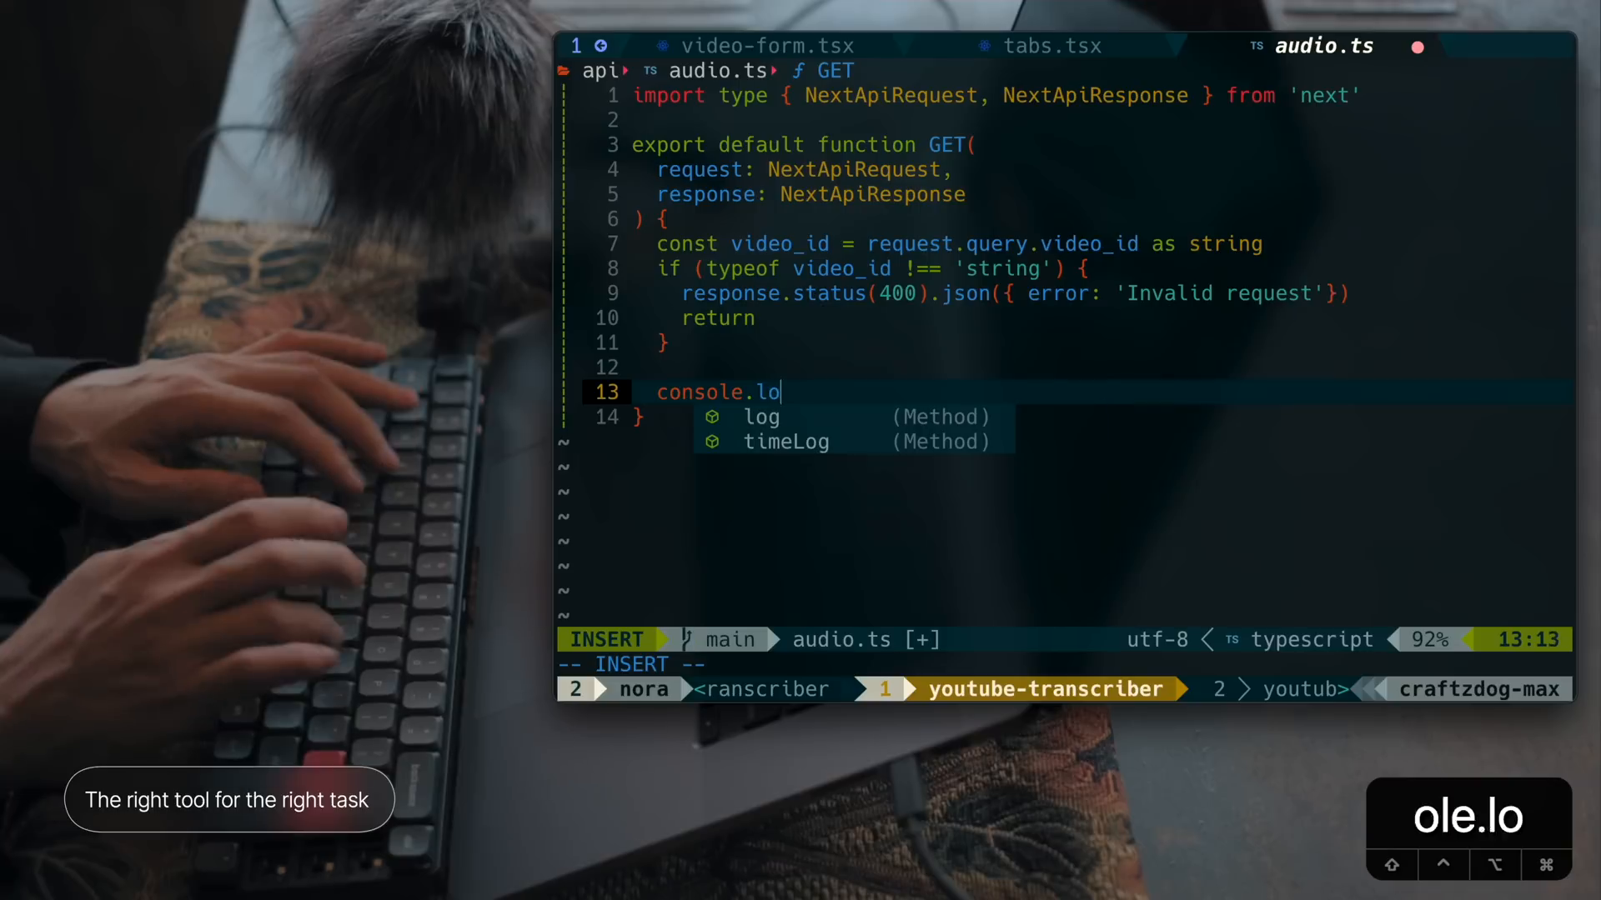
pyautogui.write("g('Video ID:')")
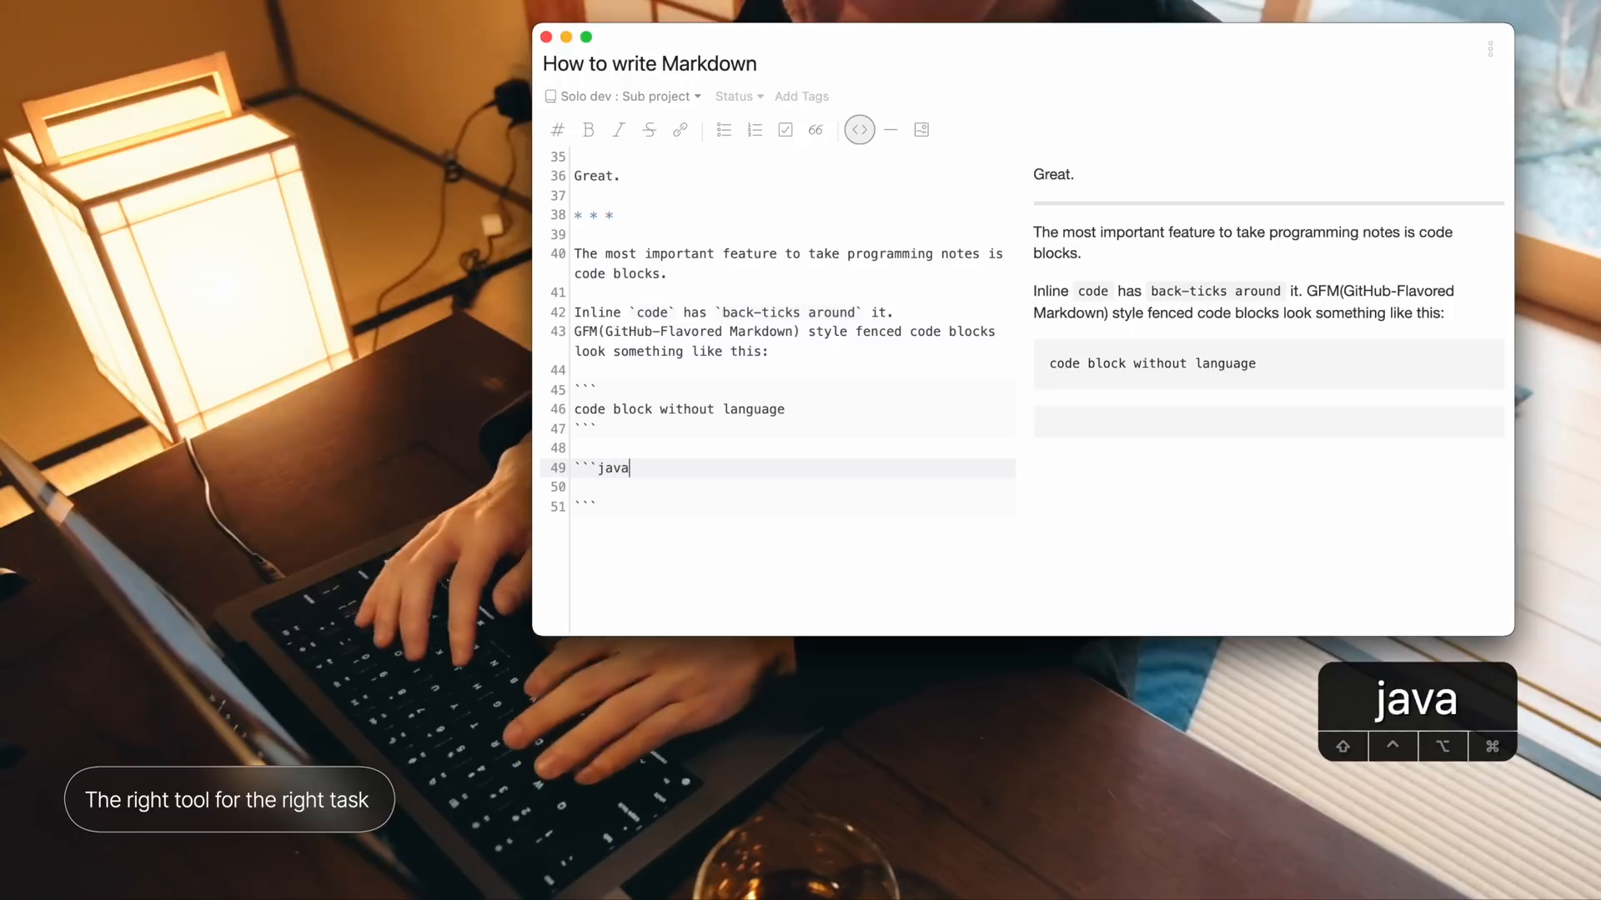
# Step: Tag the block as javascript and fill it with var s = "Hello, World!" and console.log(s)
pyautogui.write('script')
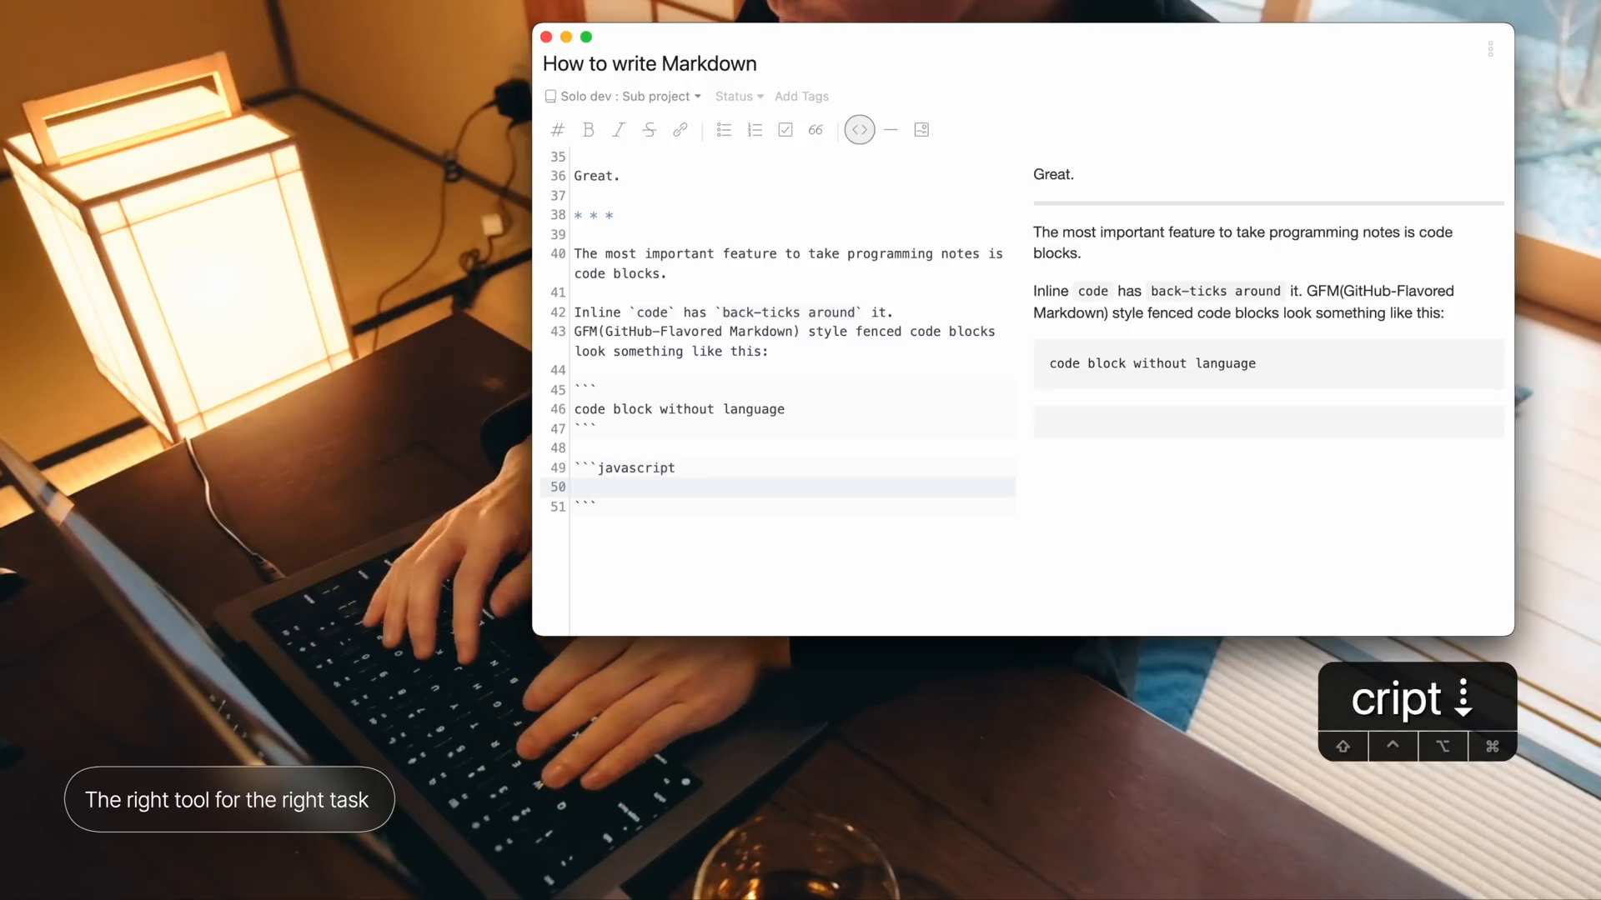
pyautogui.write('var s = "Hel')
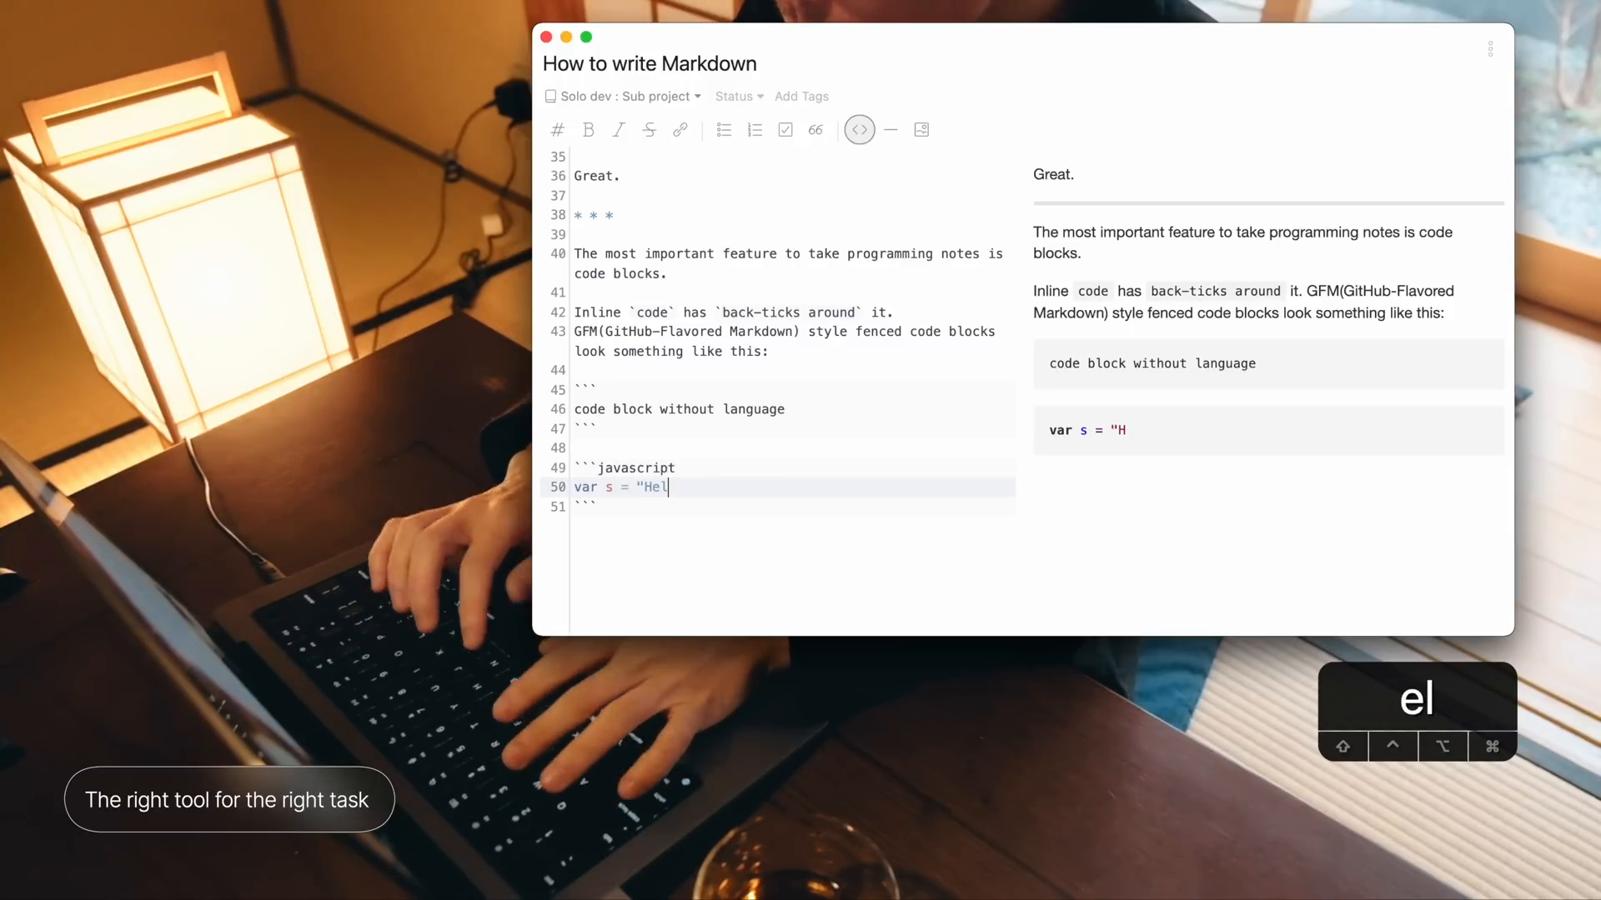
pyautogui.write('lo, World!')
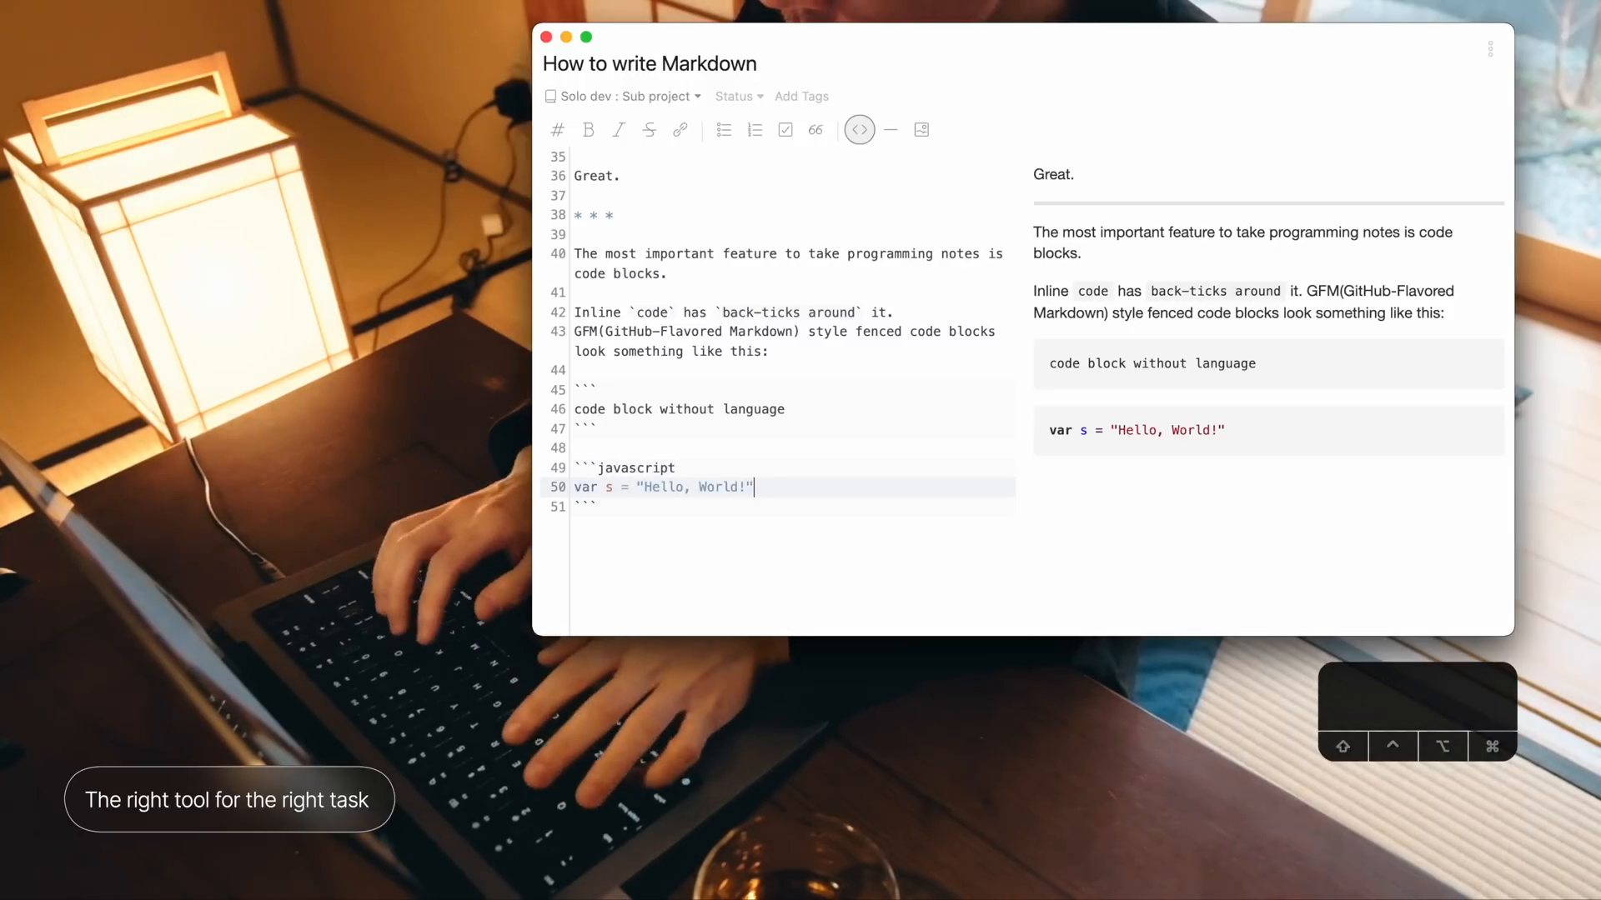
pyautogui.write('console.log(')
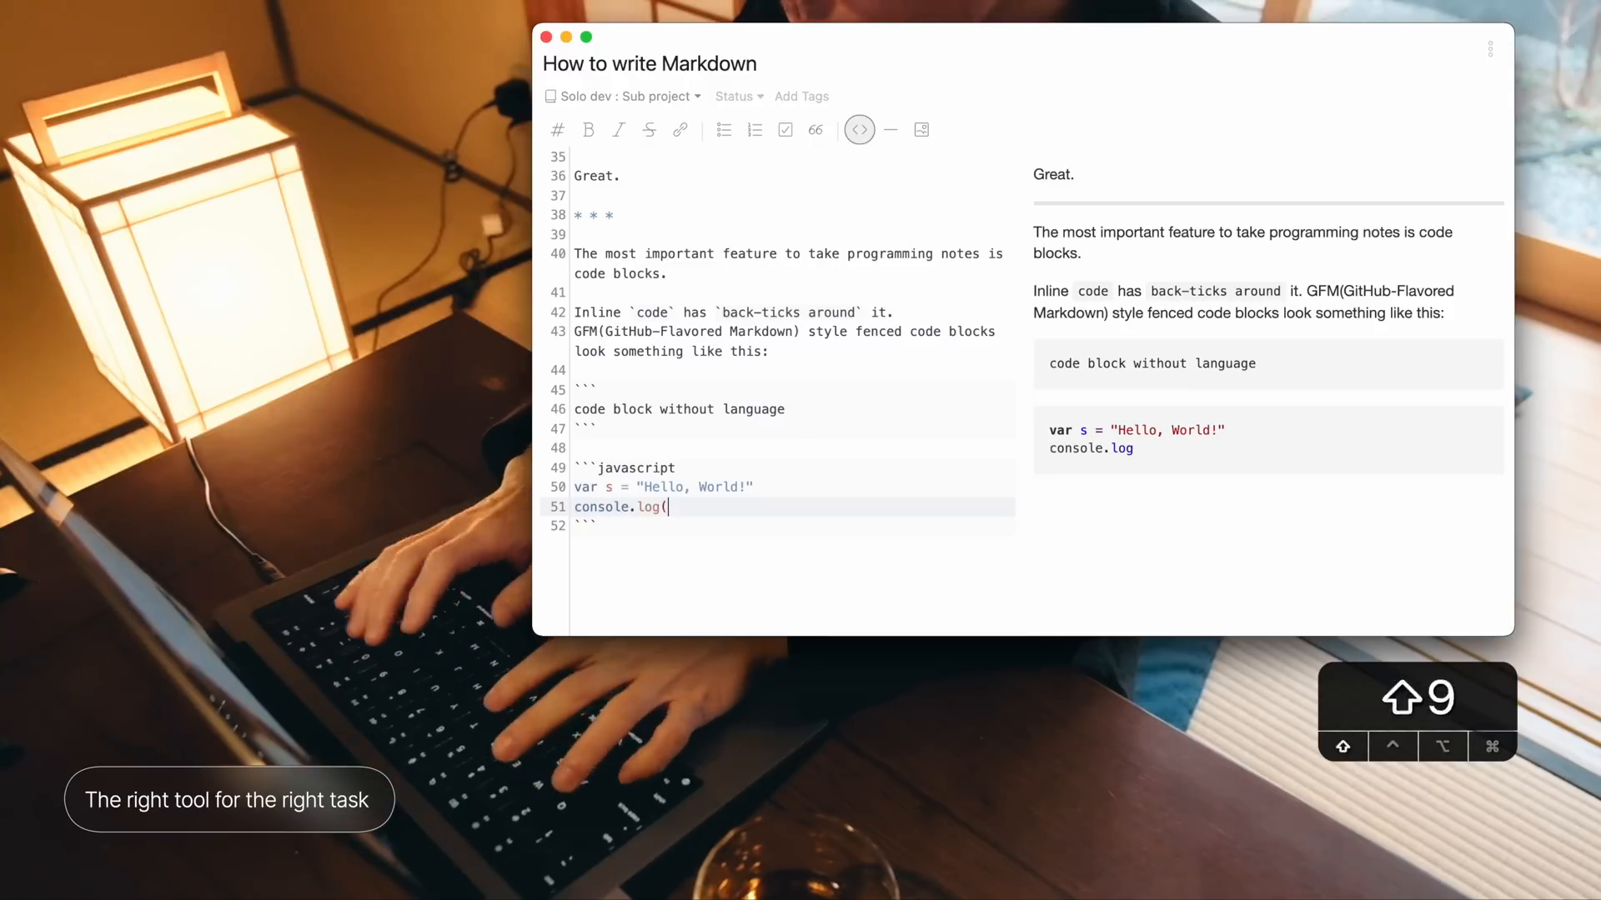
pyautogui.write('s)')
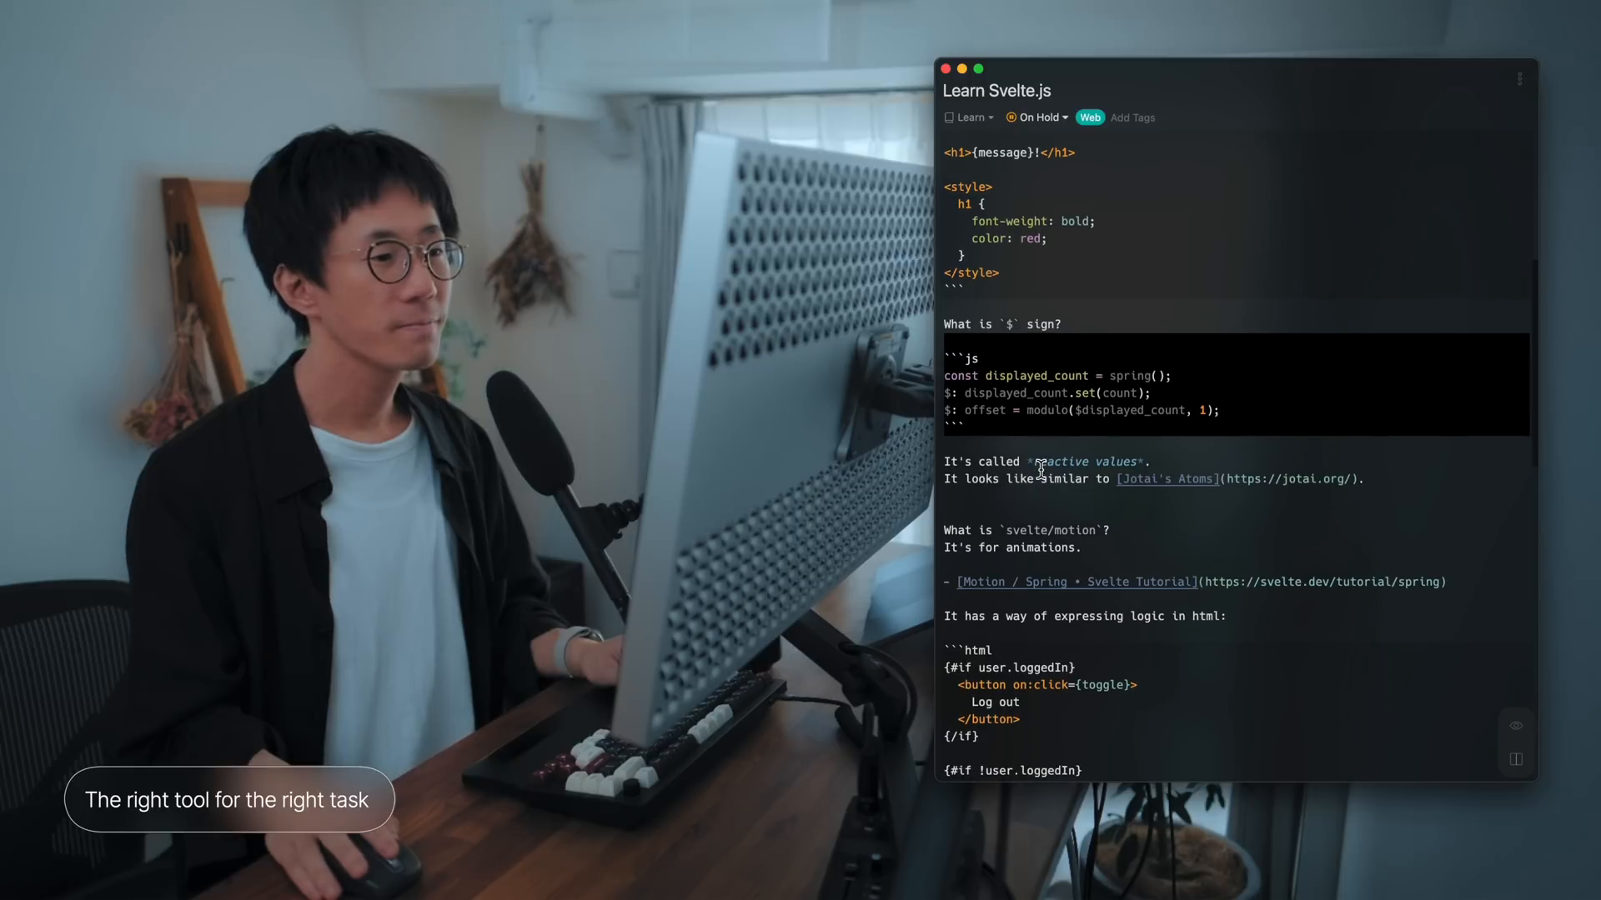
pyautogui.scroll(-3)
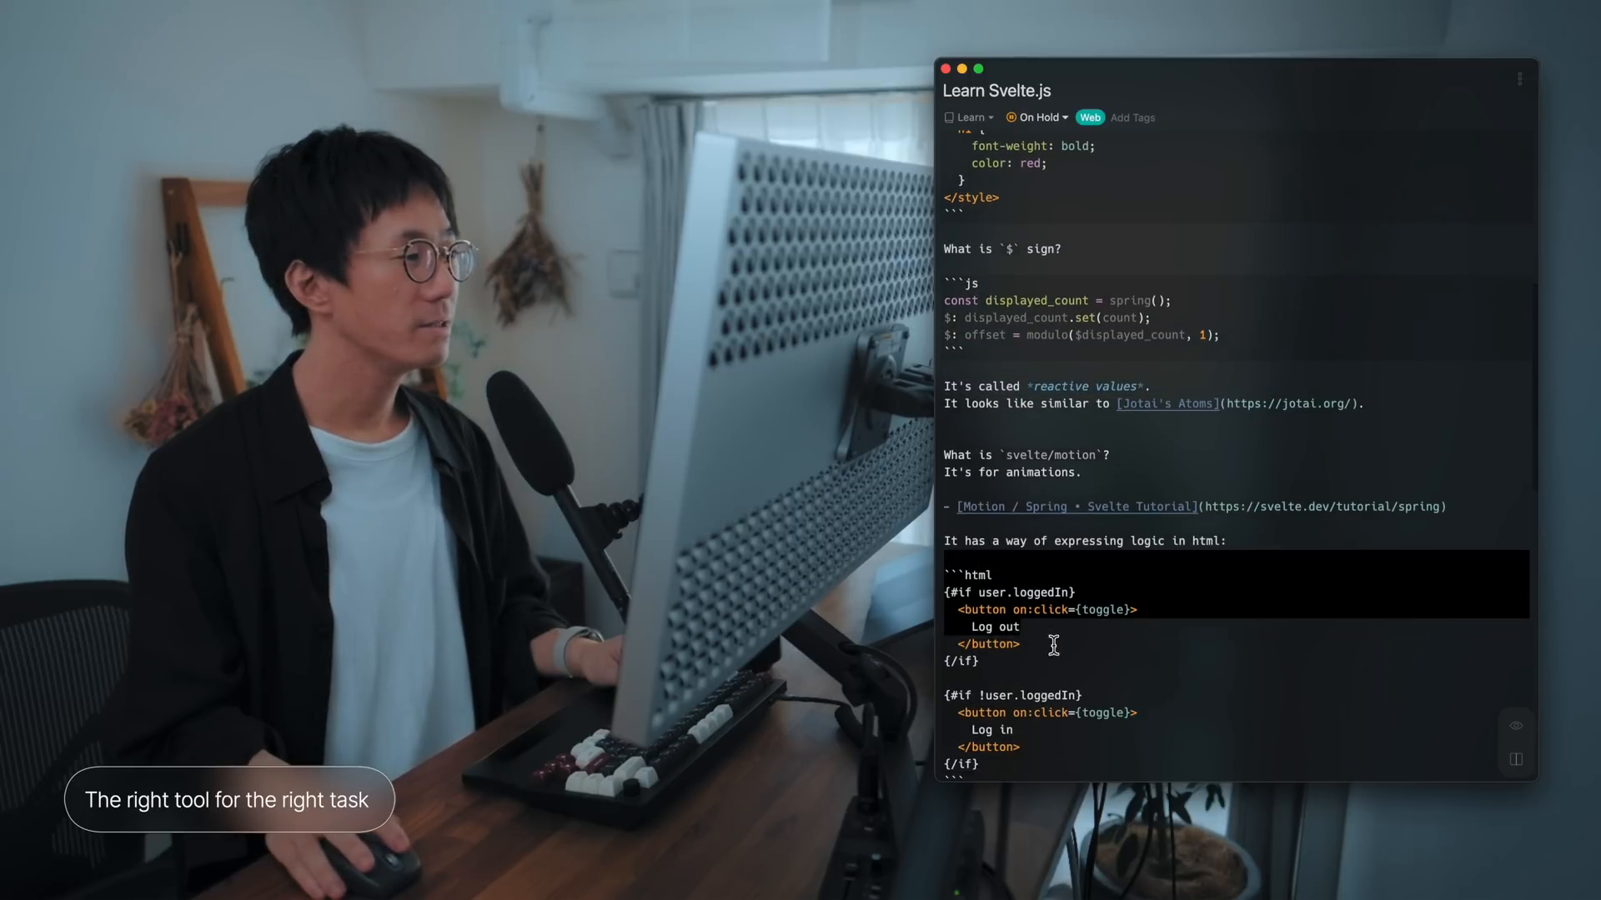
pyautogui.scroll(-3)
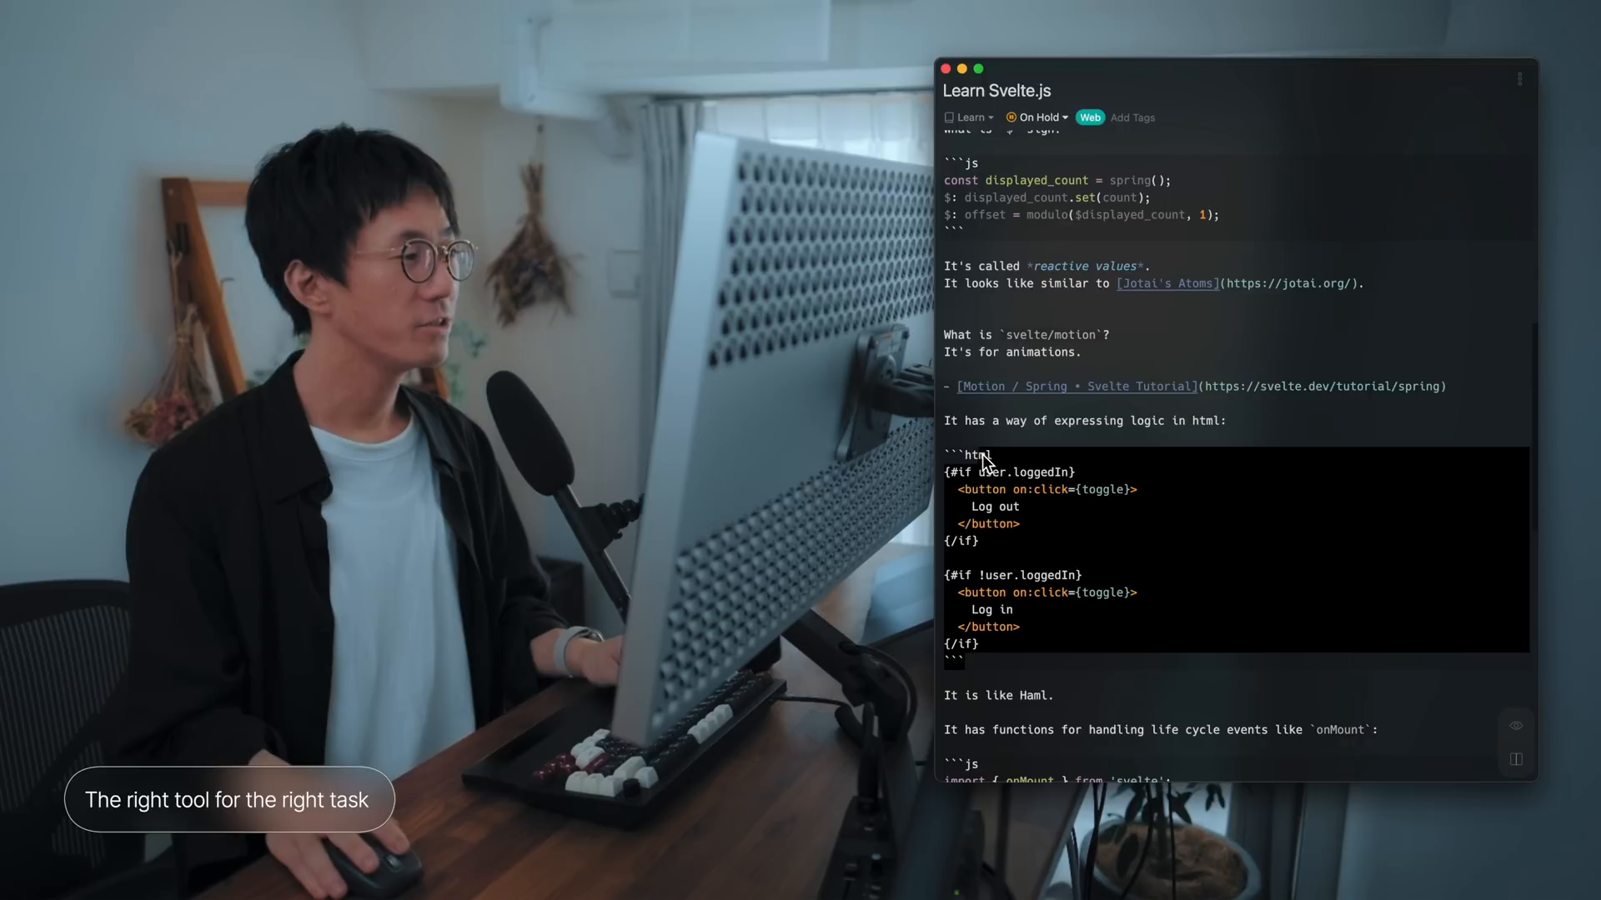
pyautogui.scroll(-3)
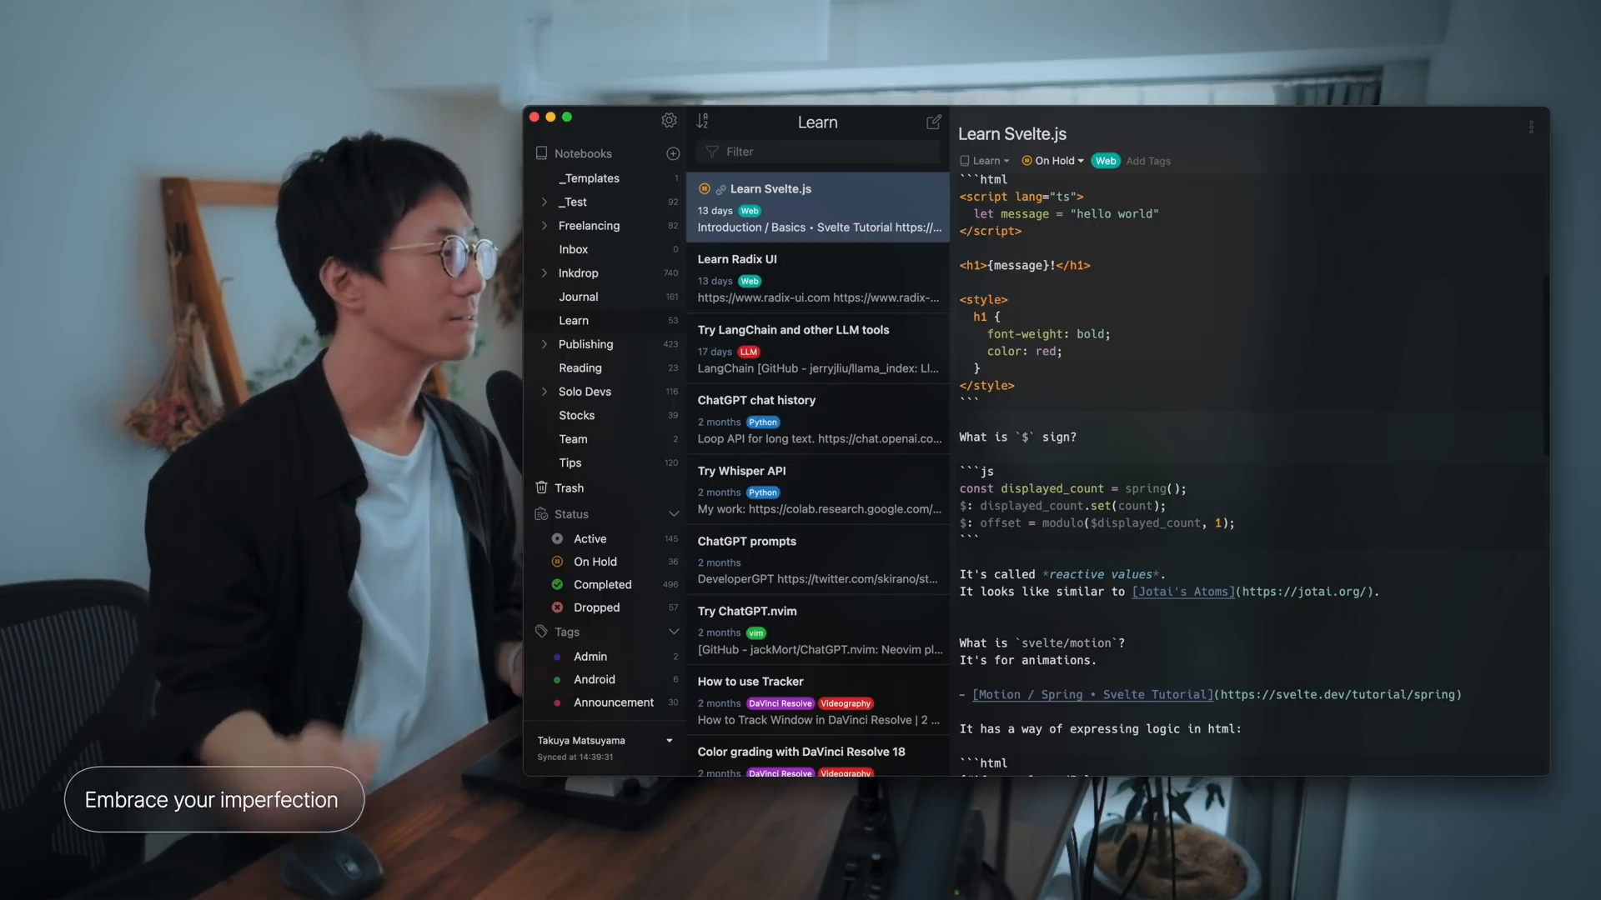
# Step: Scroll down through the Learn Svelte.js note
pyautogui.scroll(-3)
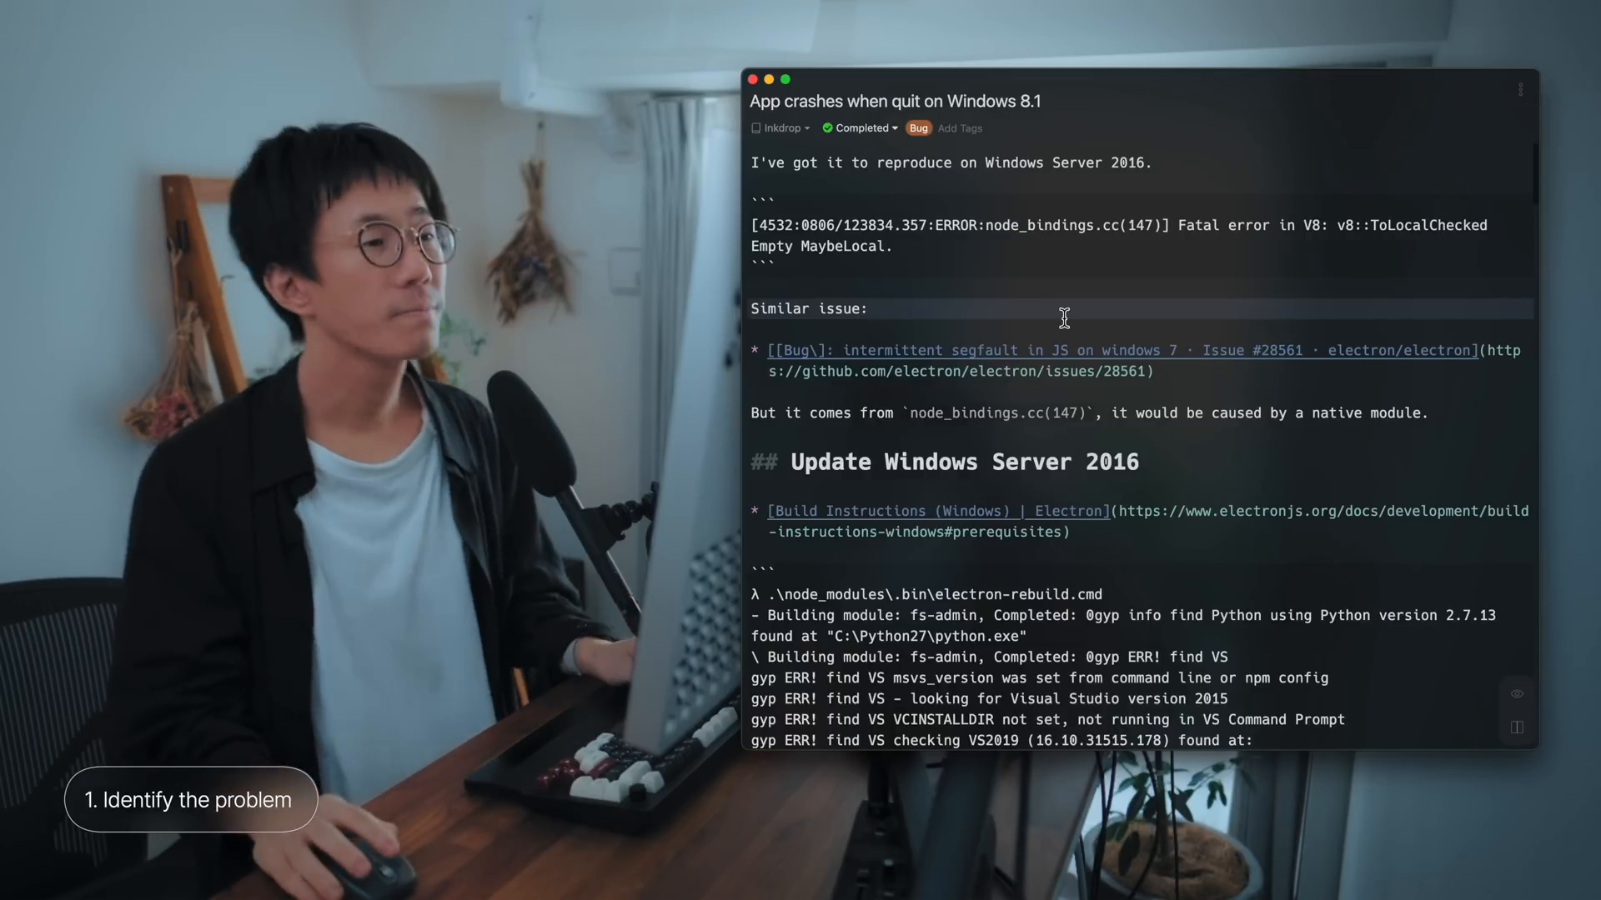
pyautogui.click(872, 309)
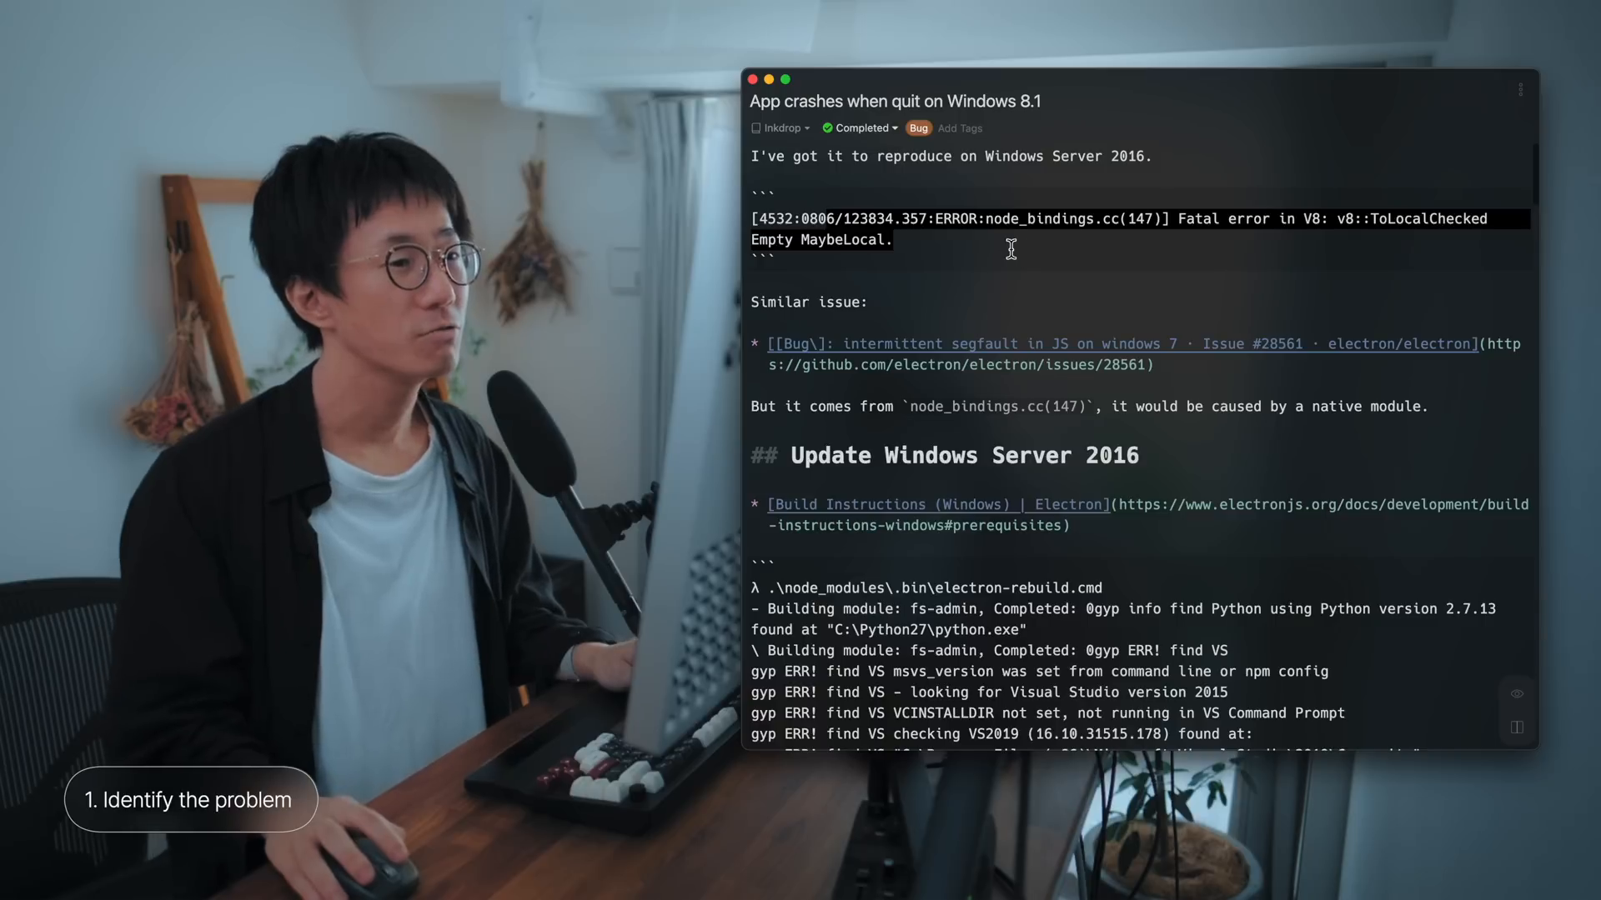
pyautogui.moveTo(790, 597)
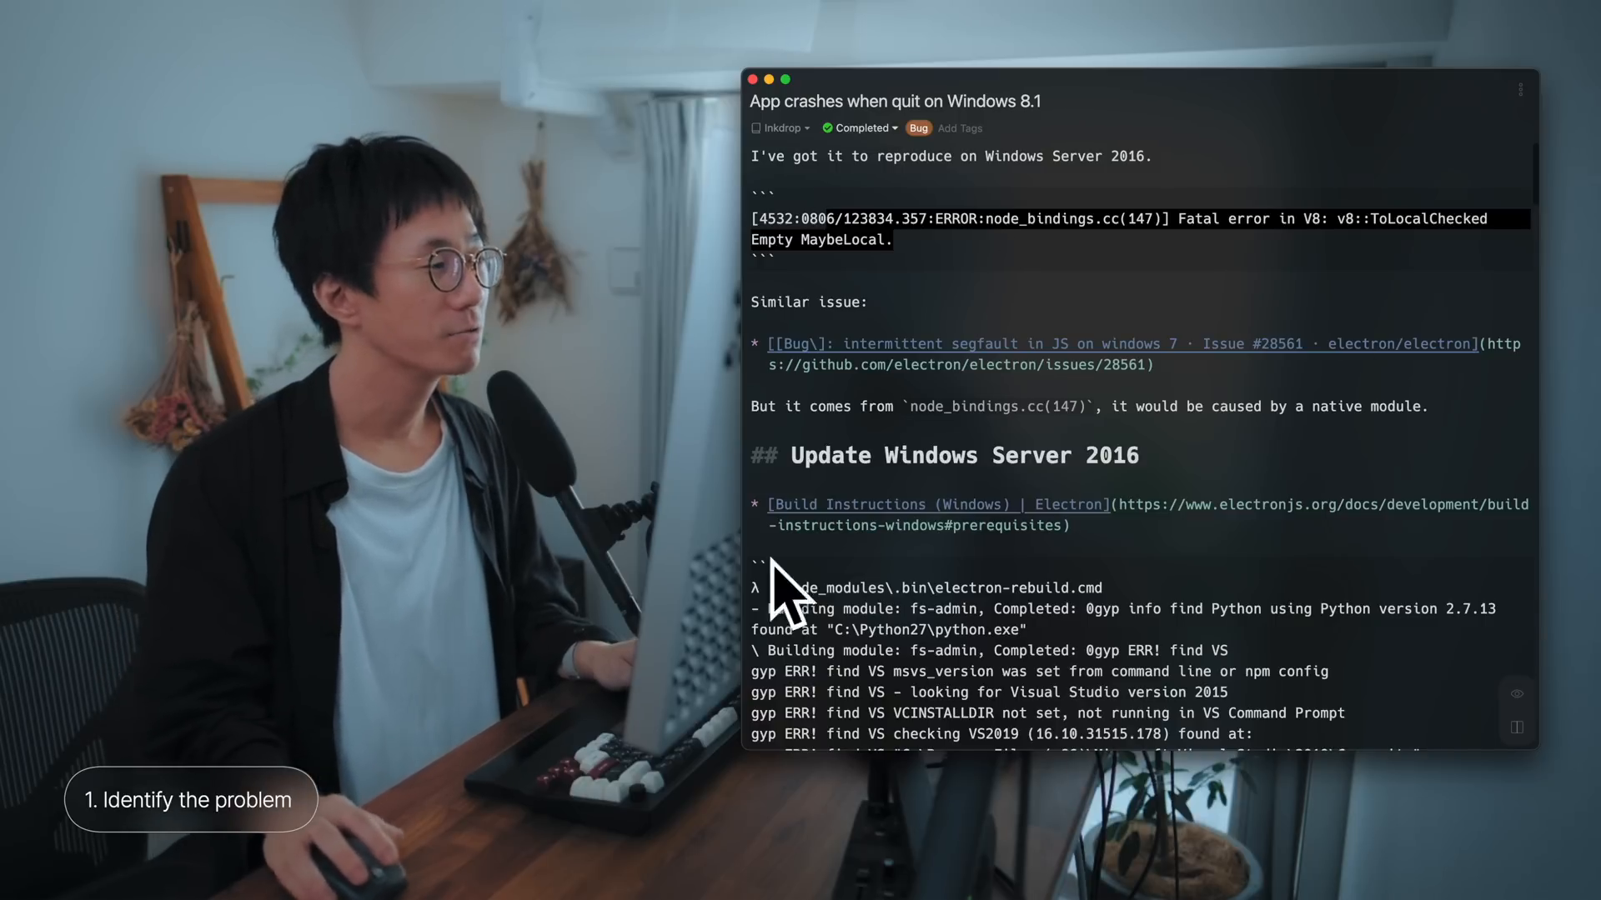
pyautogui.moveTo(967, 379)
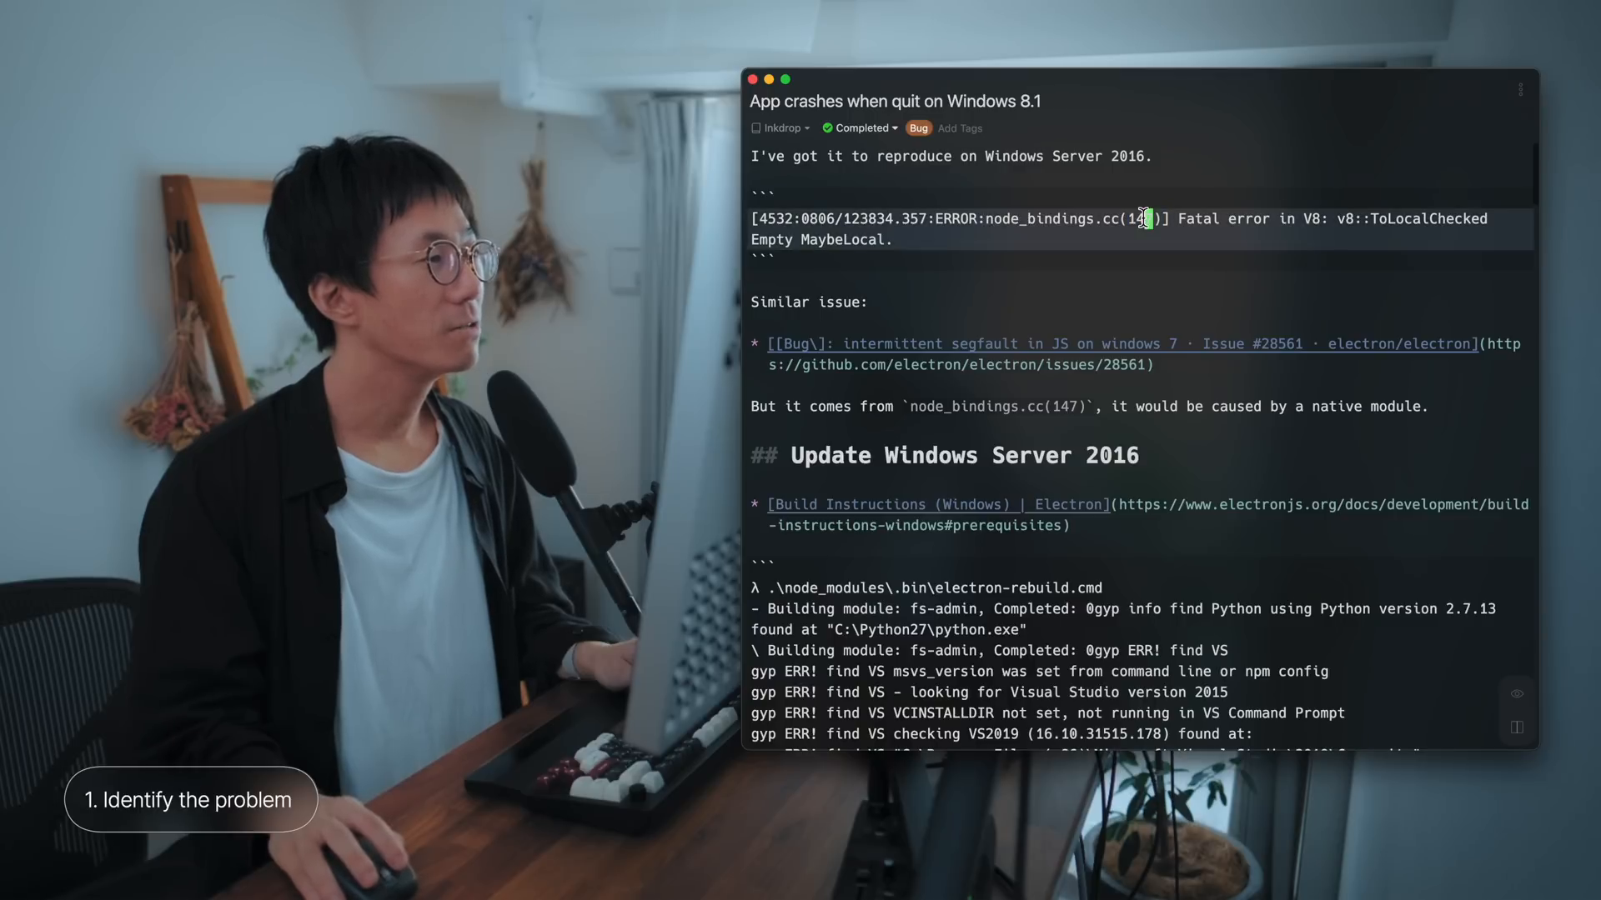
pyautogui.moveTo(1149, 219); pyautogui.dragTo(1297, 219)
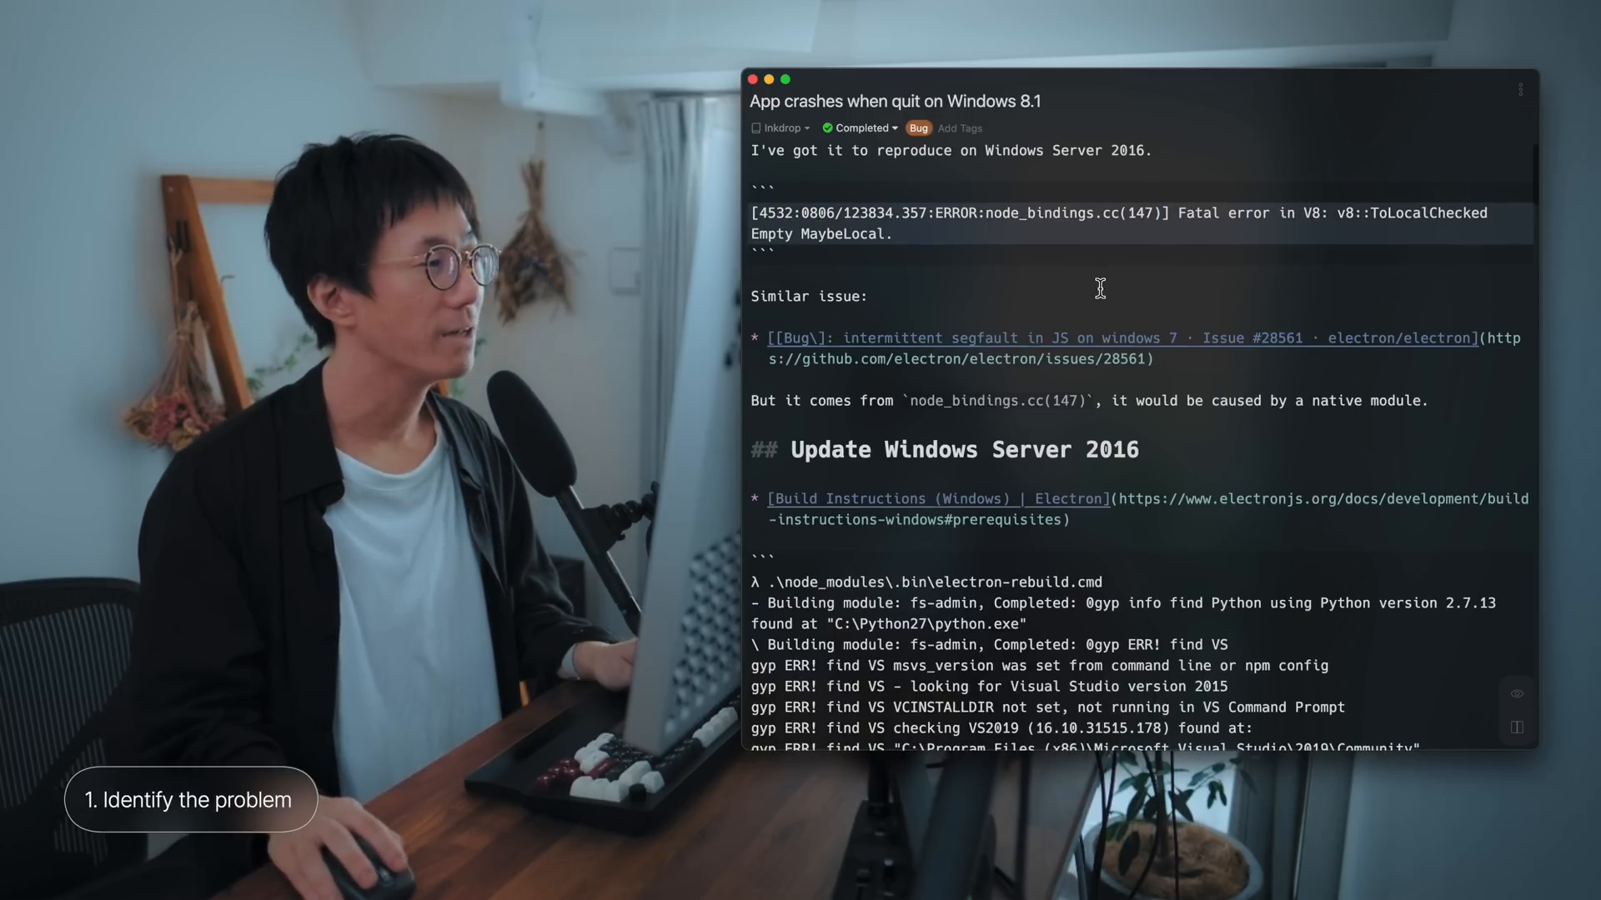
pyautogui.scroll(-3)
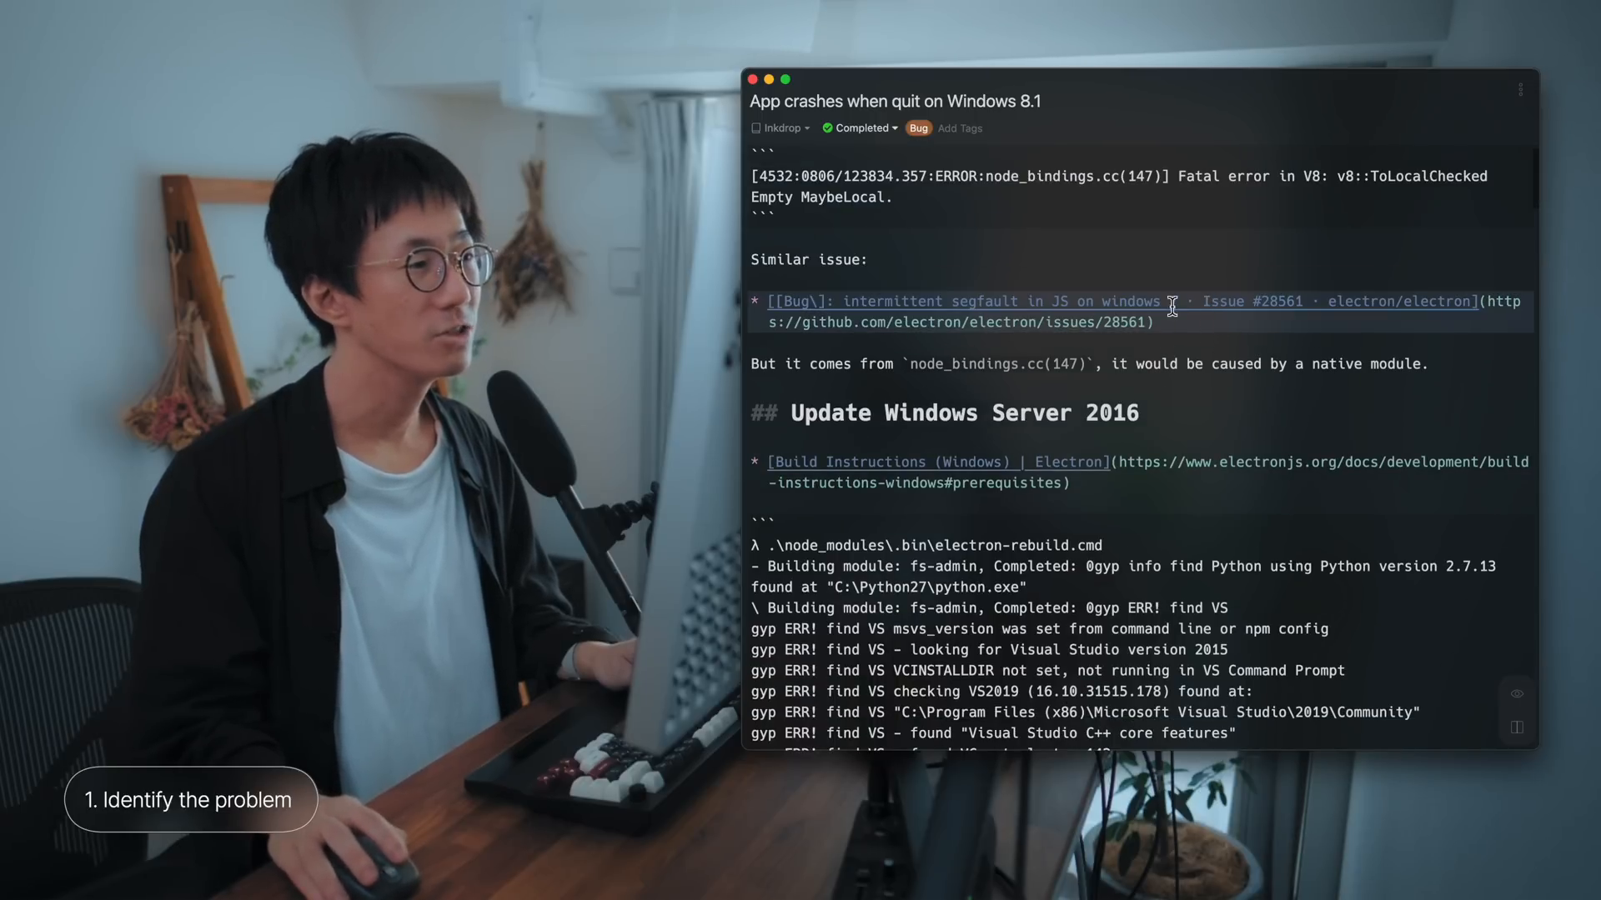
pyautogui.scroll(-3)
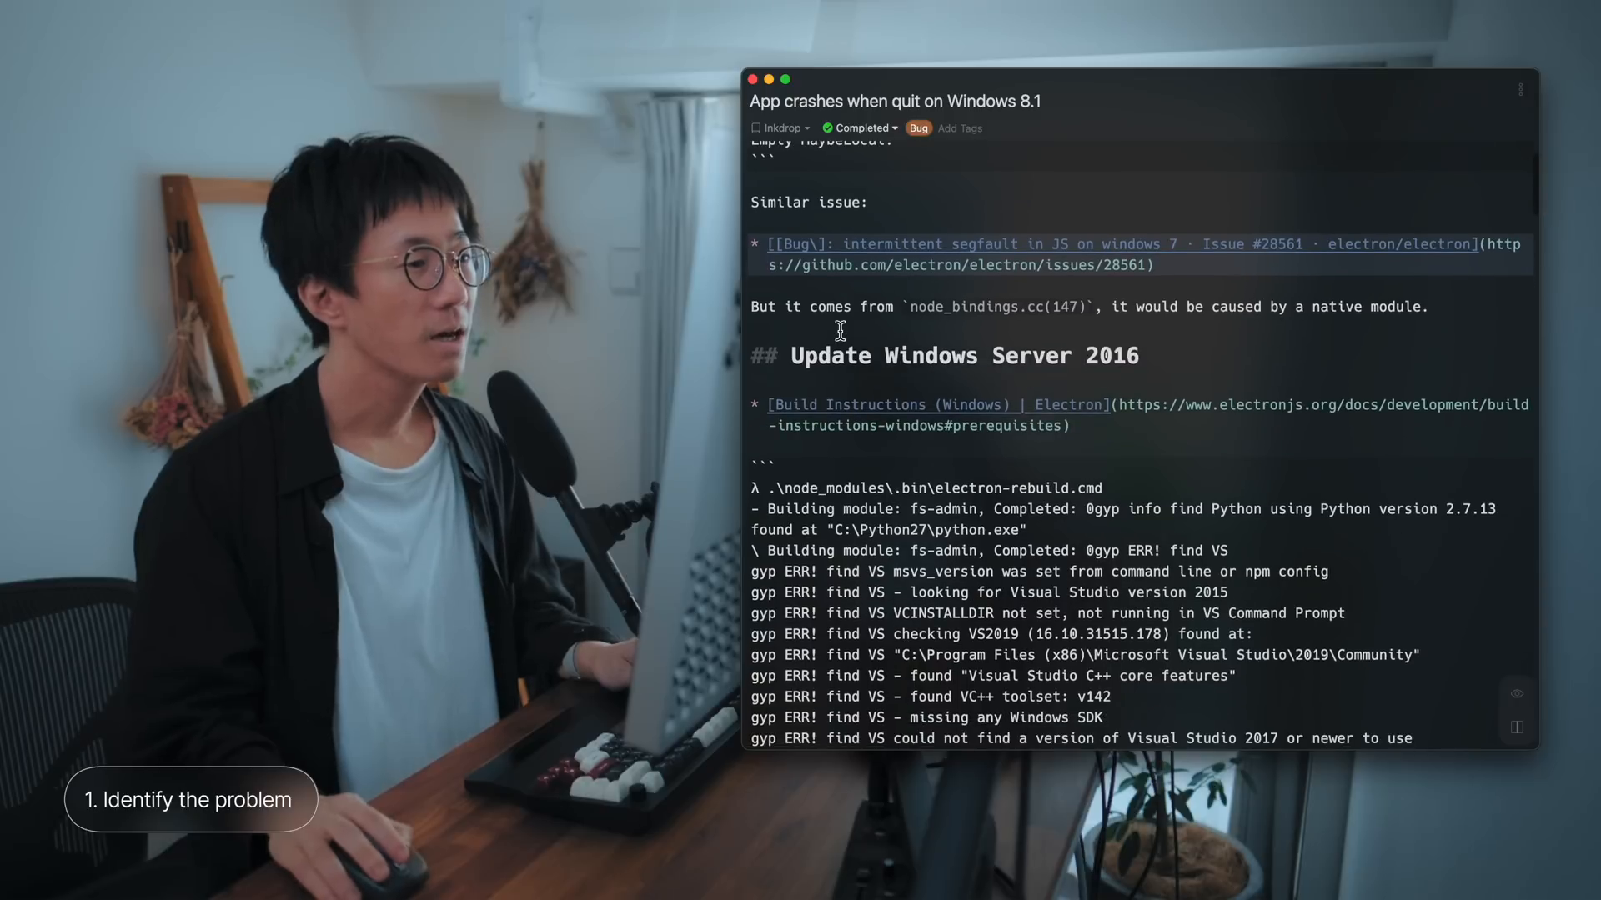
pyautogui.doubleClick(962, 305)
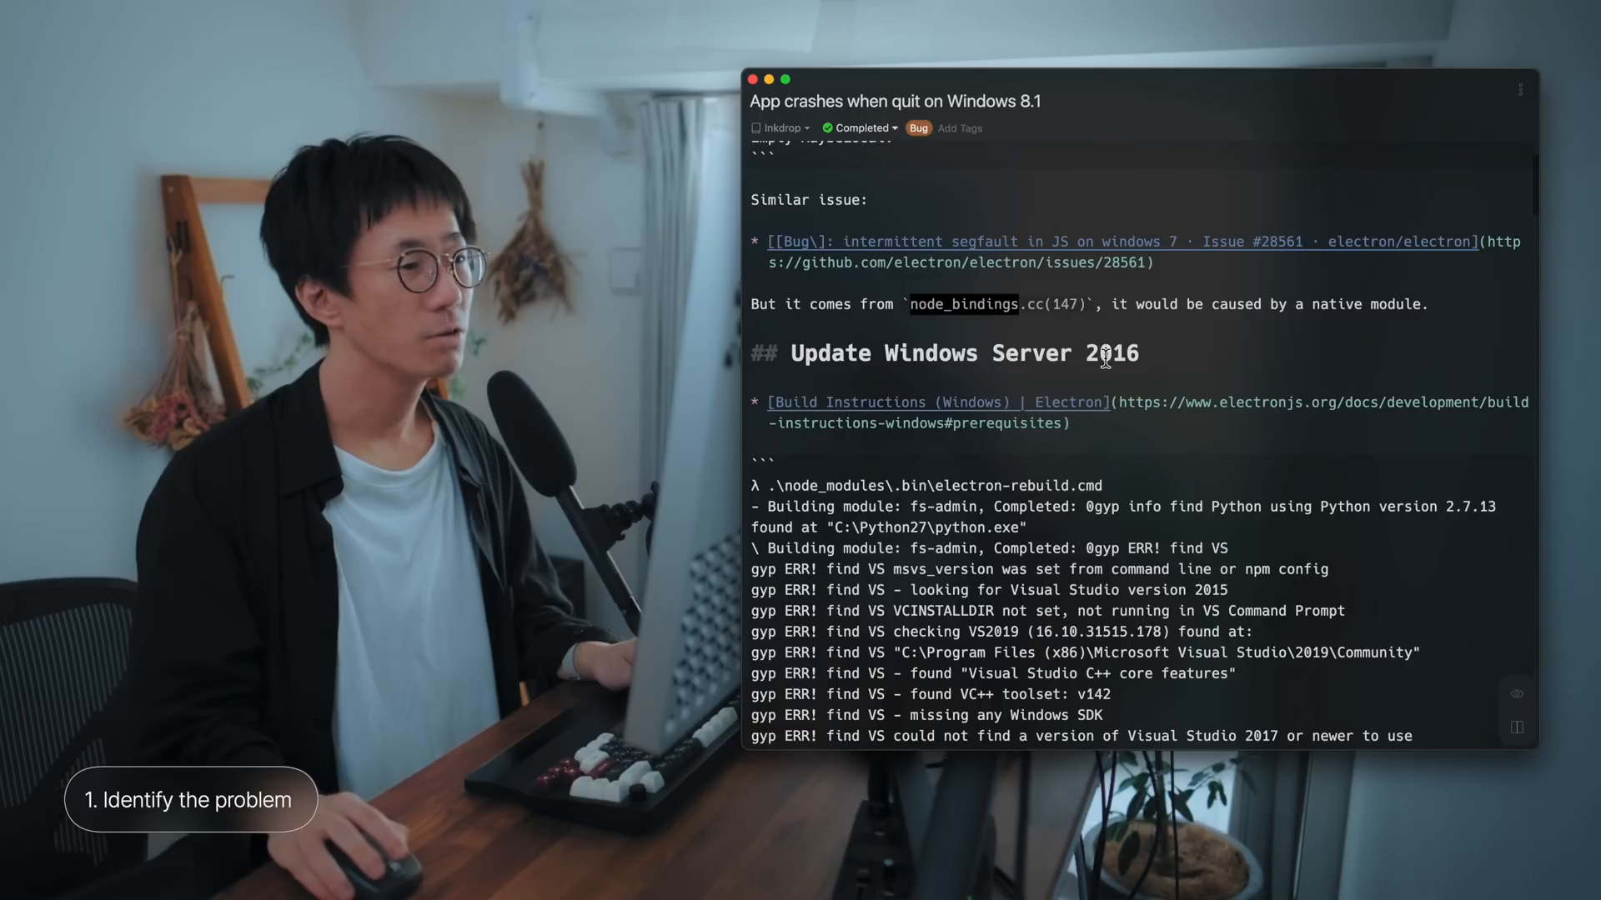
pyautogui.scroll(-3)
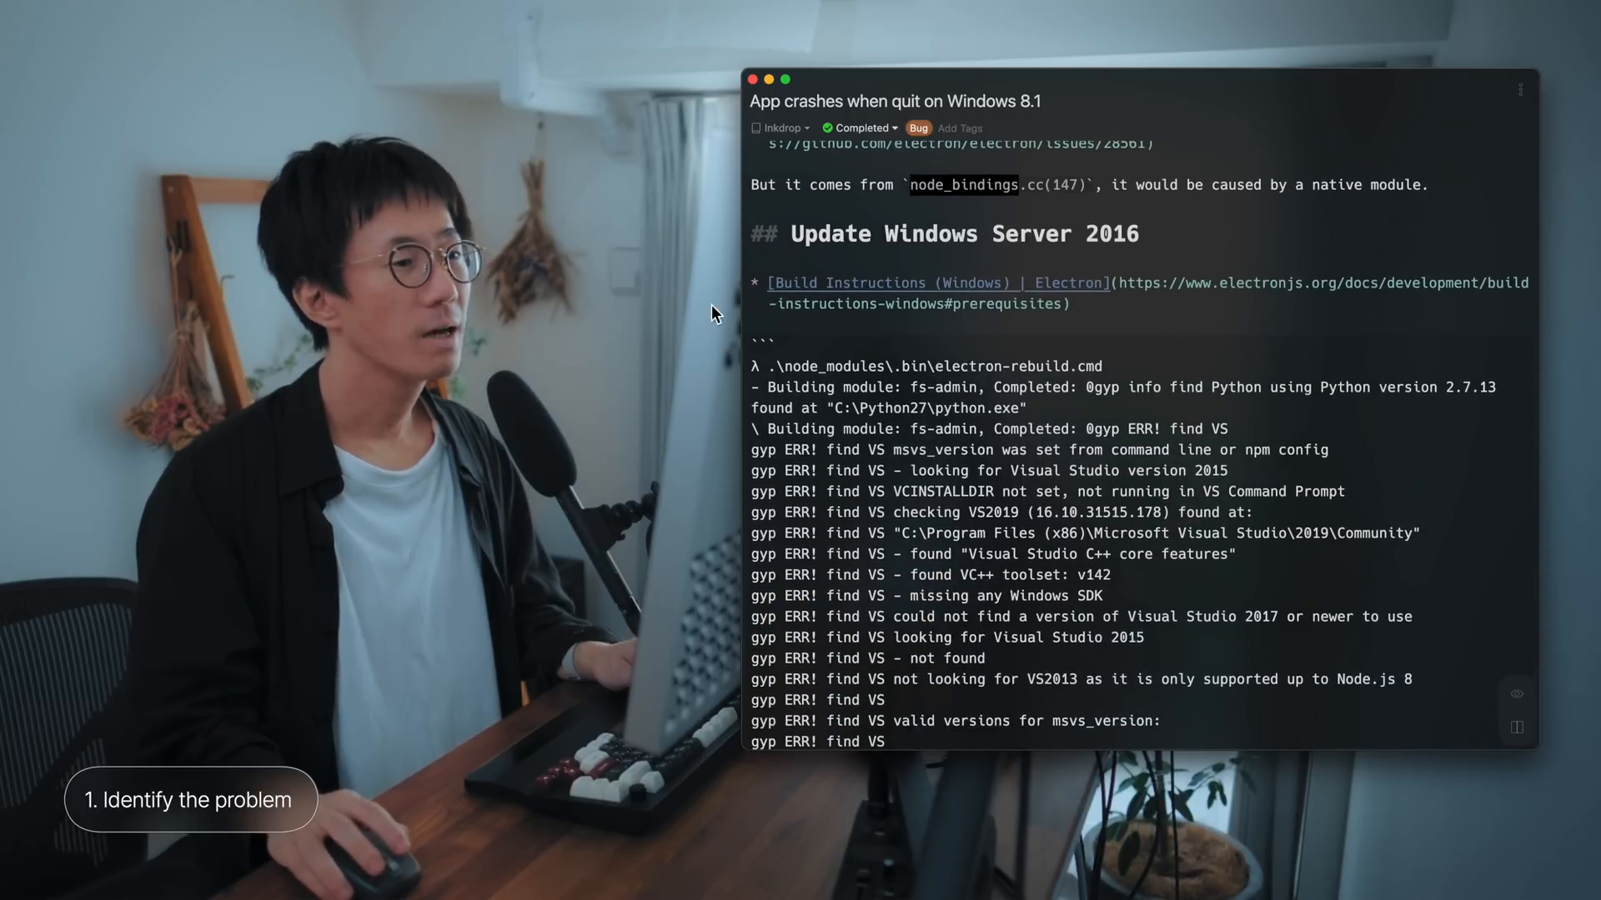
pyautogui.scroll(-3)
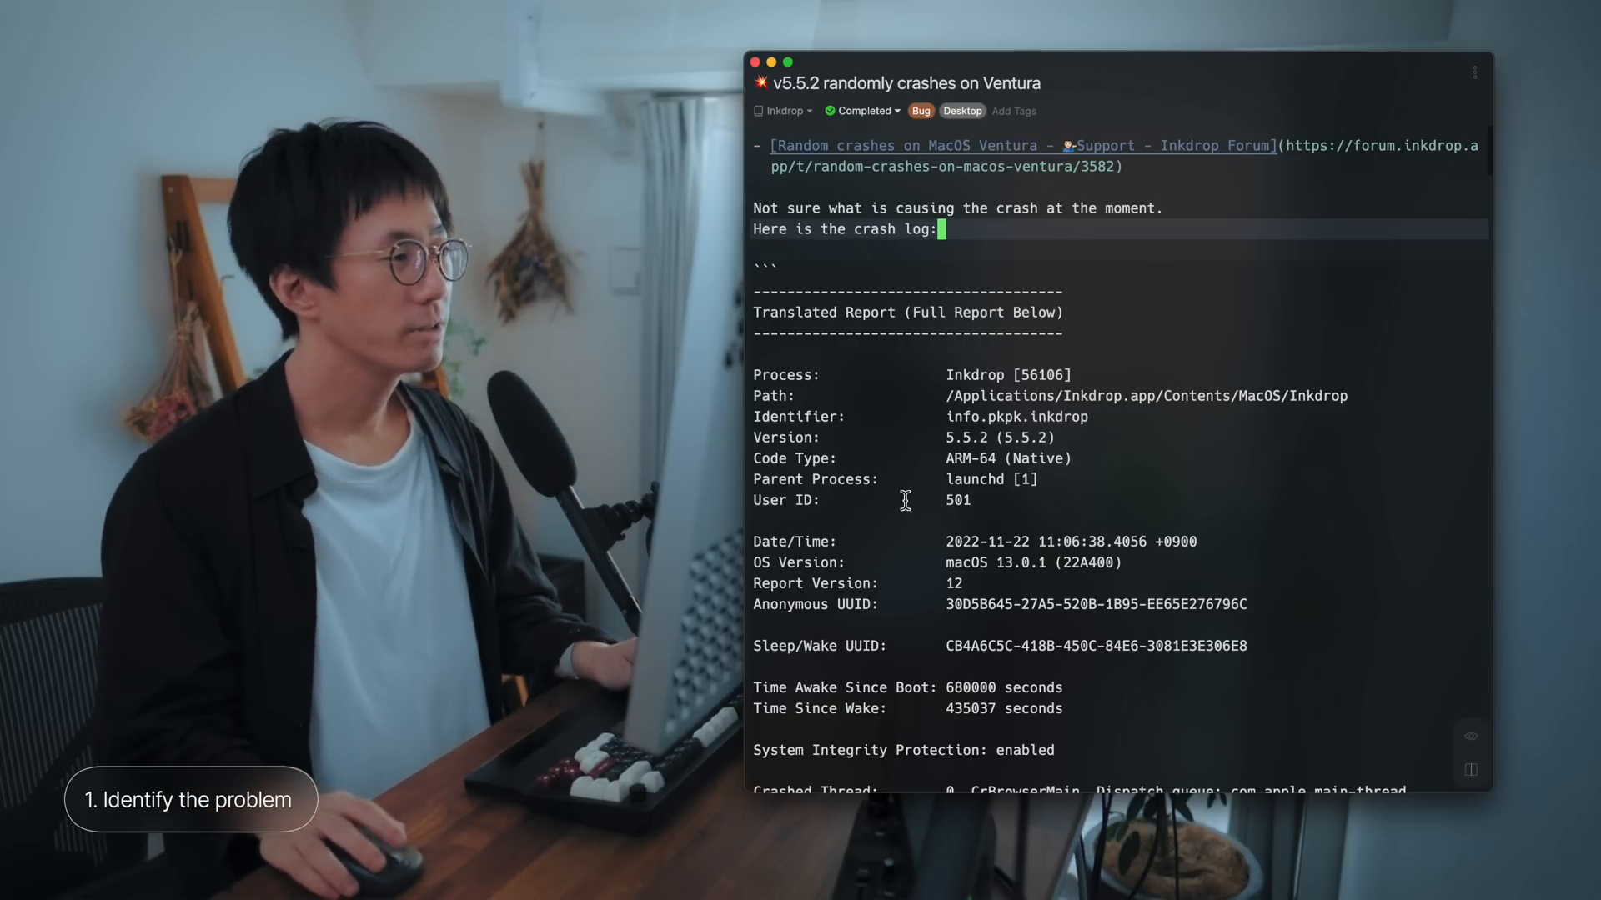
pyautogui.scroll(-3)
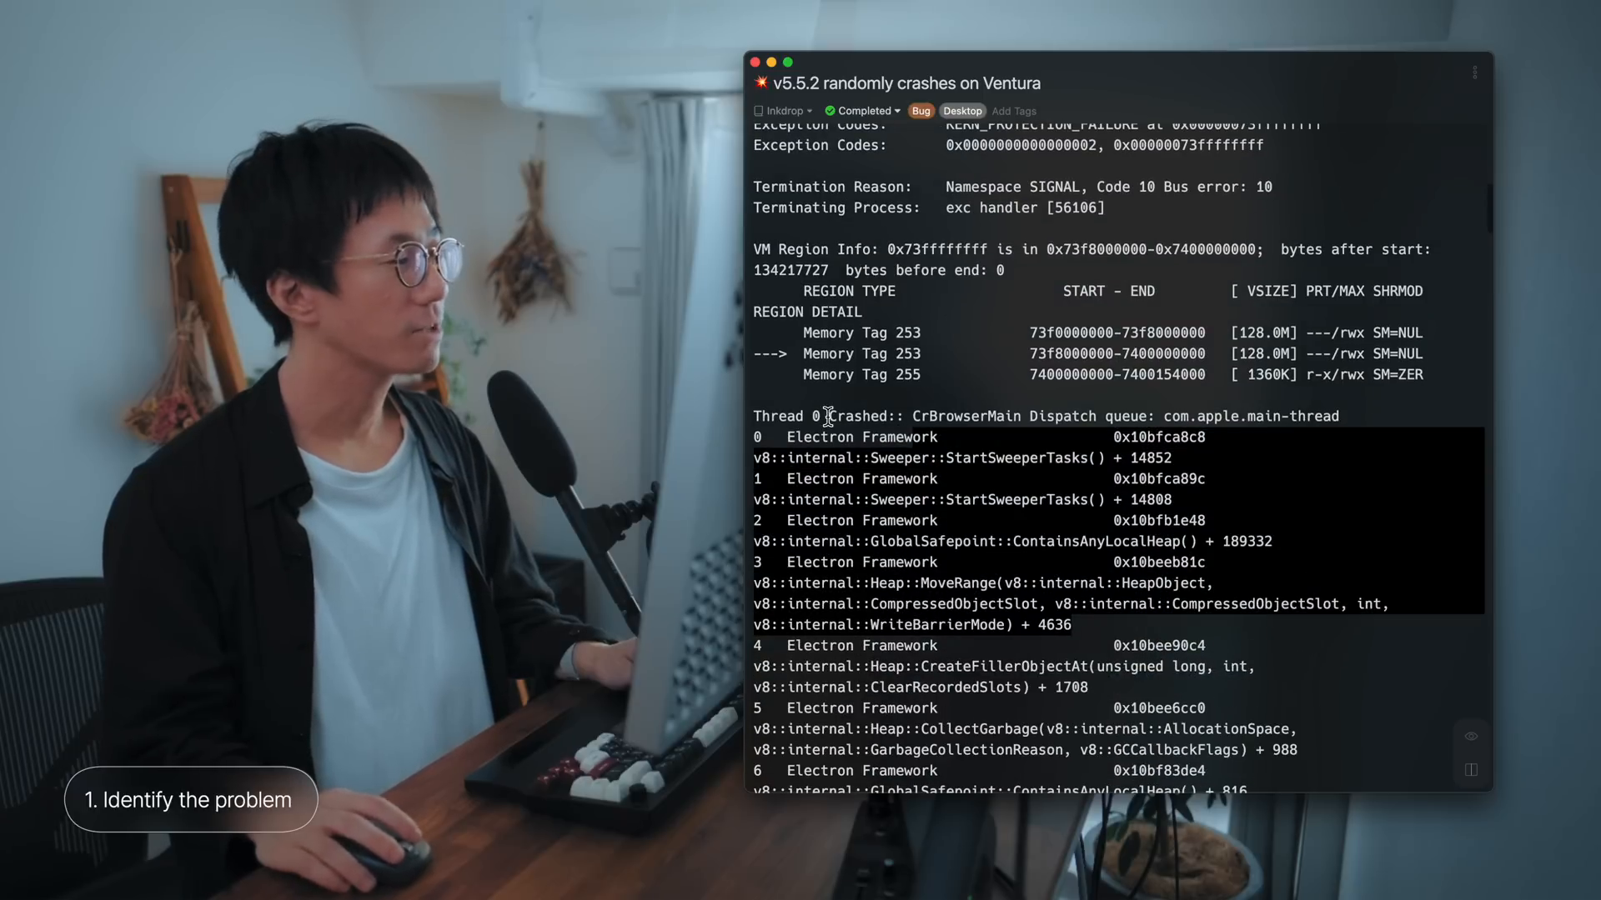
pyautogui.scroll(-3)
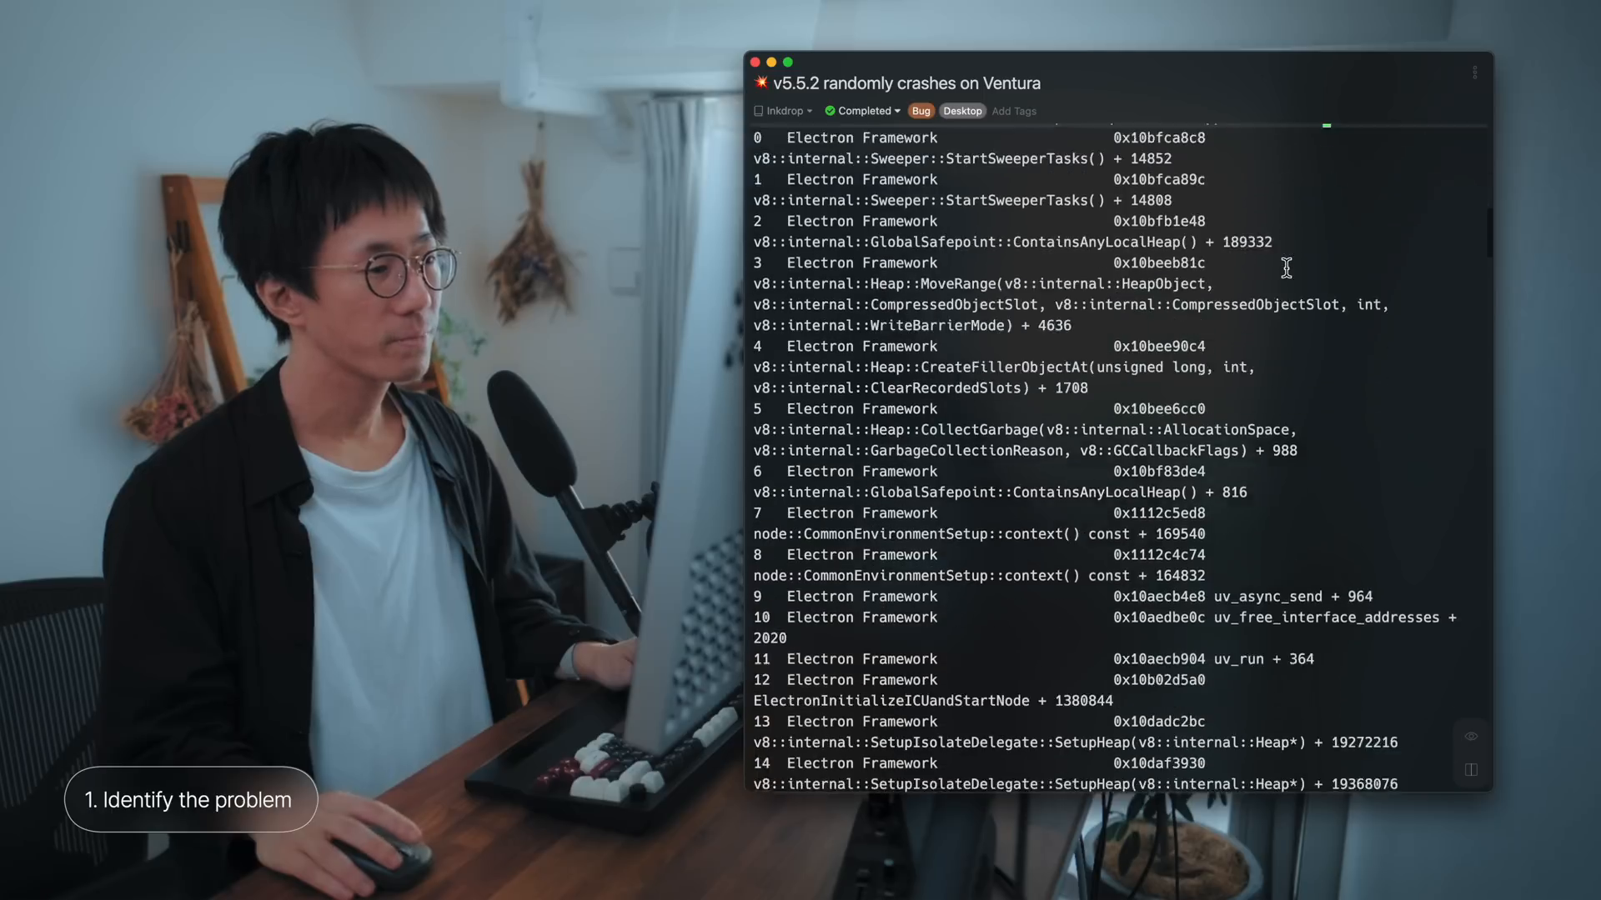
pyautogui.scroll(-3)
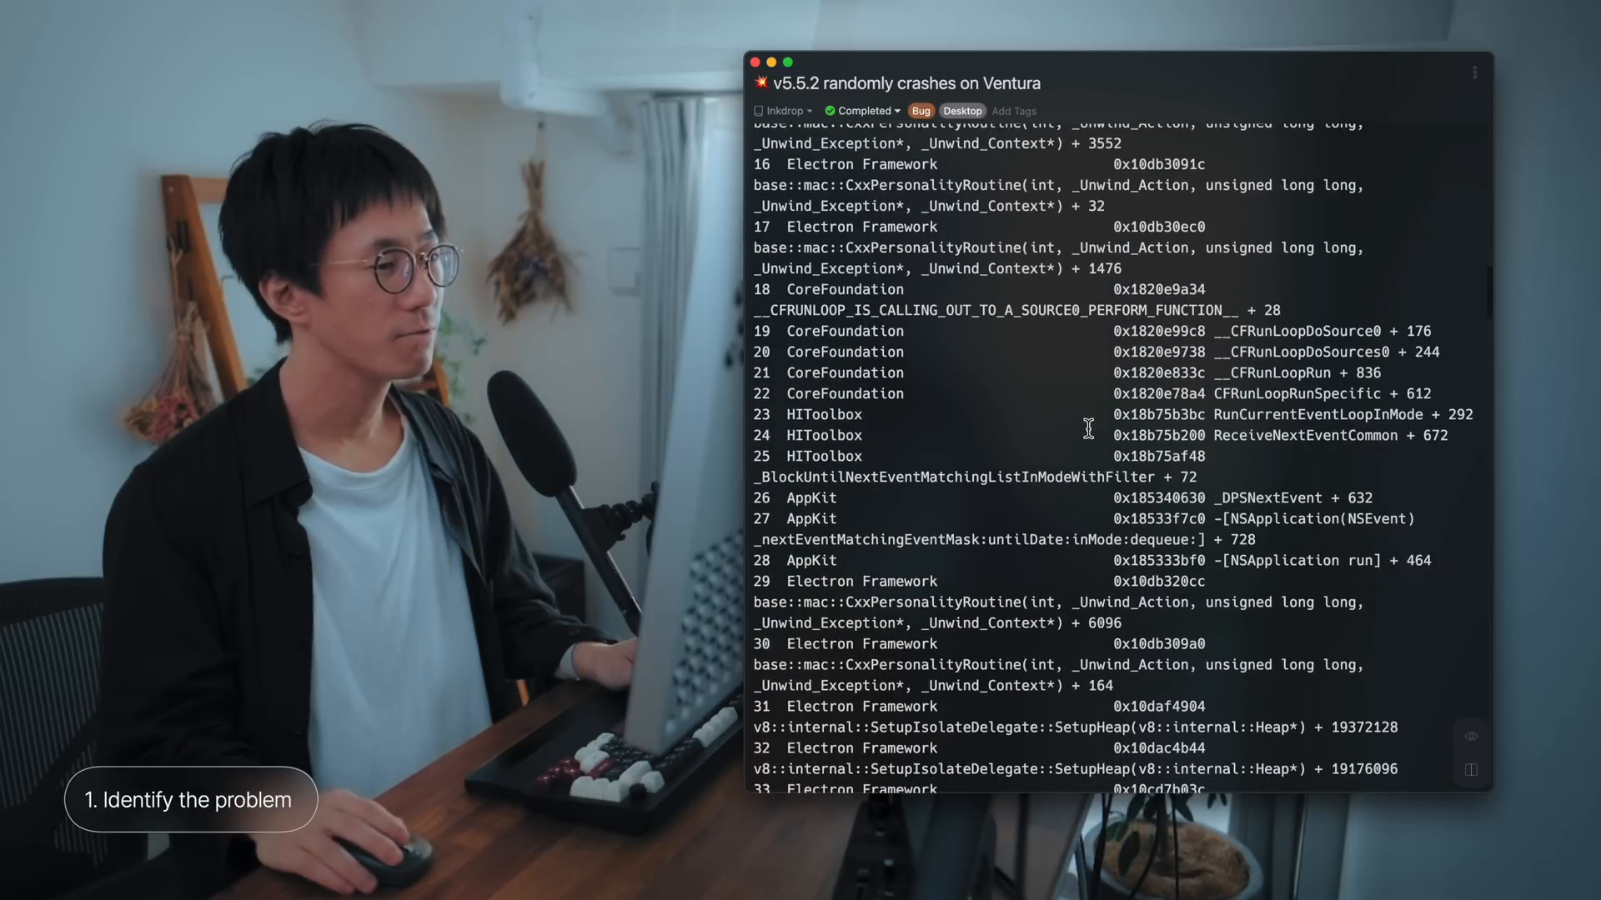
pyautogui.scroll(-3)
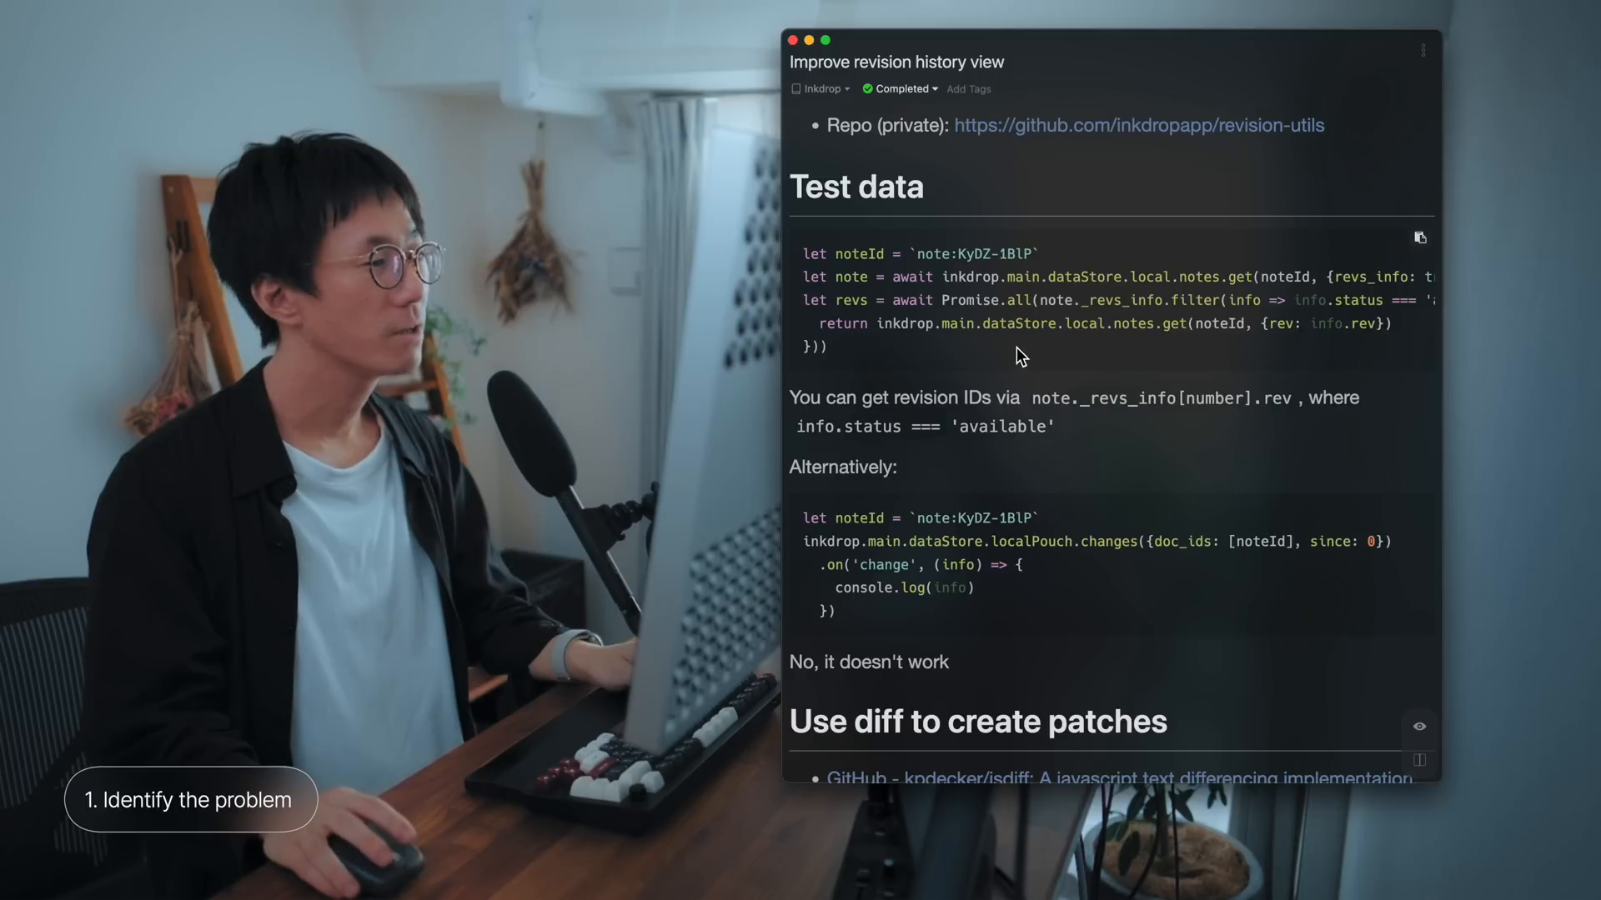
pyautogui.moveTo(1112, 467)
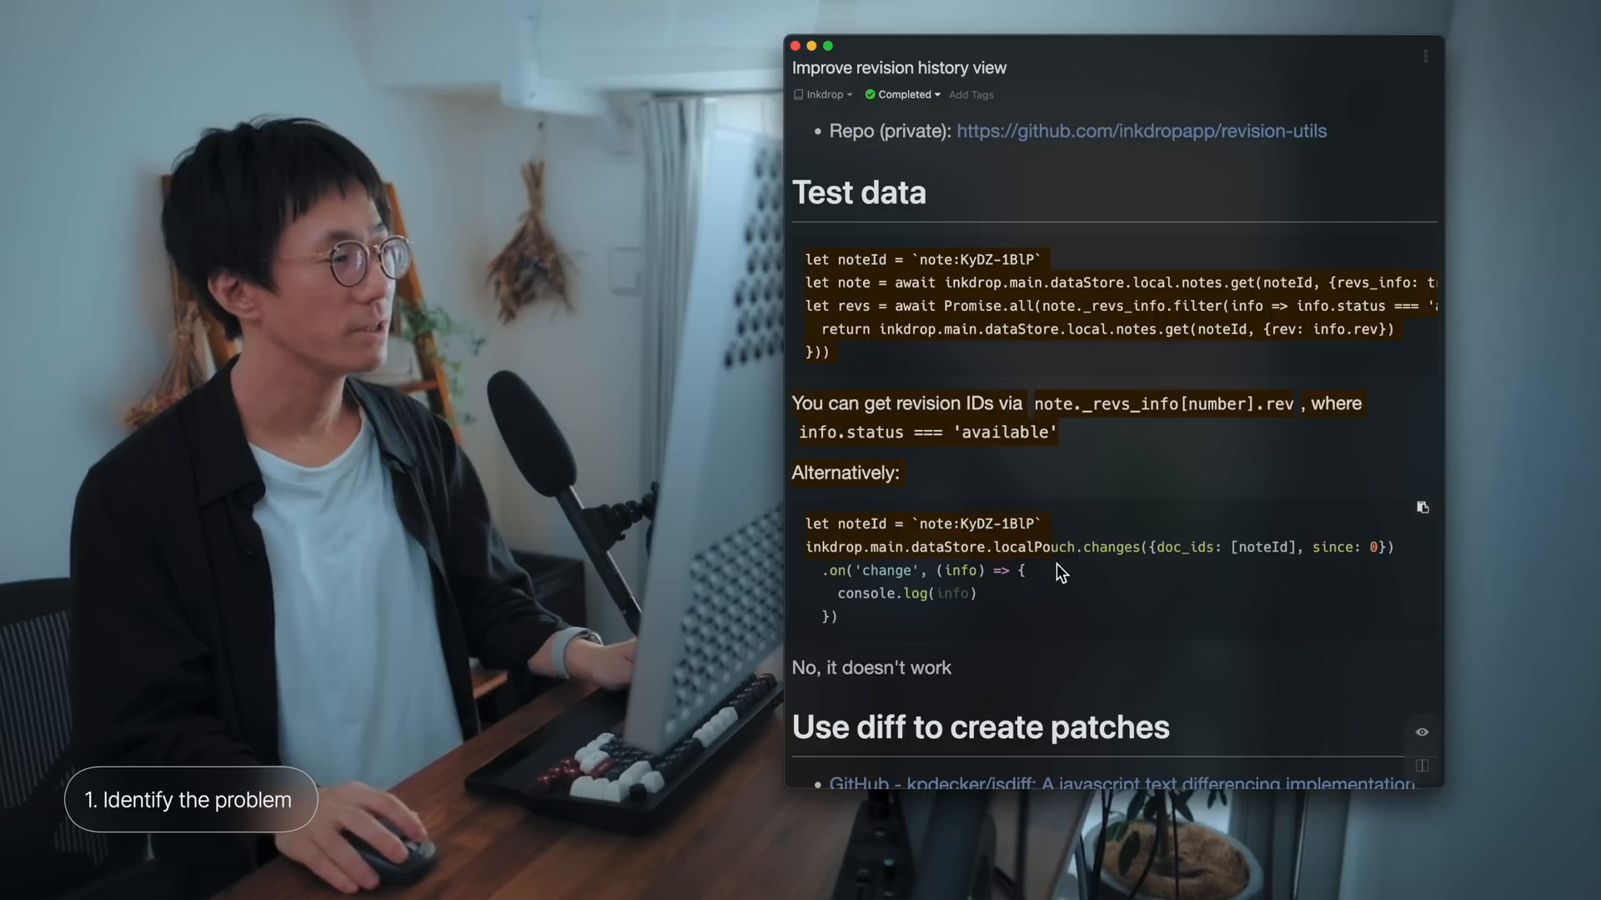
pyautogui.scroll(-3)
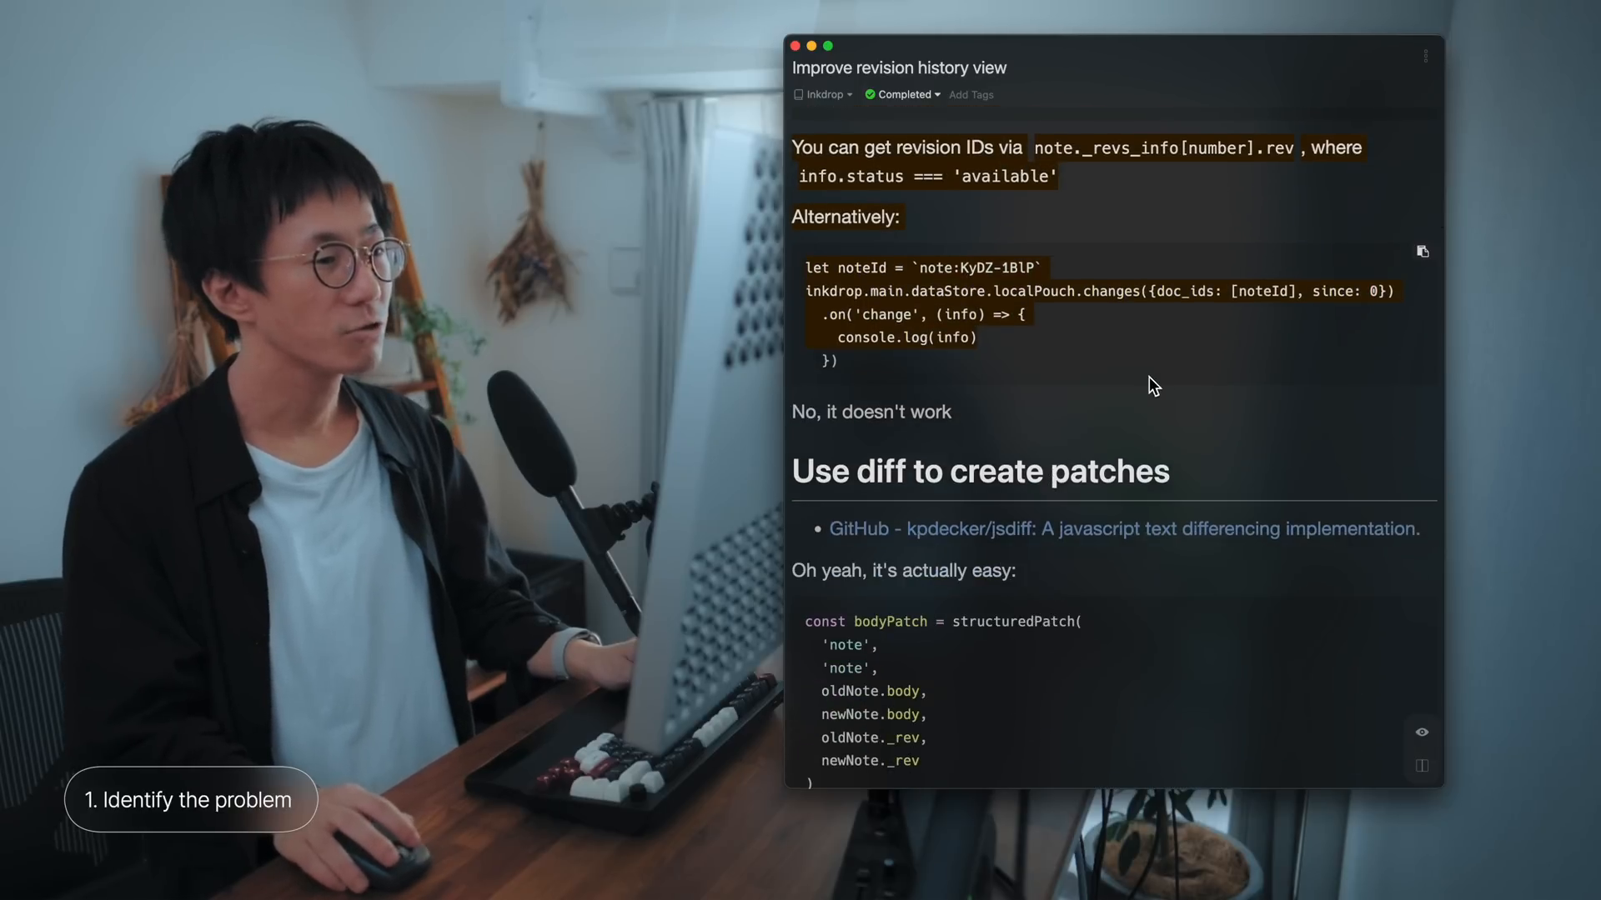
pyautogui.scroll(-3)
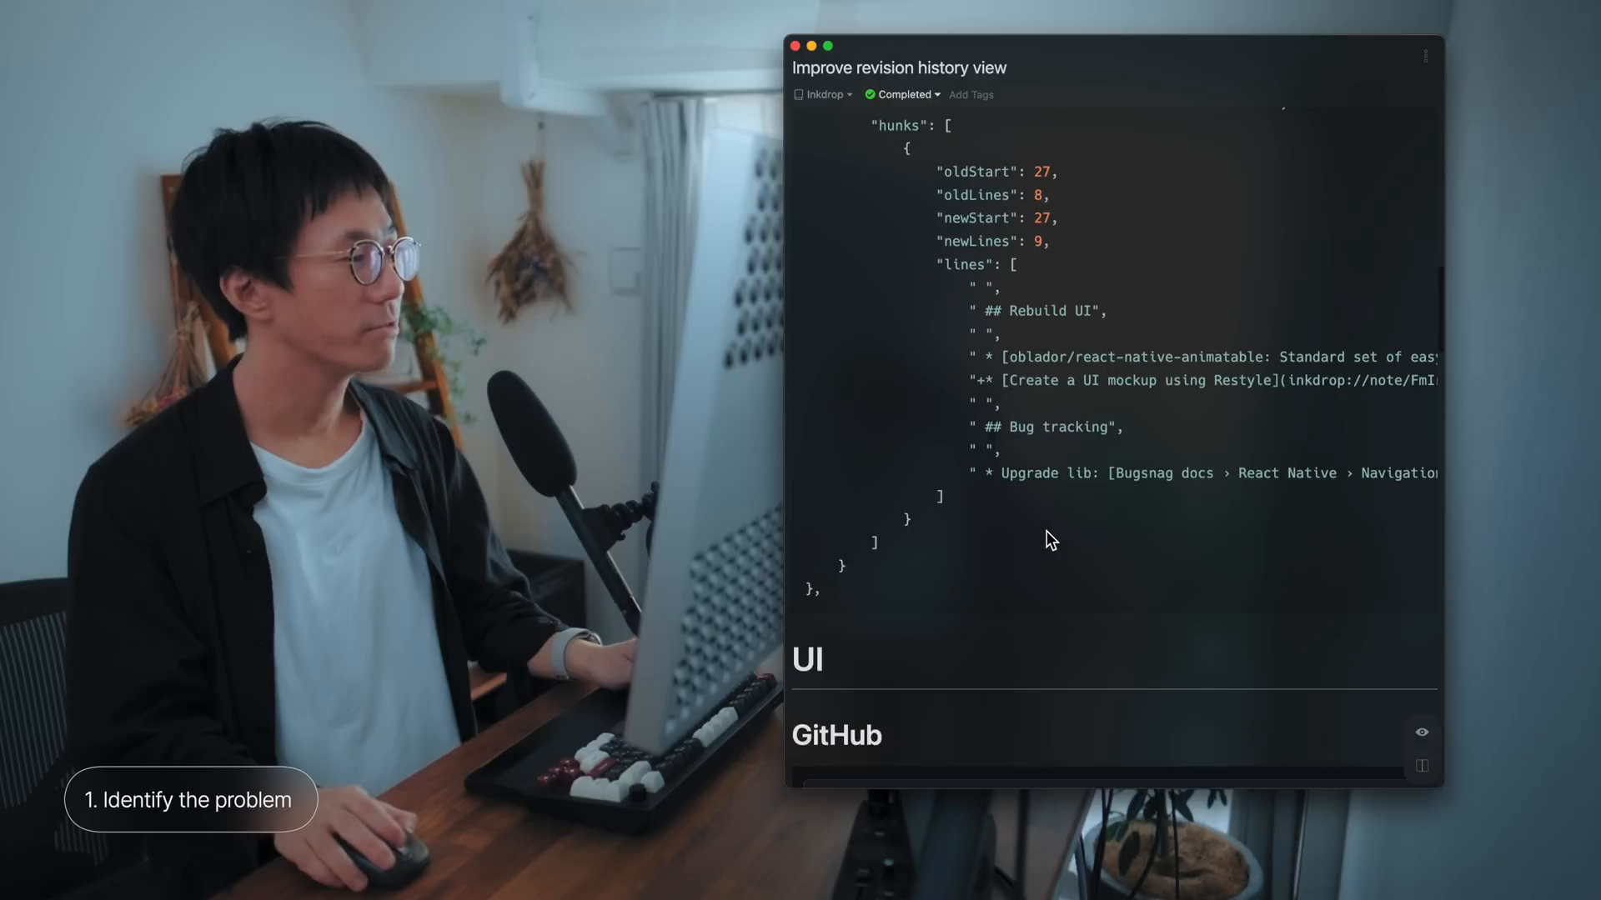
pyautogui.scroll(-3)
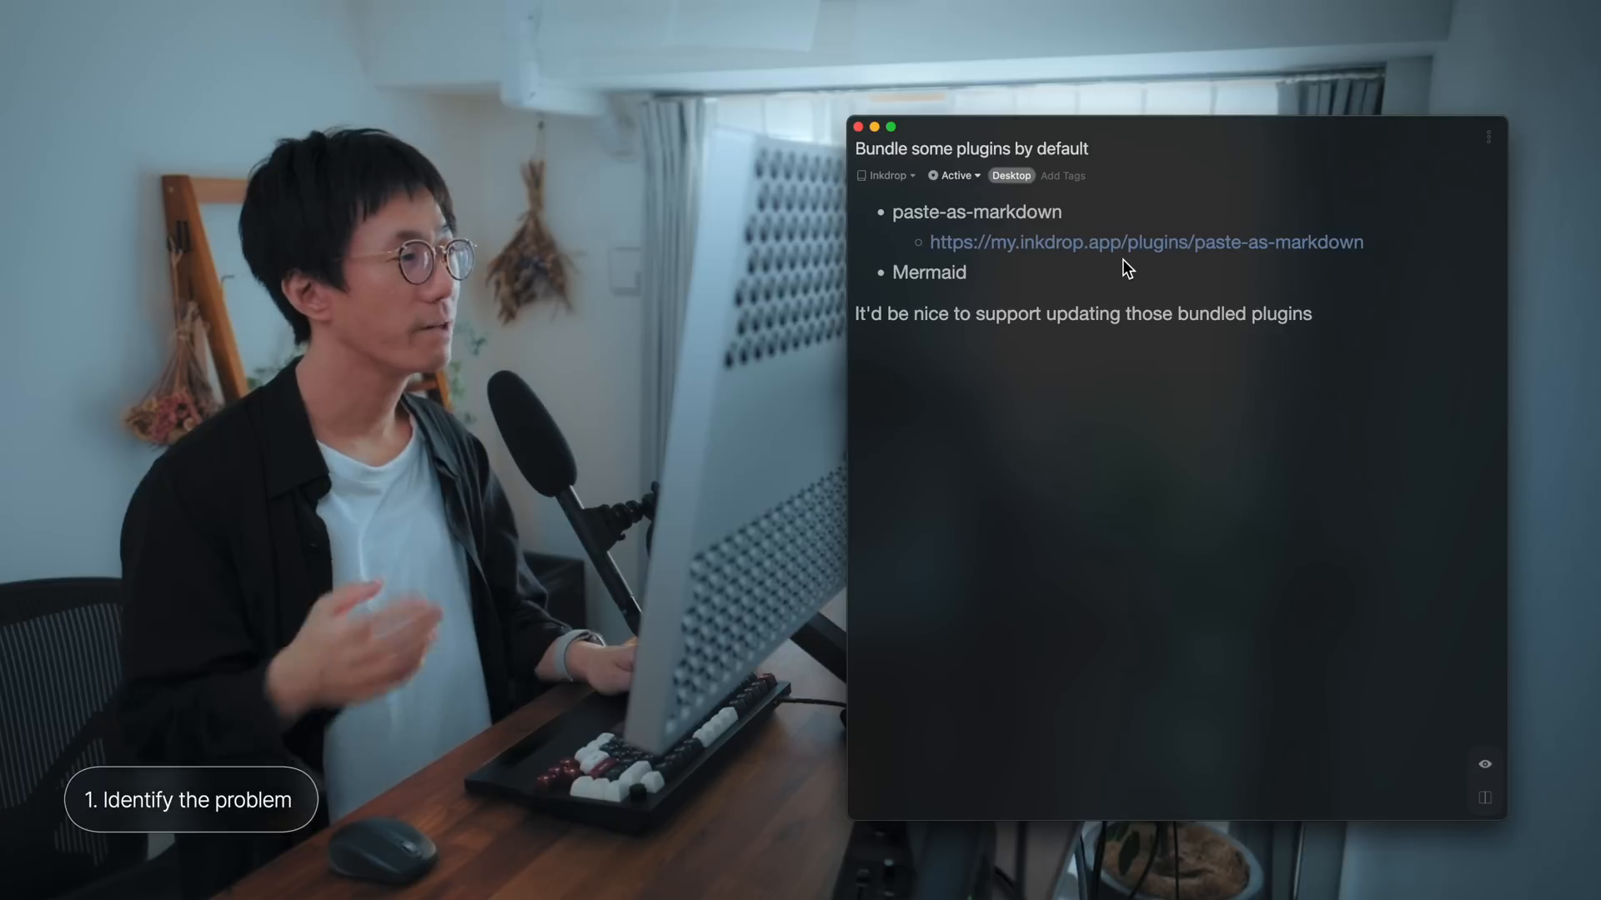
pyautogui.moveTo(1399, 395)
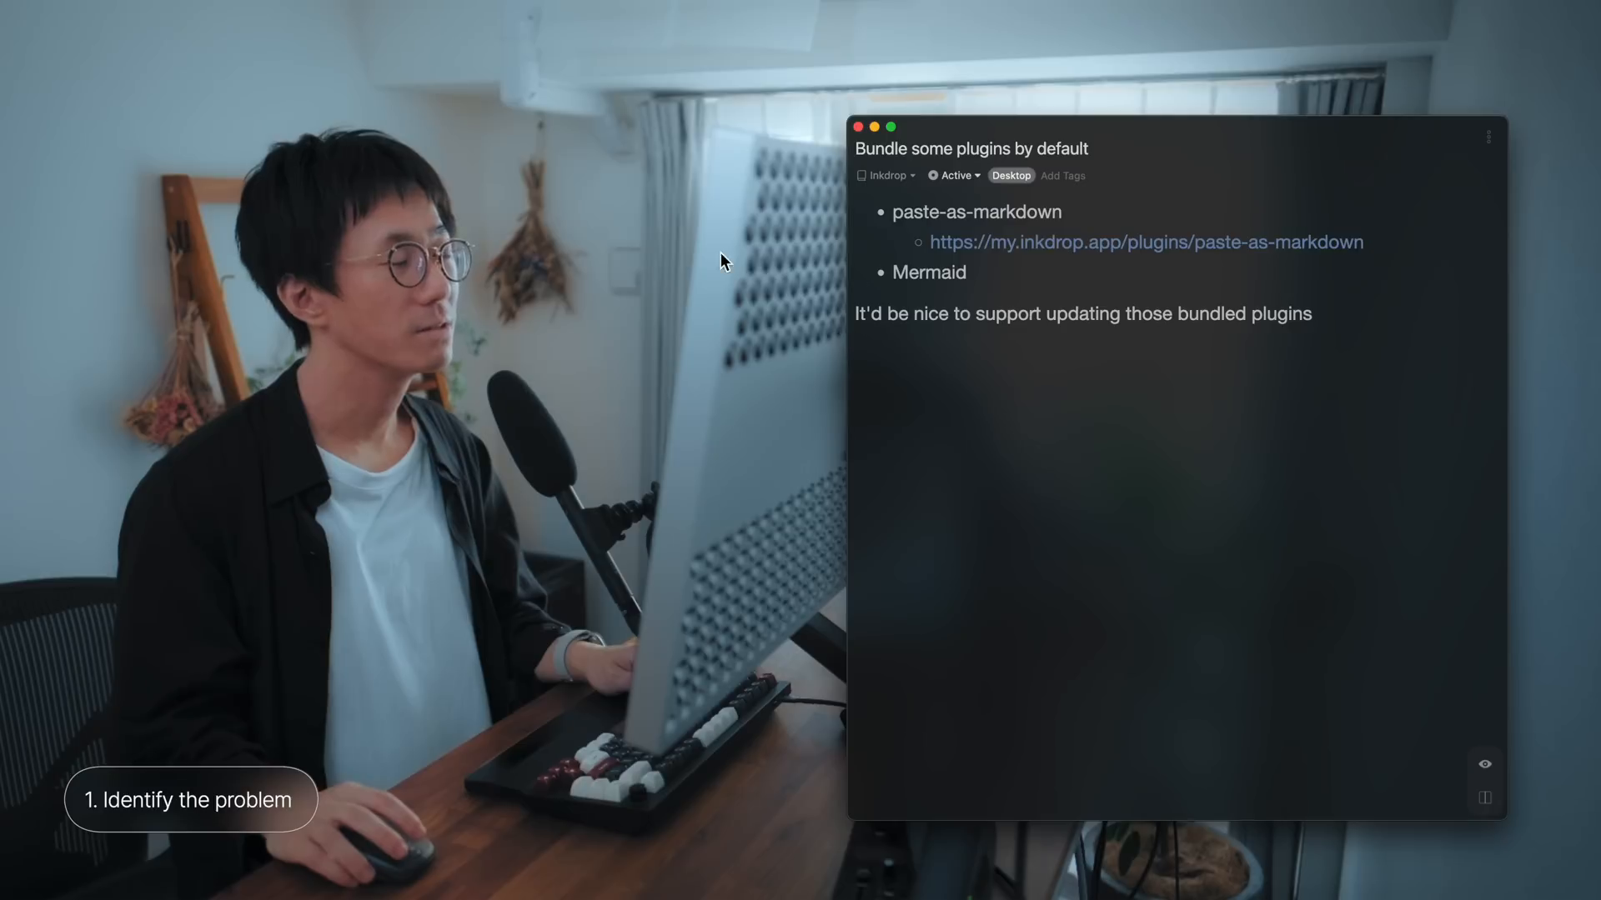
pyautogui.moveTo(657, 308)
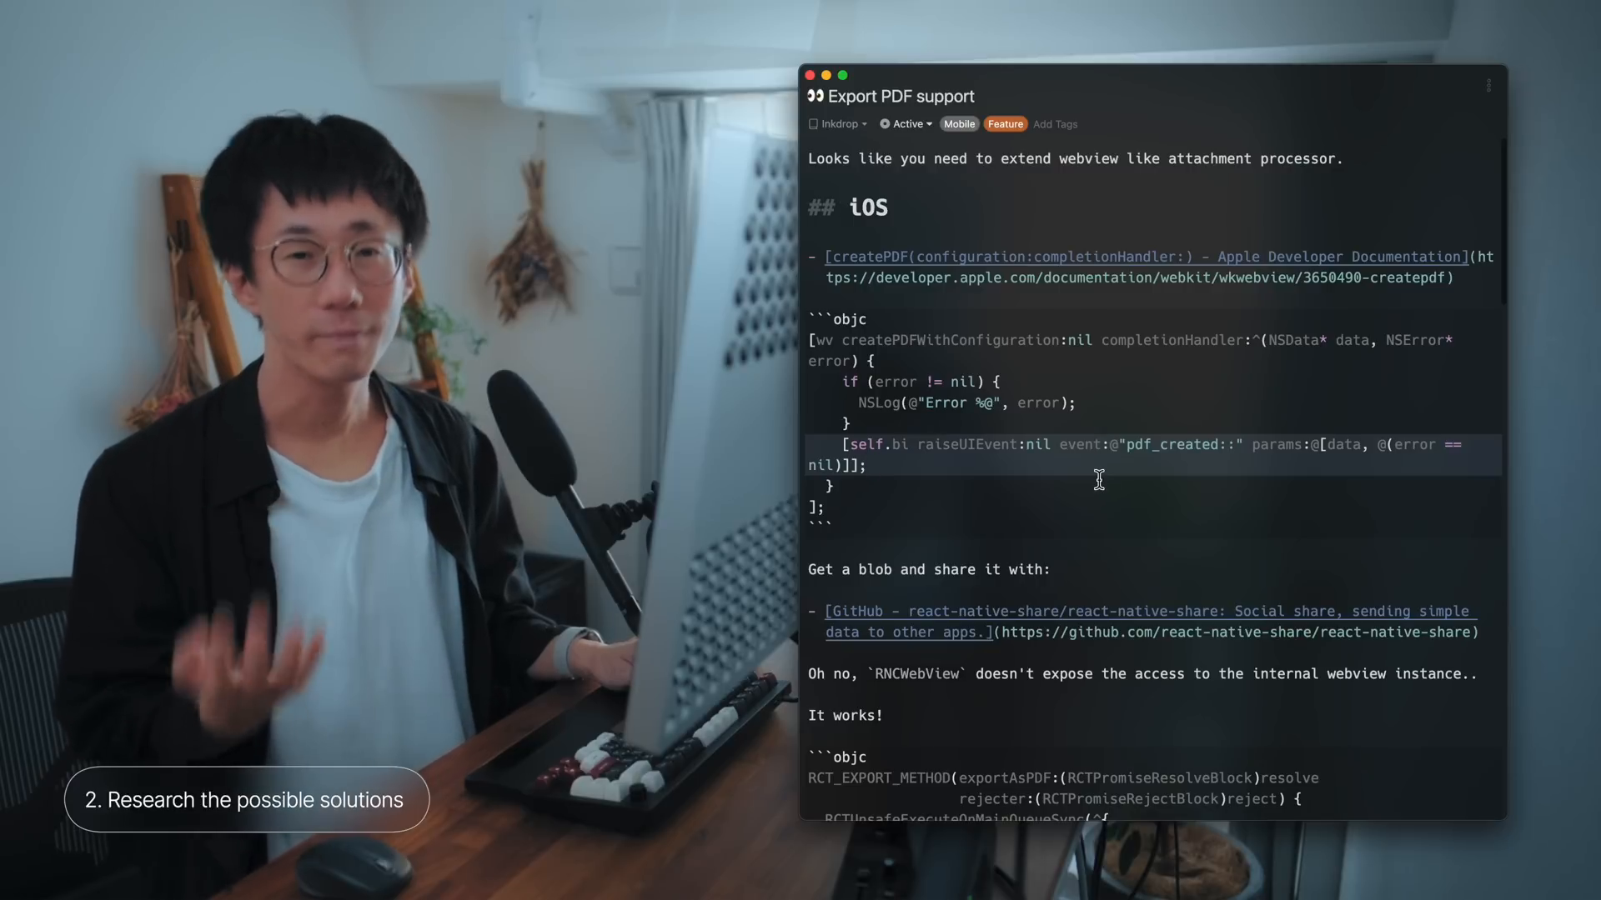
# Step: Scroll down through the Export PDF support note's Markdown source
pyautogui.scroll(-3)
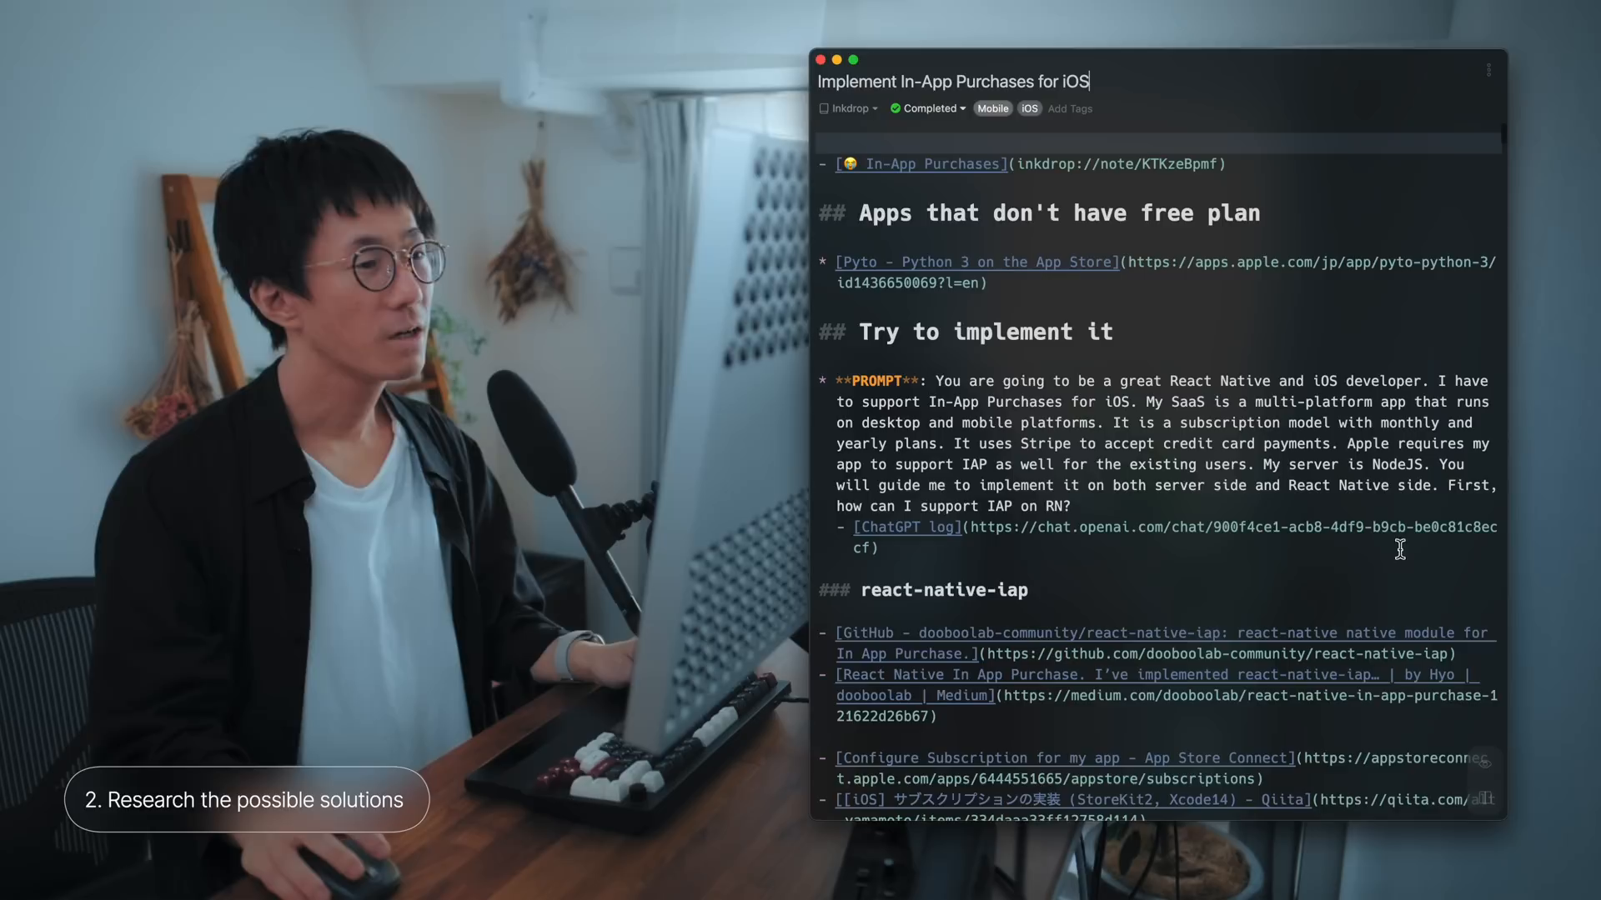
pyautogui.moveTo(1209, 144)
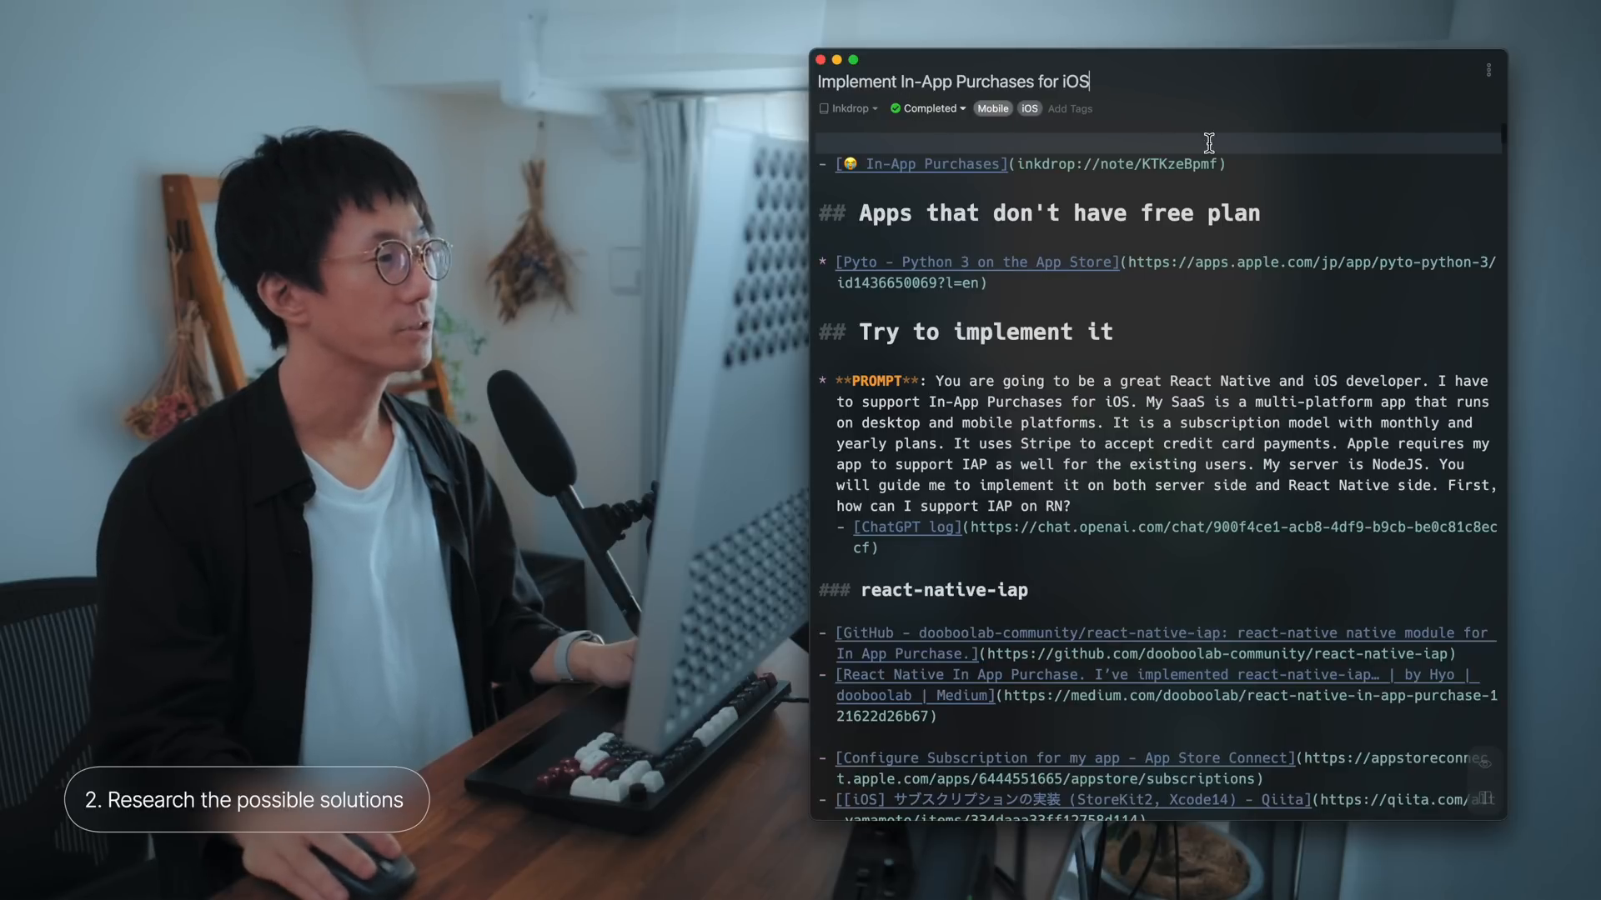
# Step: Scroll the In-App Purchases for iOS preview down to the Purchase flow diagram
pyautogui.scroll(-3)
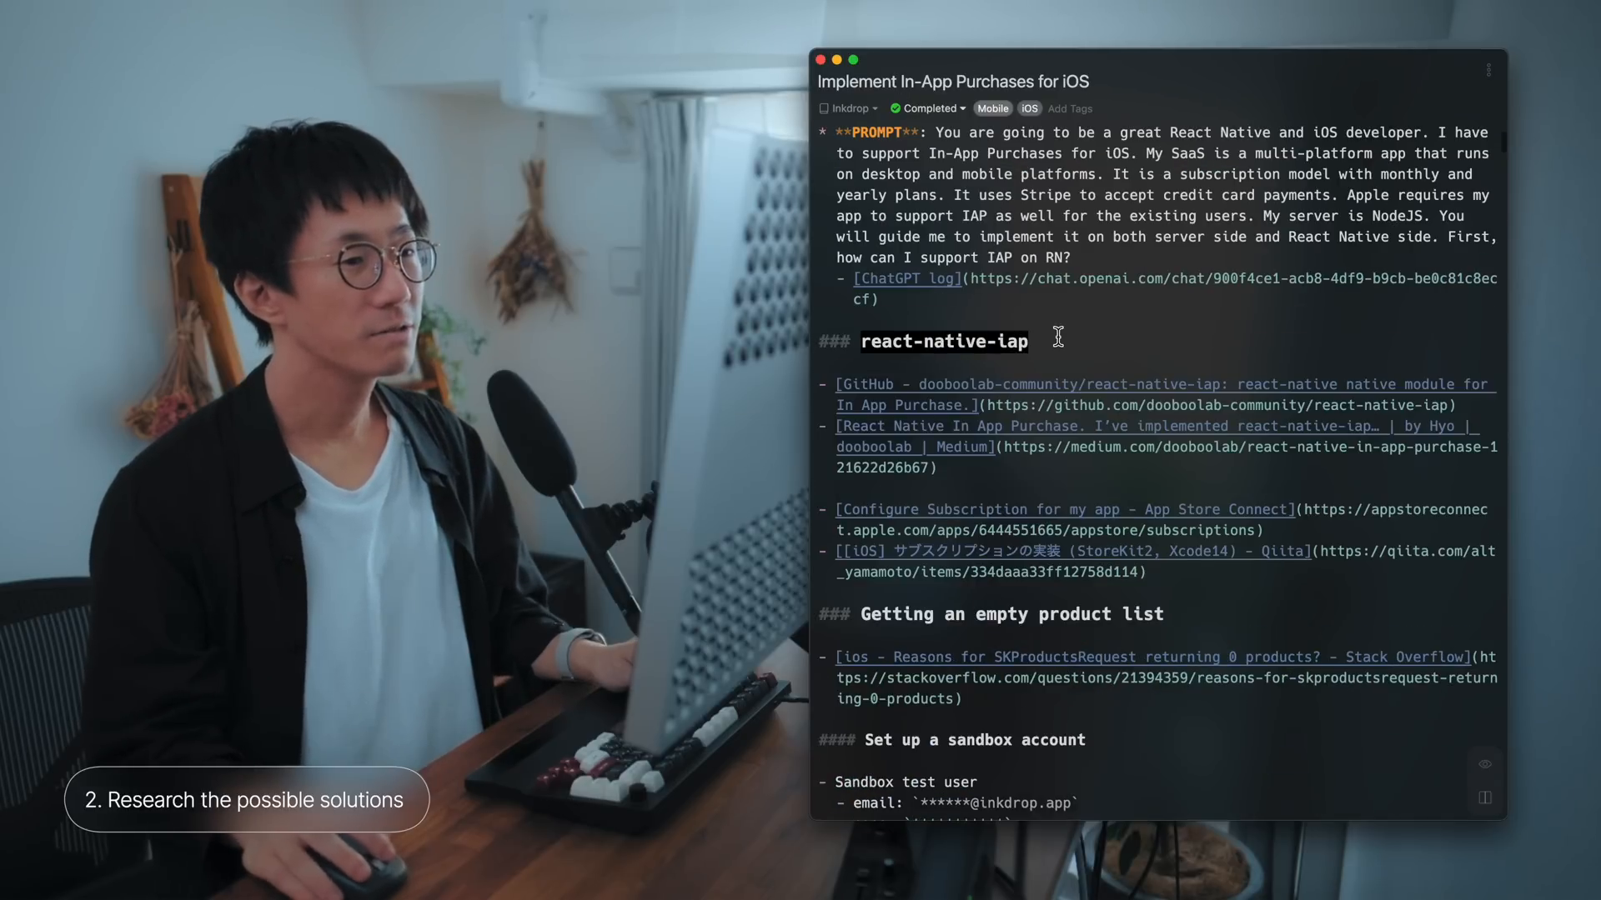
pyautogui.moveTo(1038, 350)
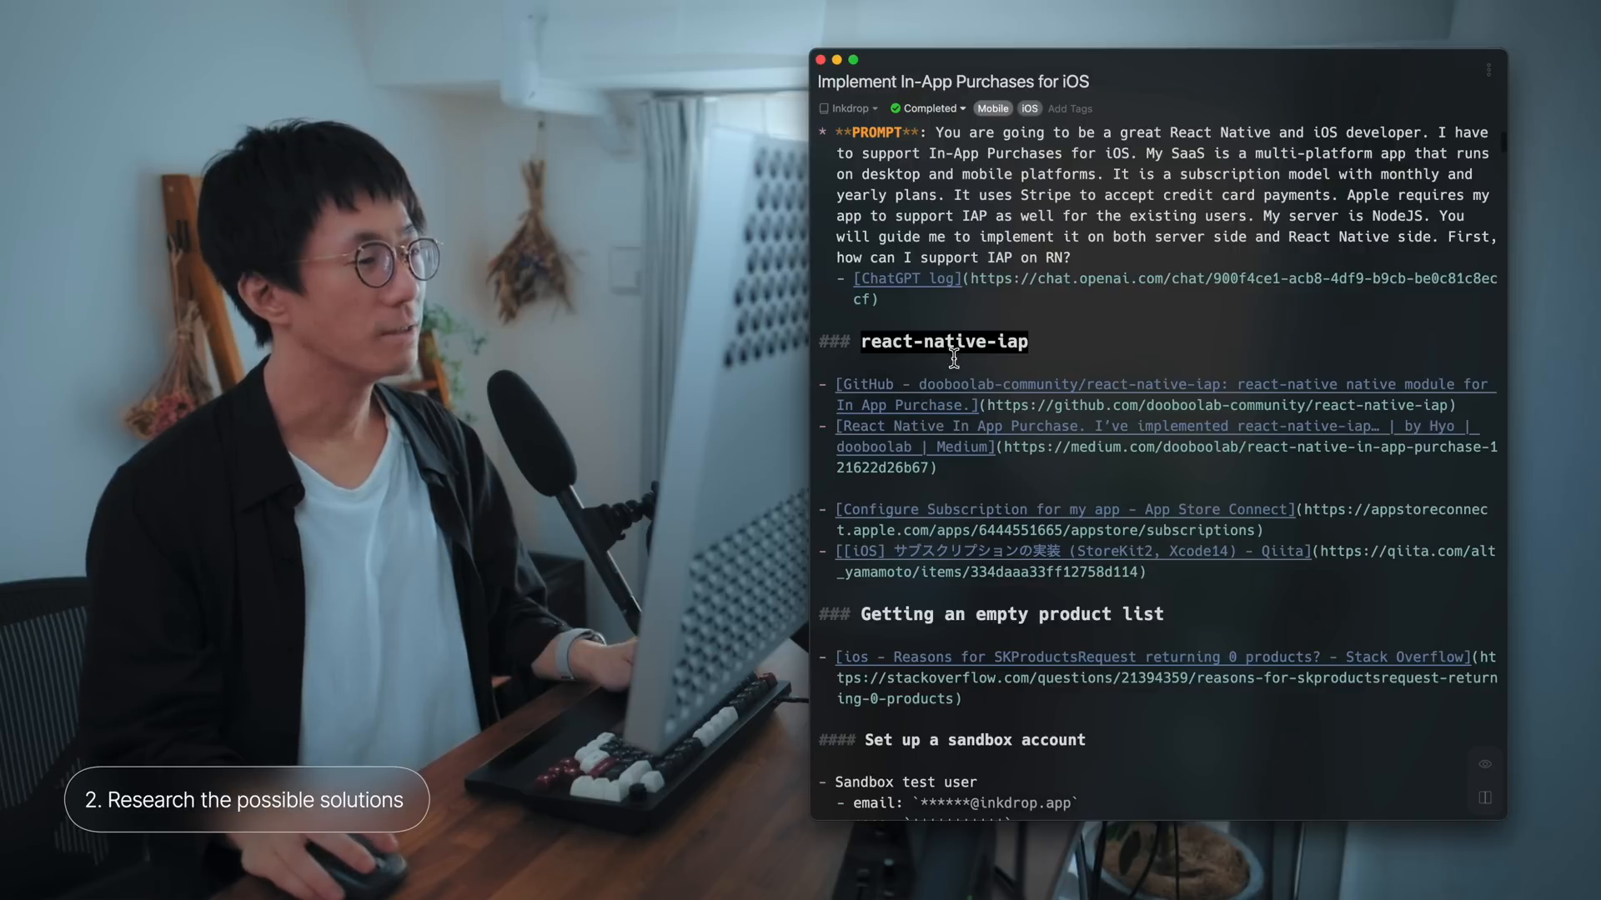
pyautogui.scroll(-3)
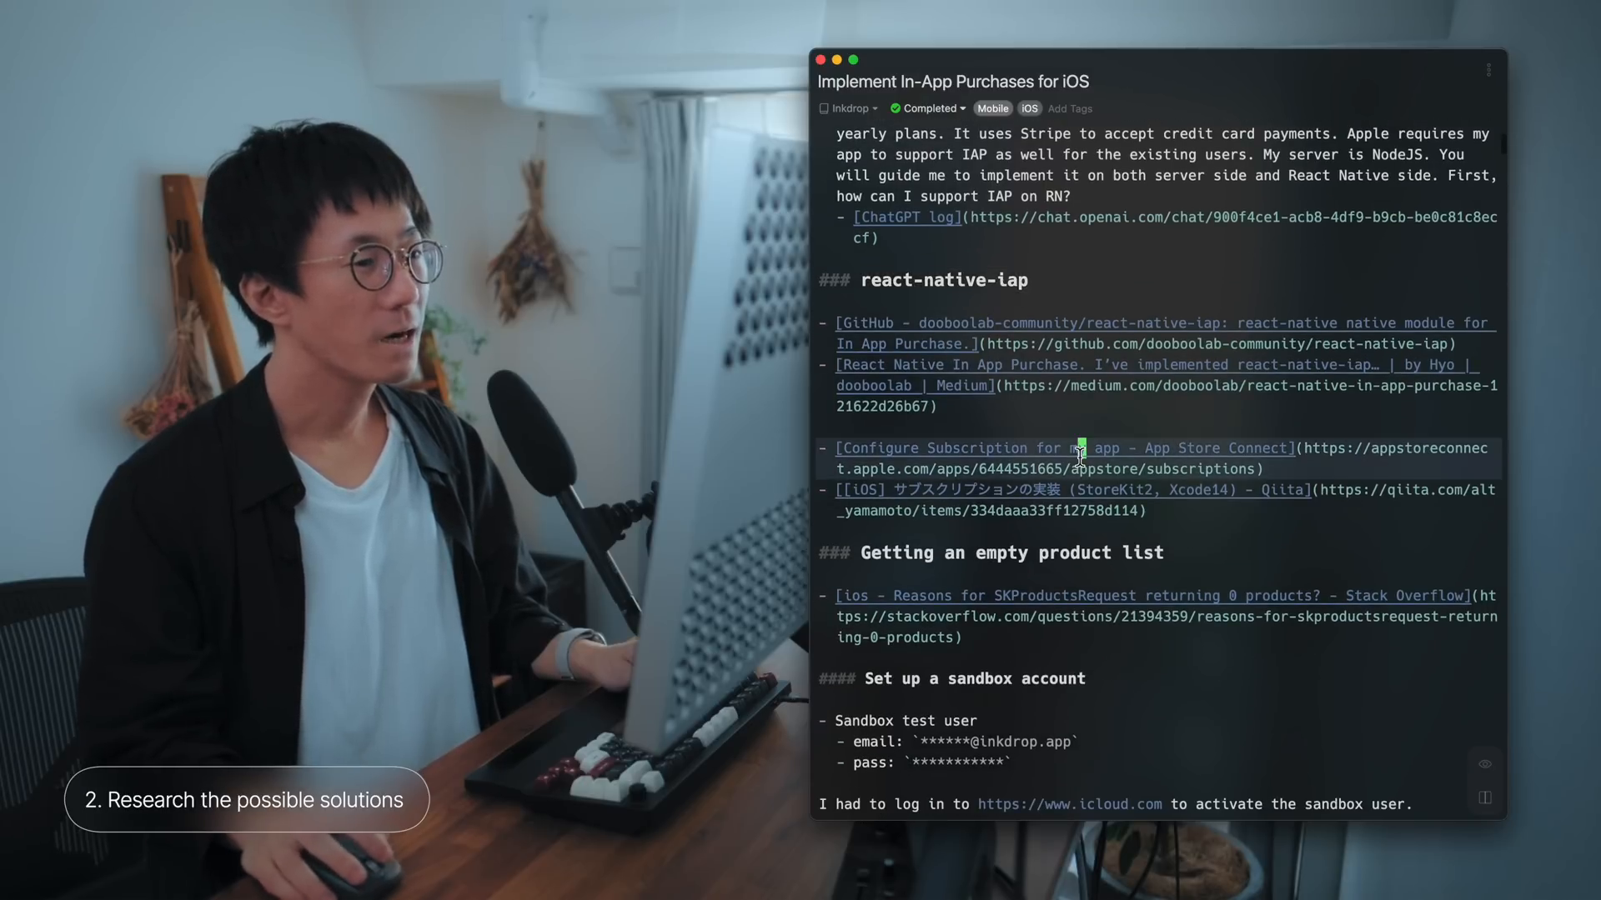
pyautogui.scroll(-3)
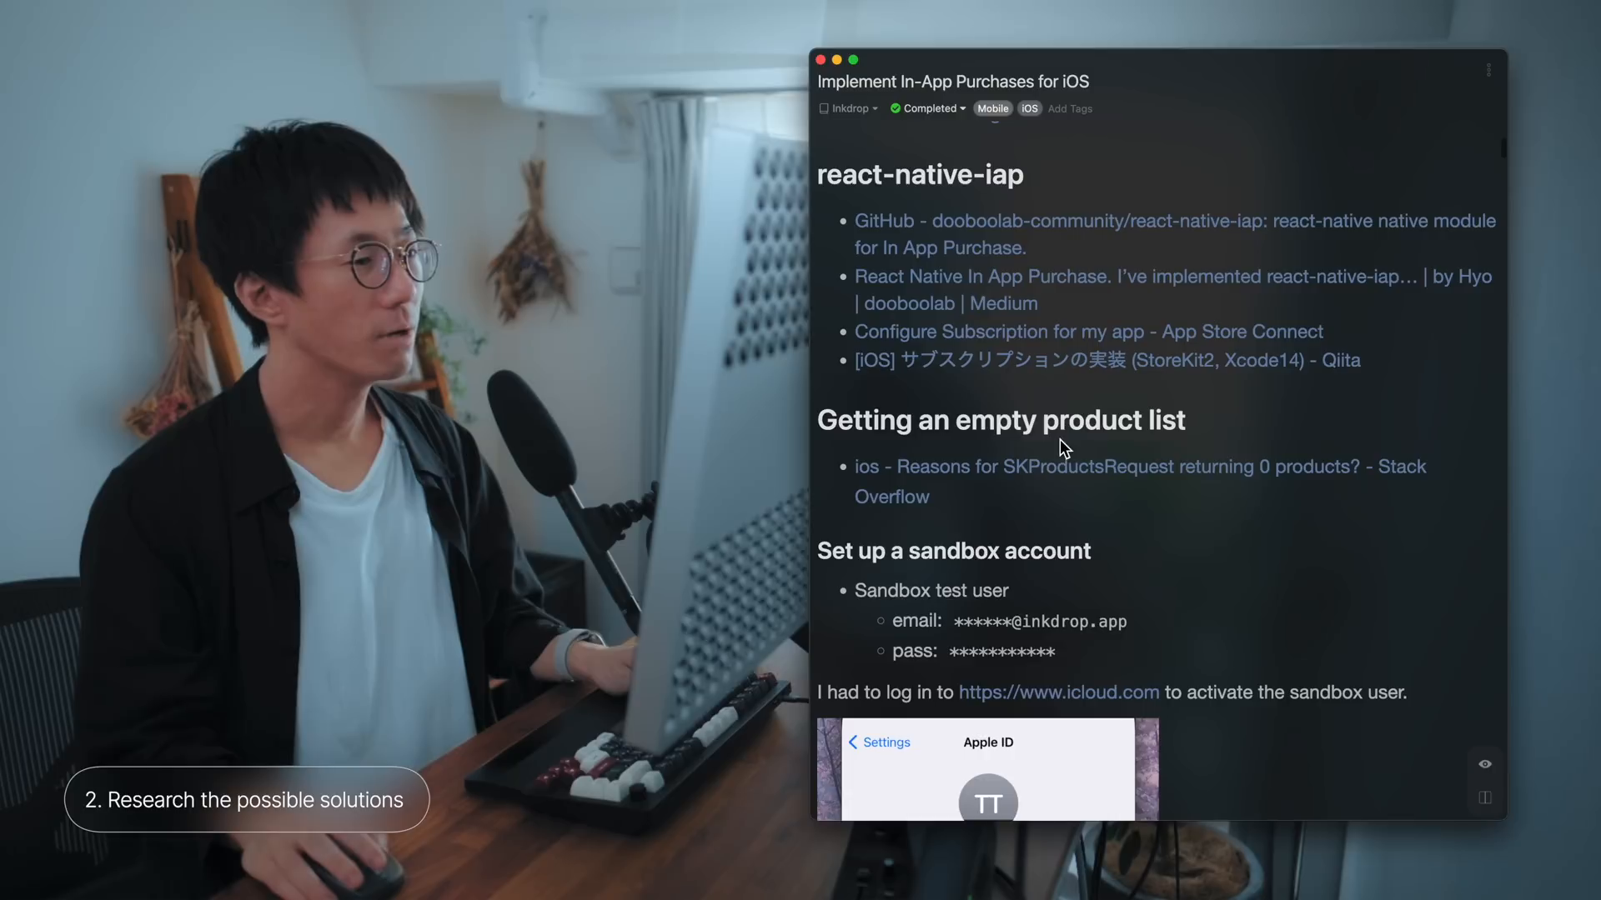
pyautogui.moveTo(1072, 440)
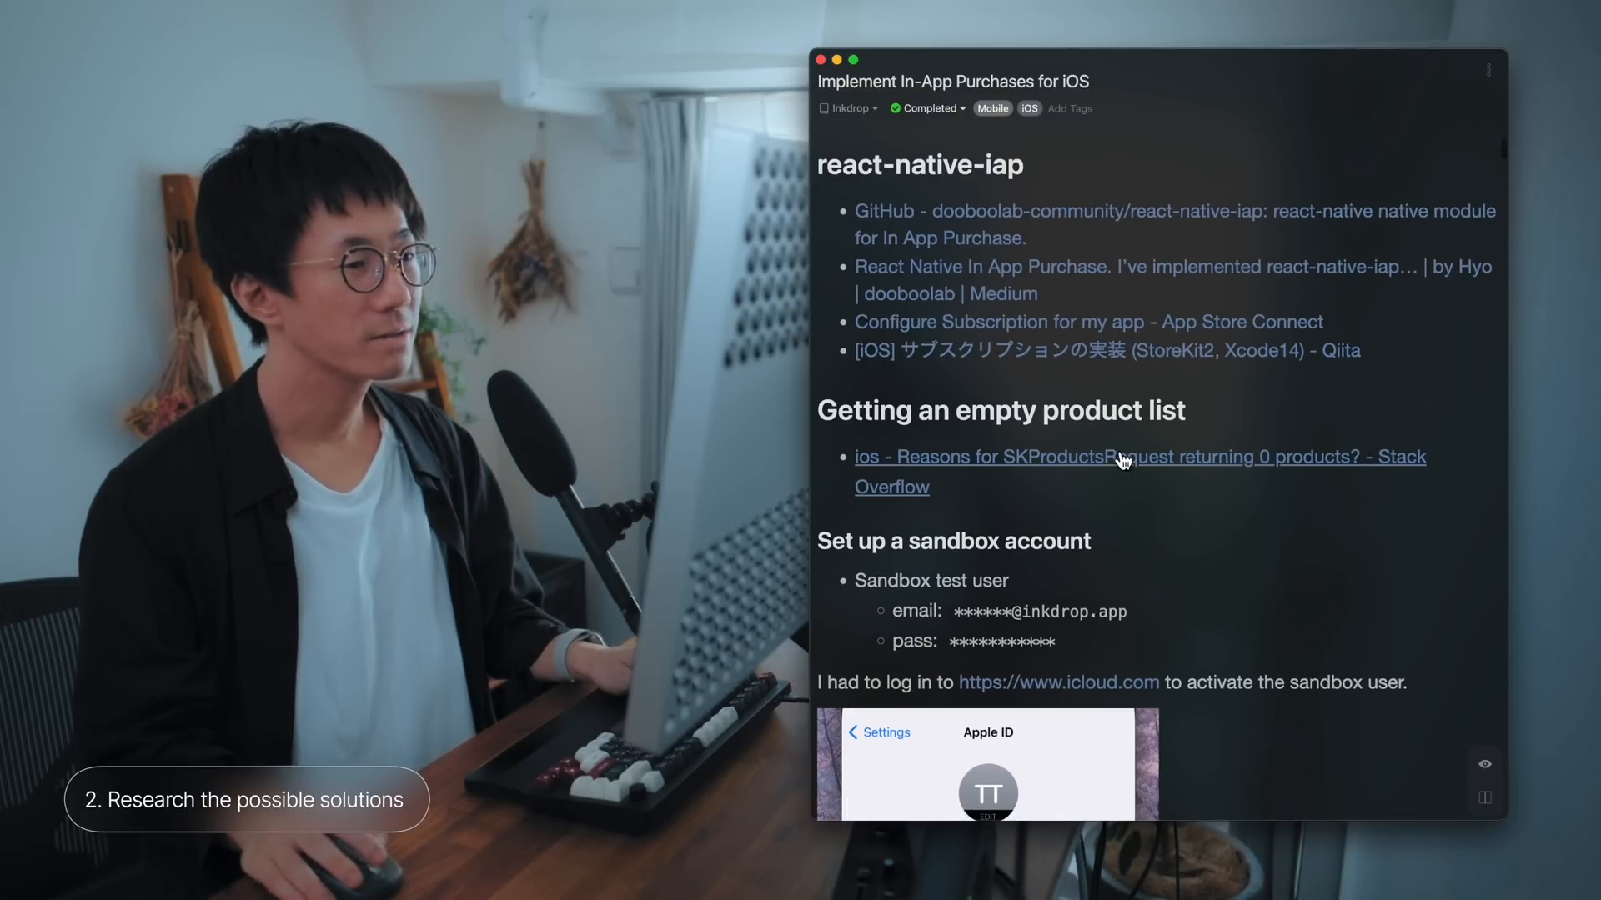
pyautogui.scroll(-3)
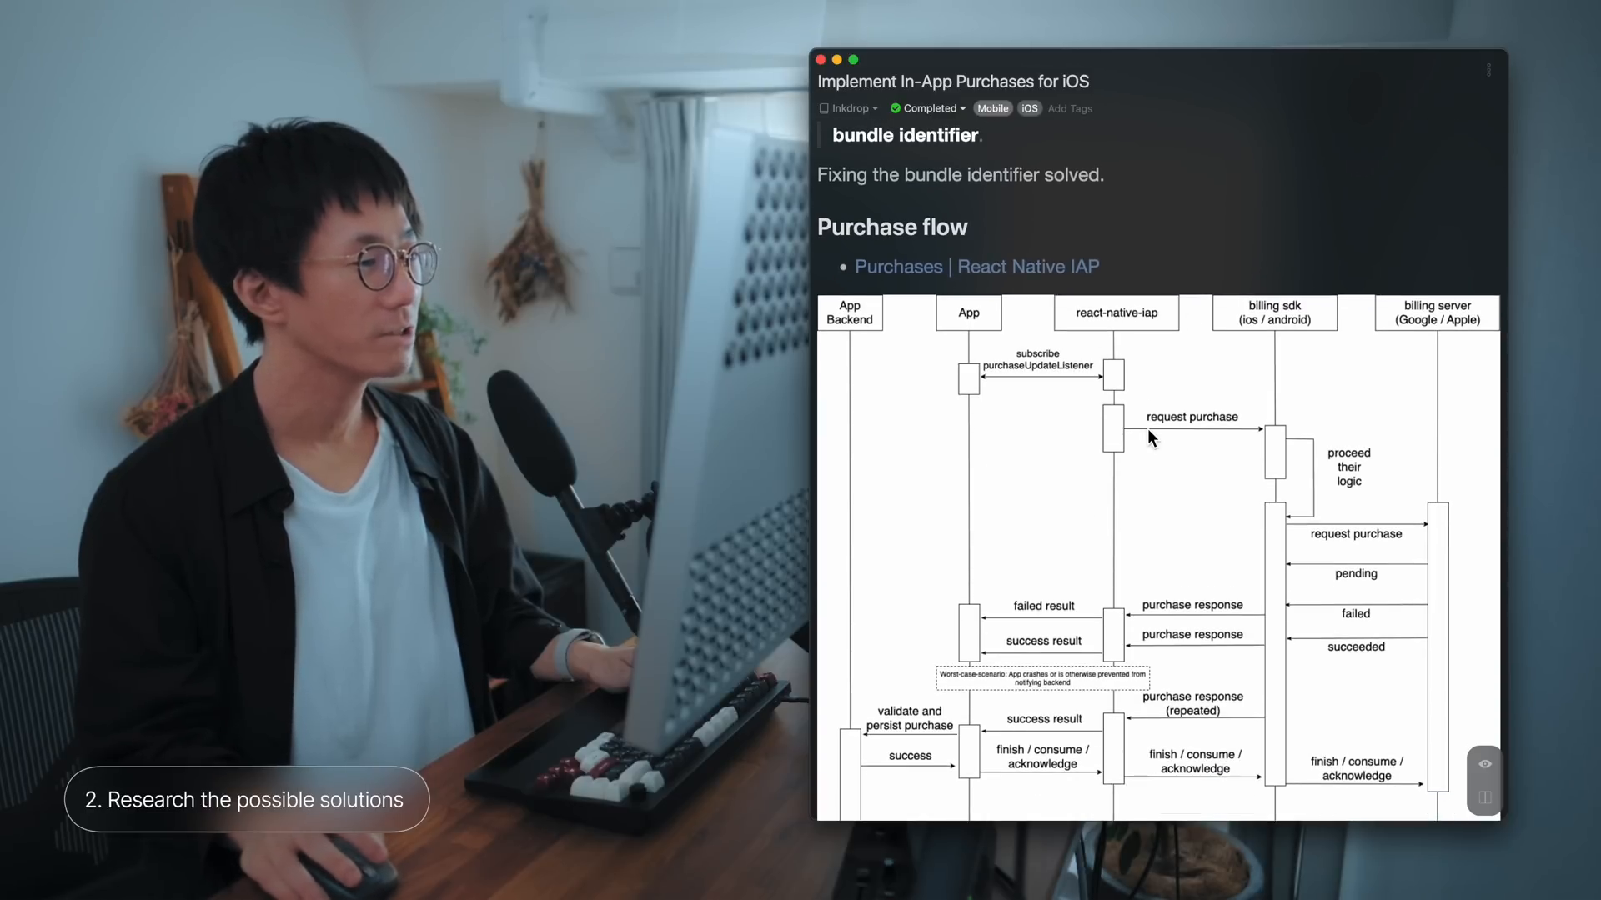
pyautogui.scroll(-3)
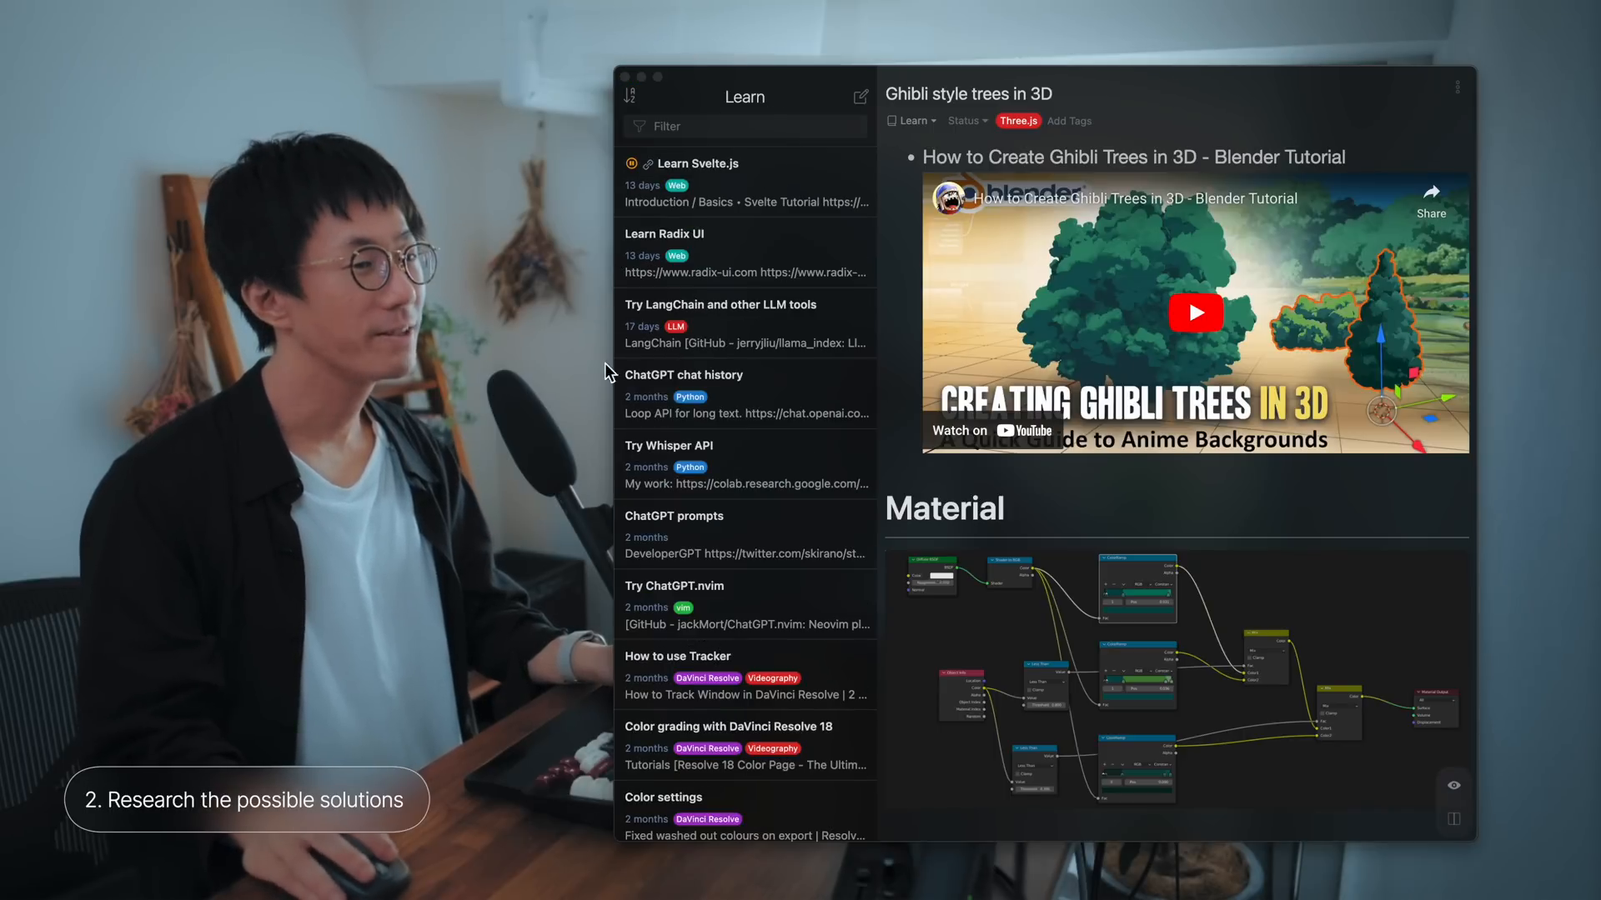
pyautogui.moveTo(772, 305)
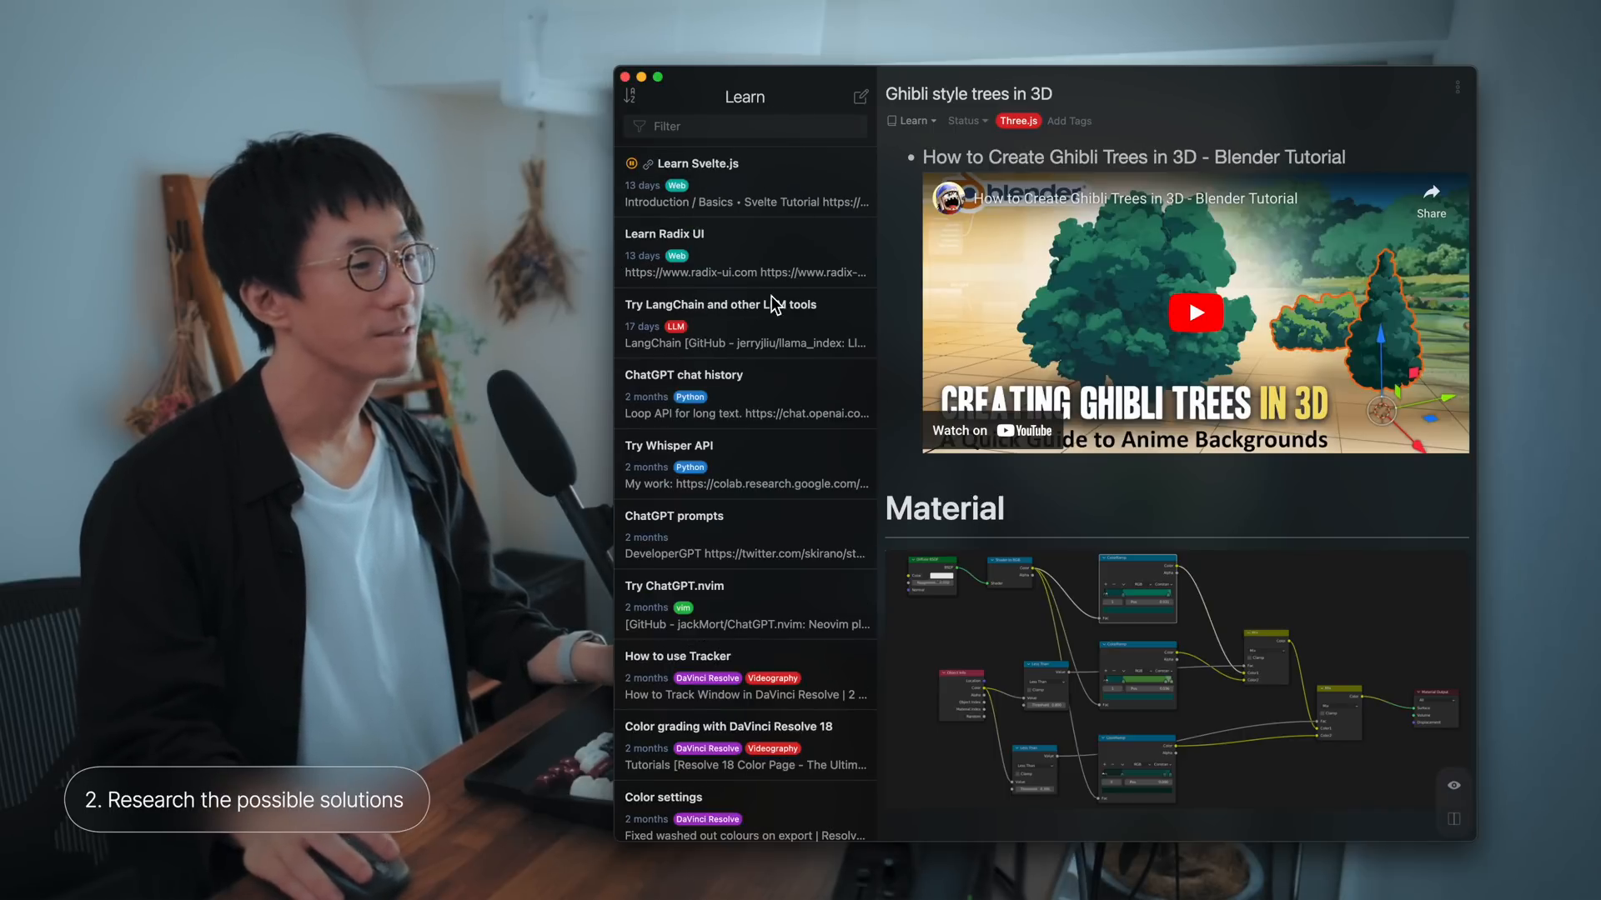
# Step: Browse the Learn Svelte.js, Learn Radix UI and Try Whisper API notes in the Learn list
pyautogui.click(745, 182)
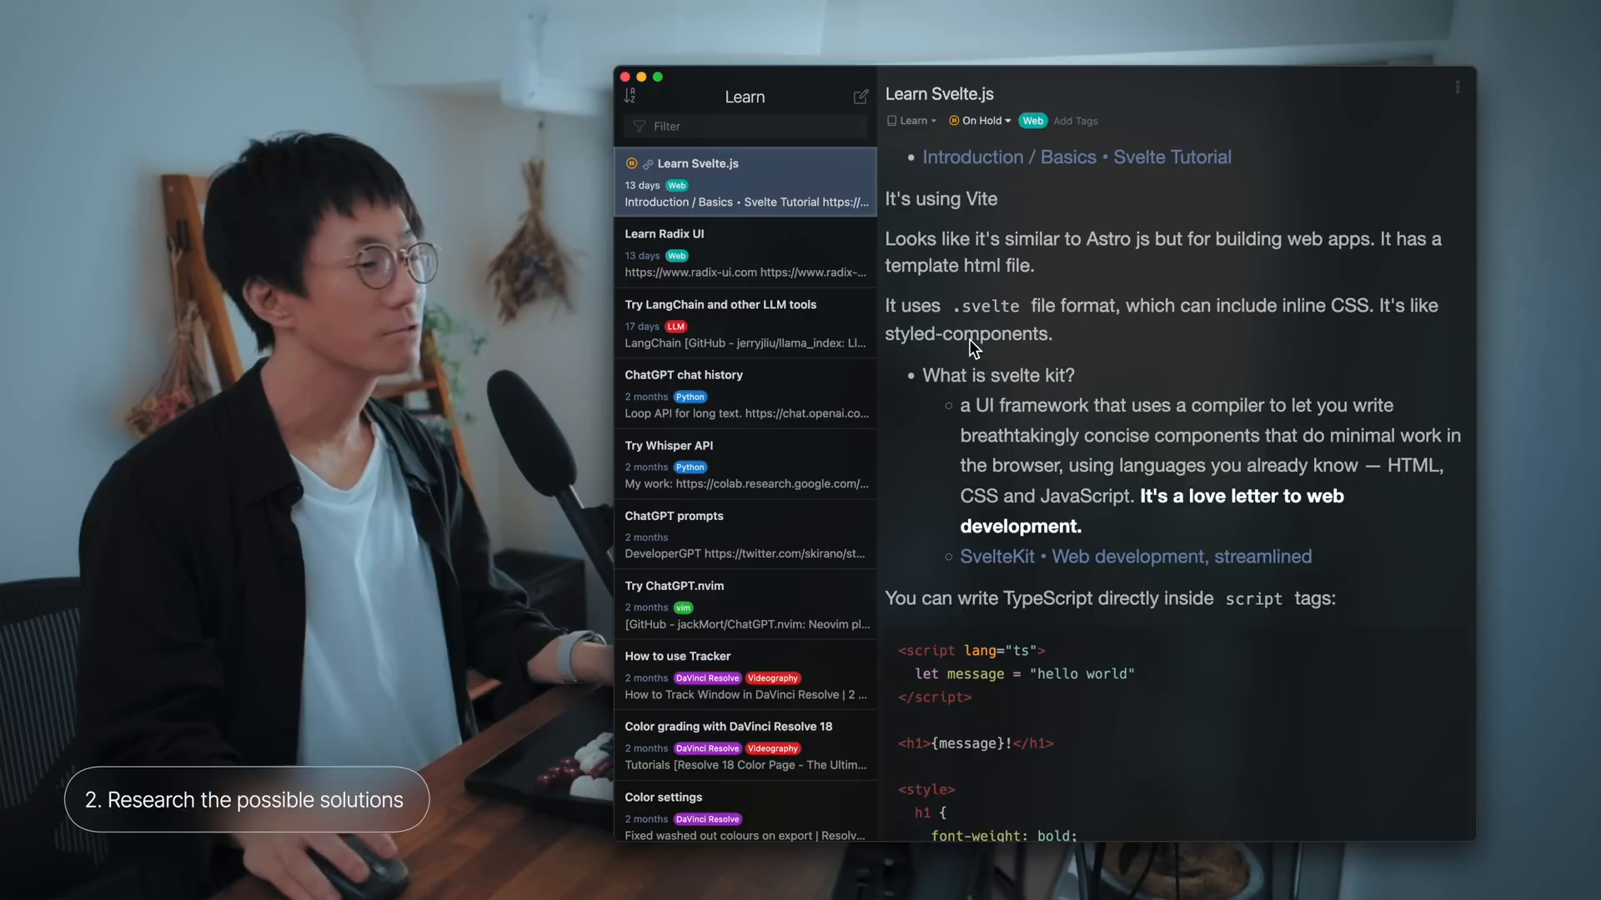
pyautogui.click(736, 252)
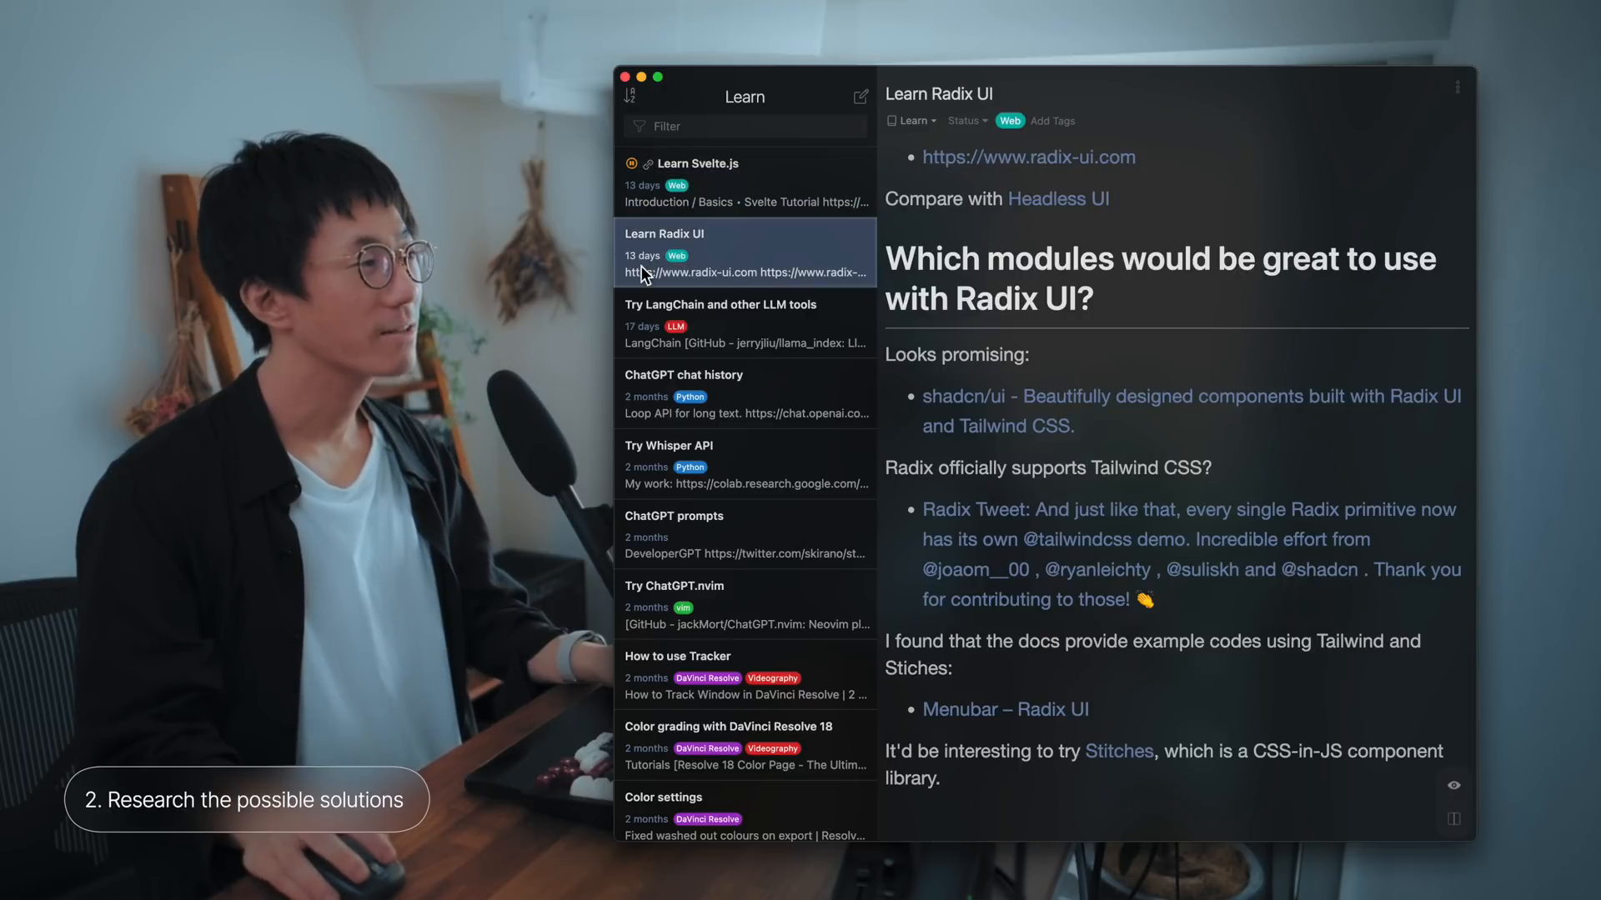
pyautogui.moveTo(726, 364)
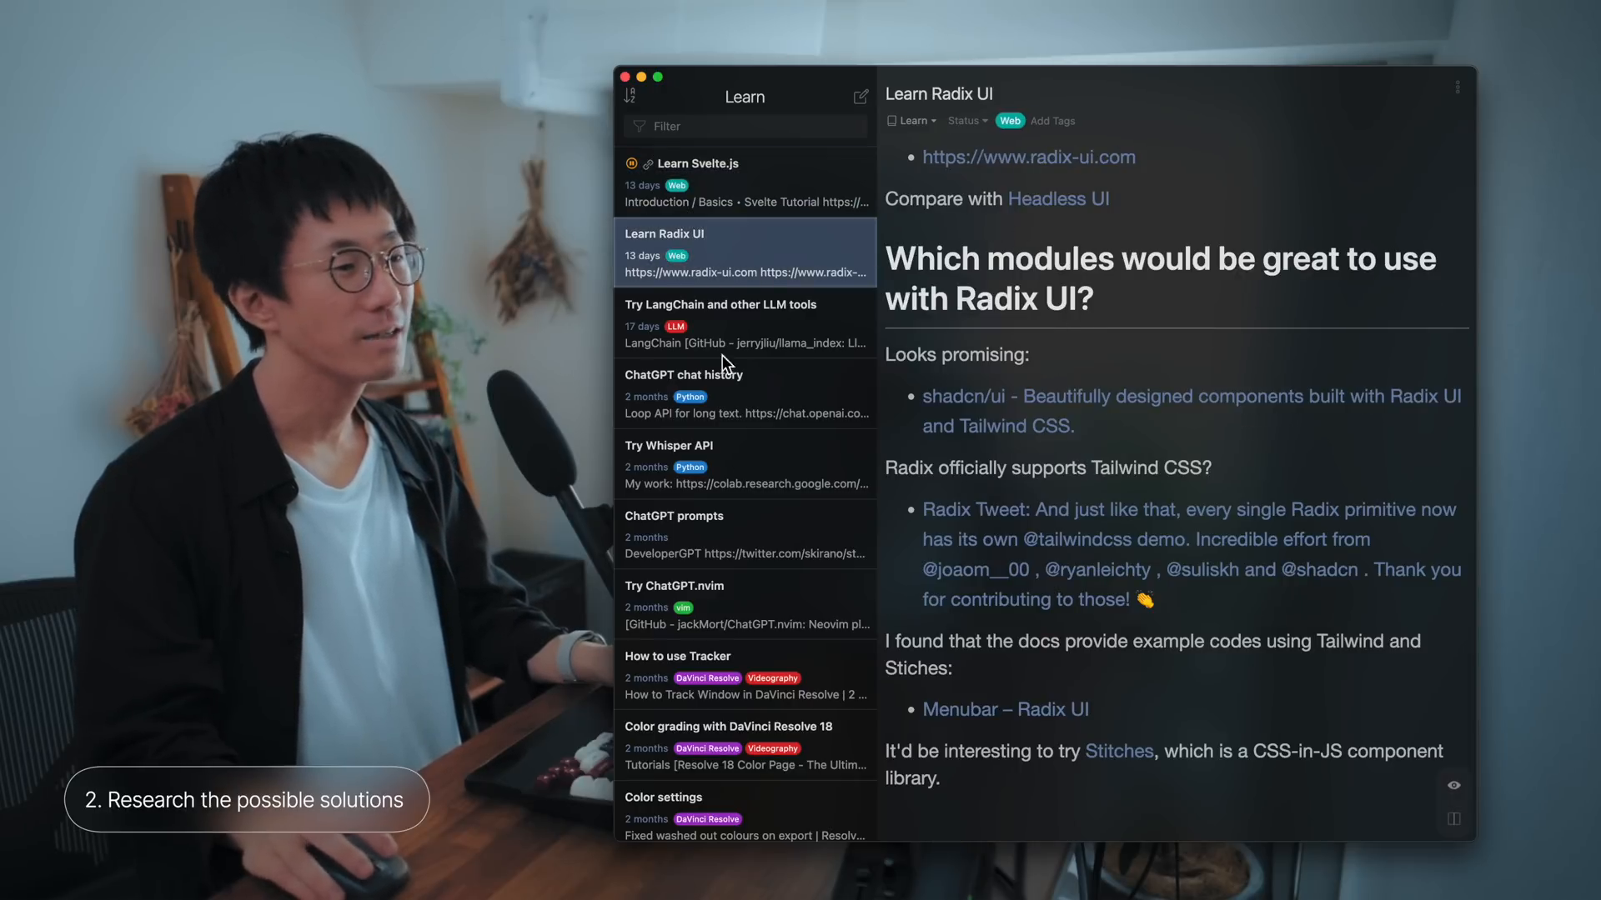
pyautogui.click(746, 325)
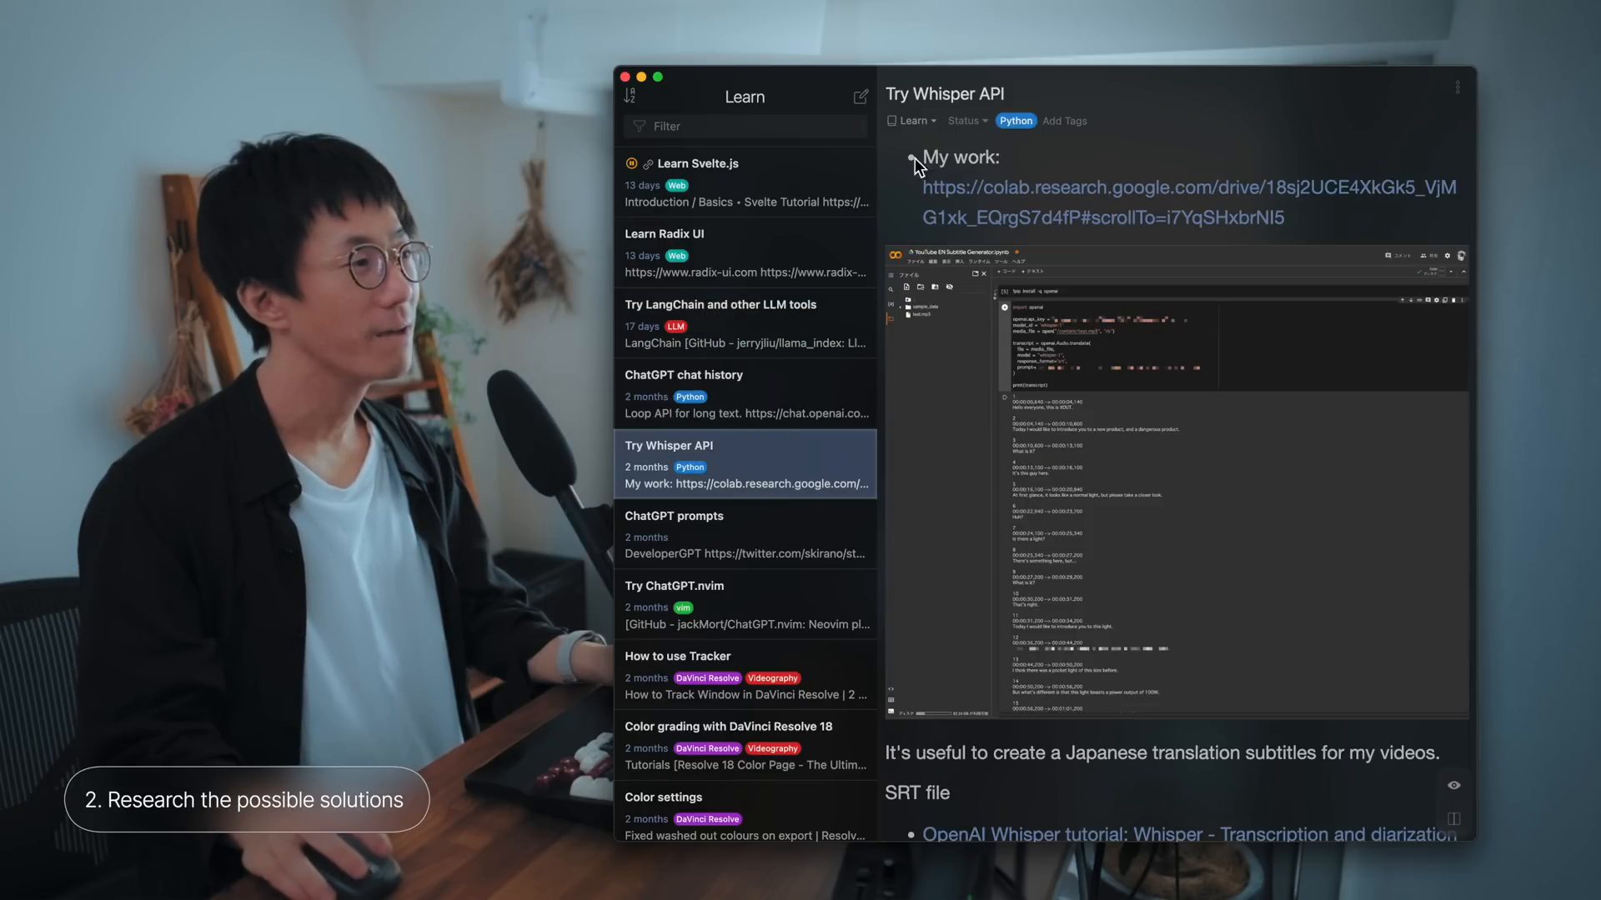
pyautogui.scroll(-3)
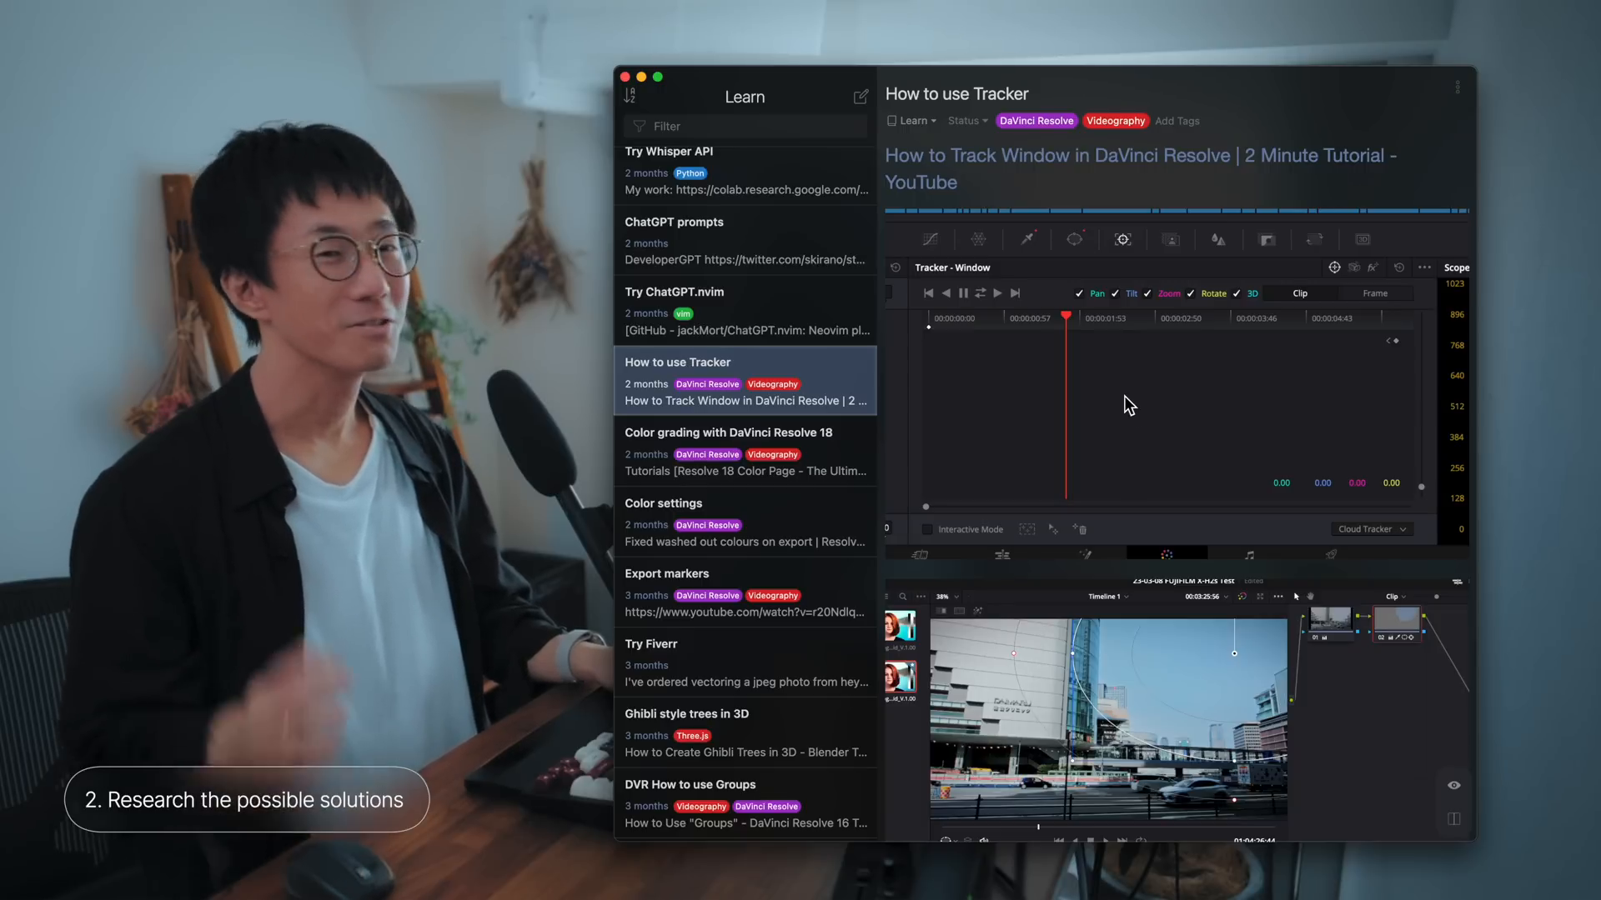
pyautogui.moveTo(1112, 199)
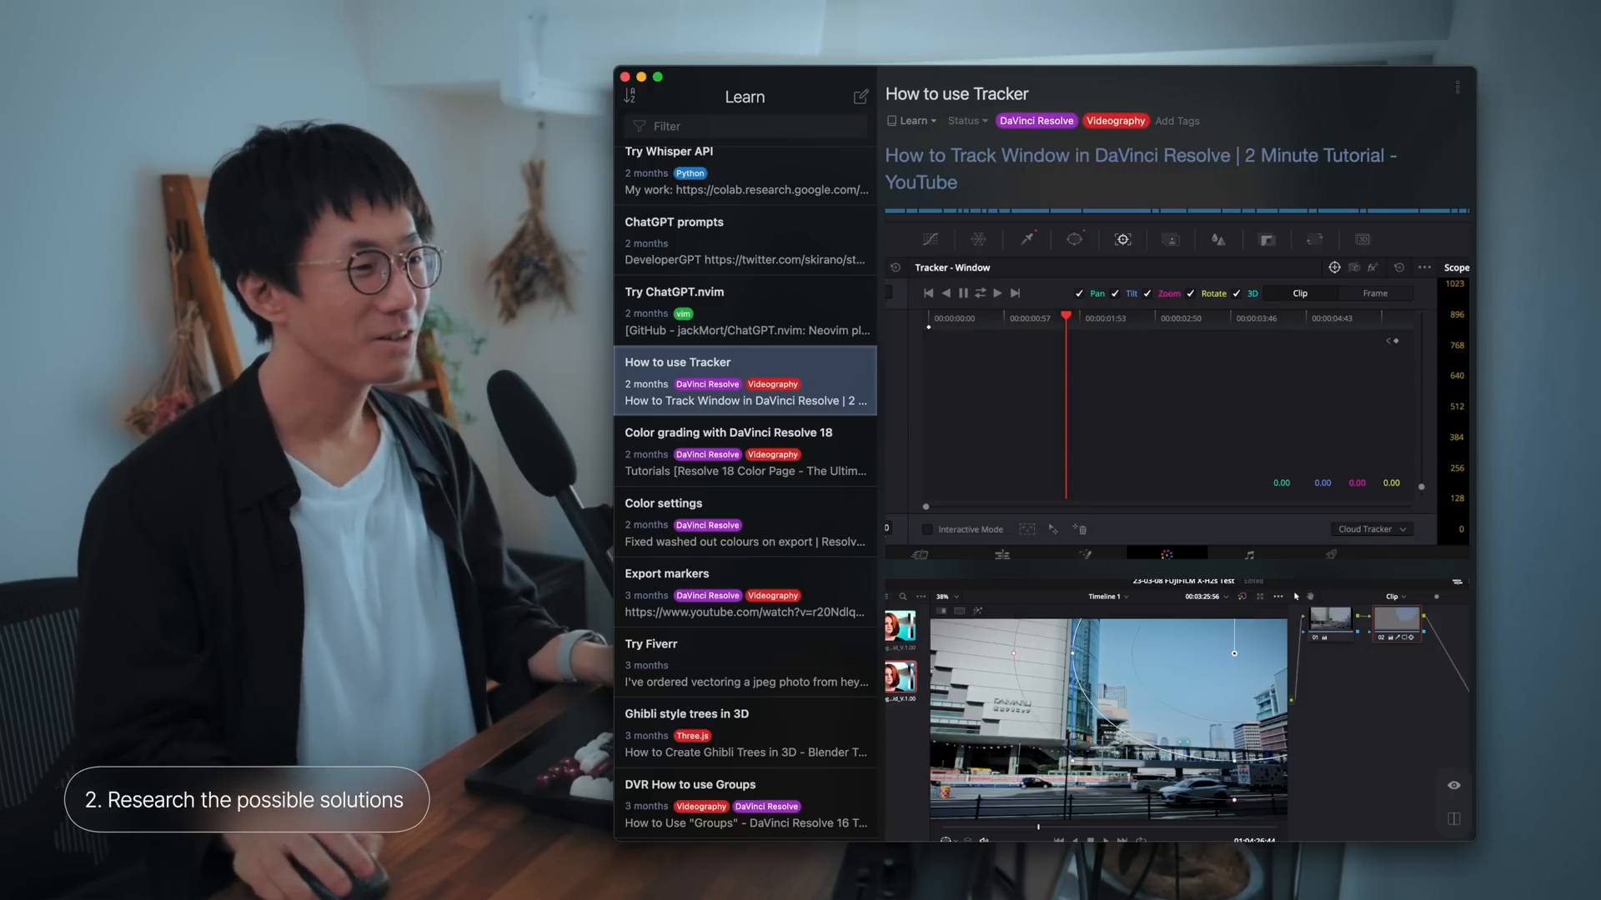
pyautogui.scroll(-3)
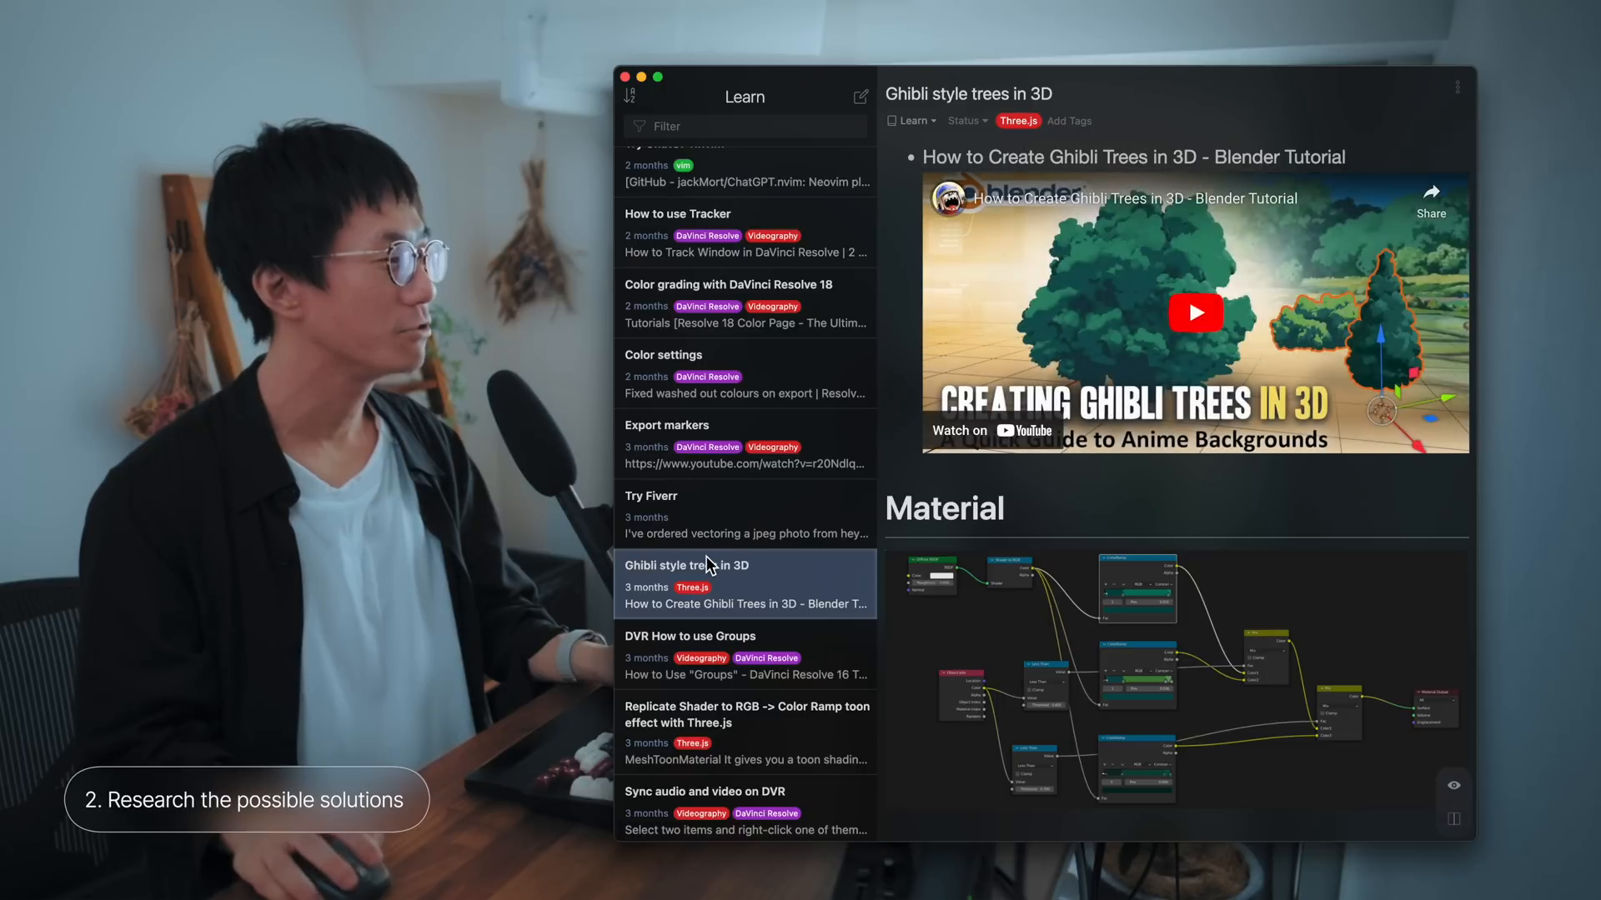
pyautogui.scroll(-3)
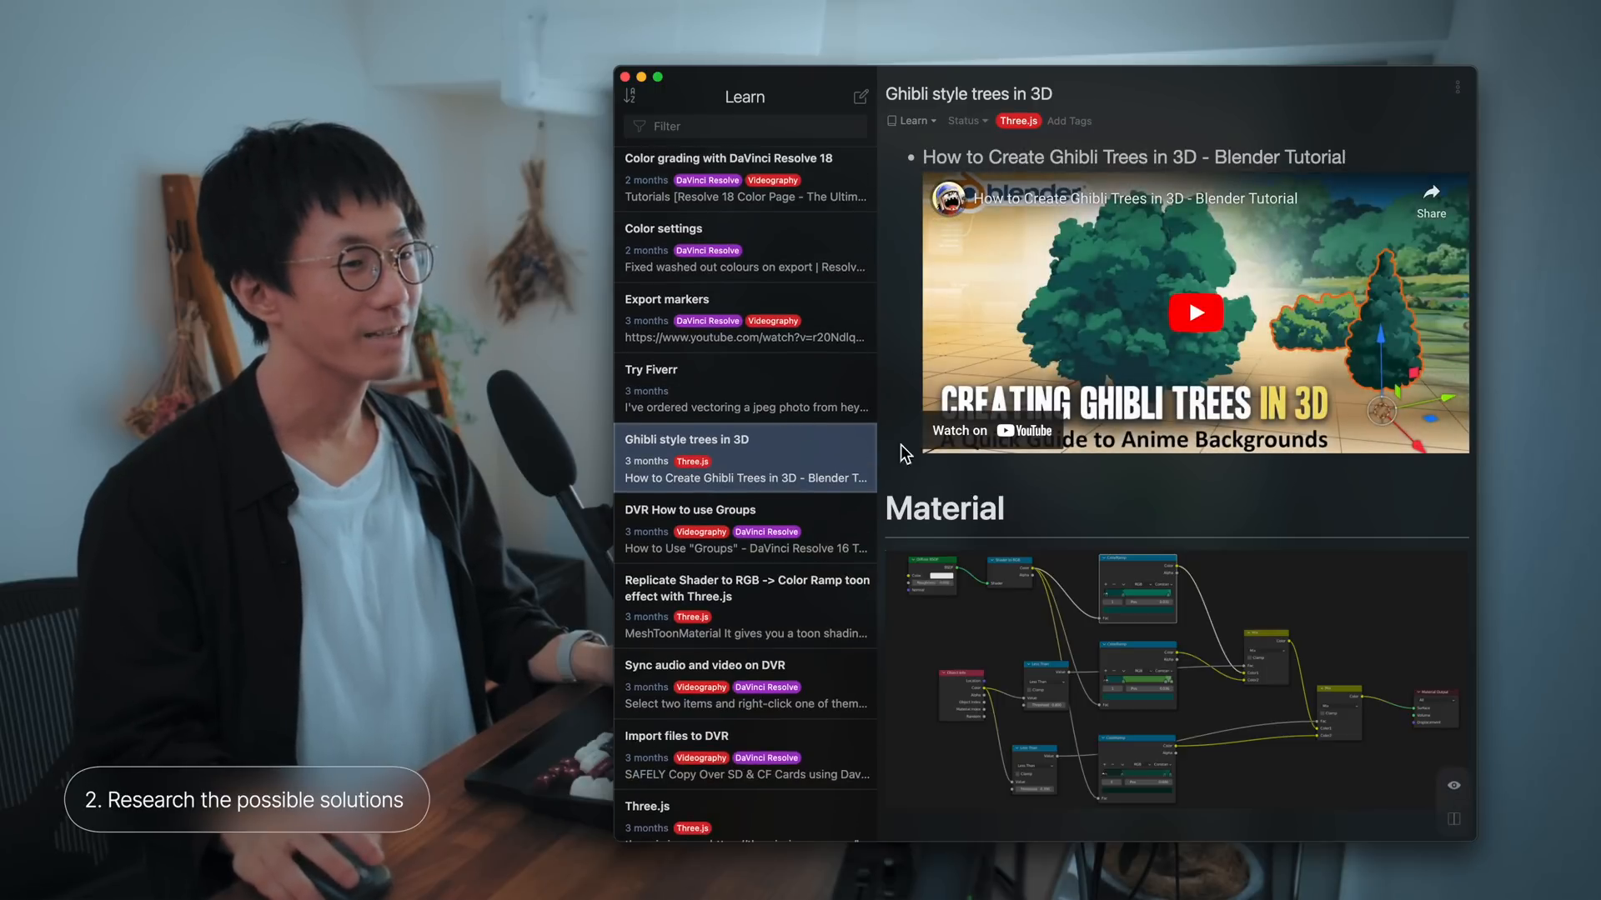
# Step: Open DVR How to use Groups, then the Sync audio and video on DVR note
pyautogui.click(746, 528)
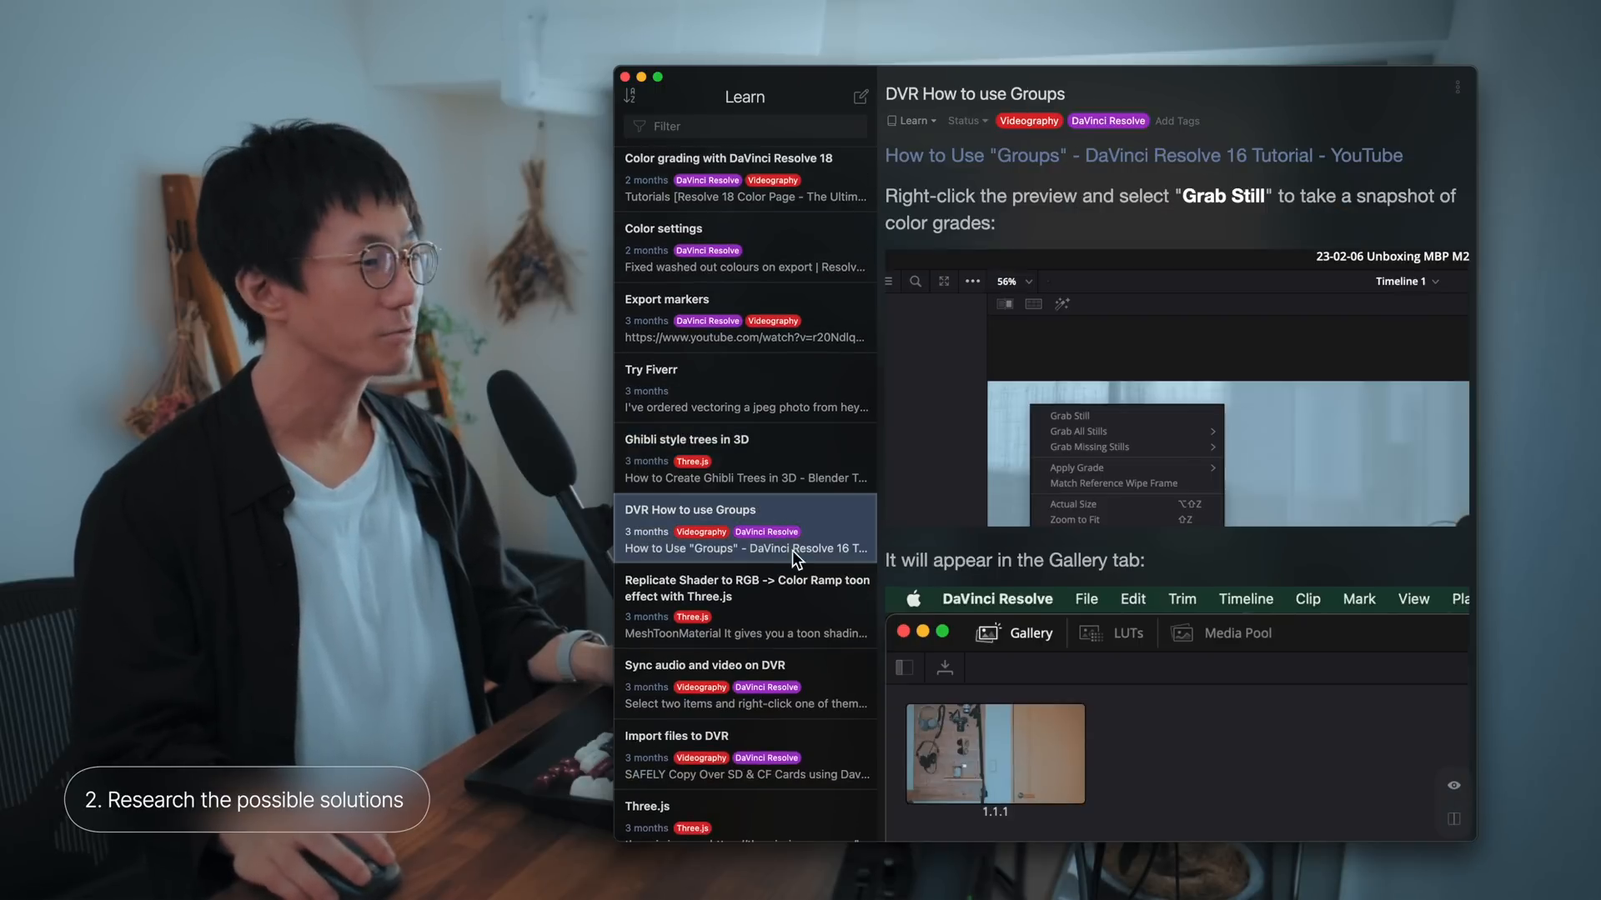
pyautogui.click(745, 684)
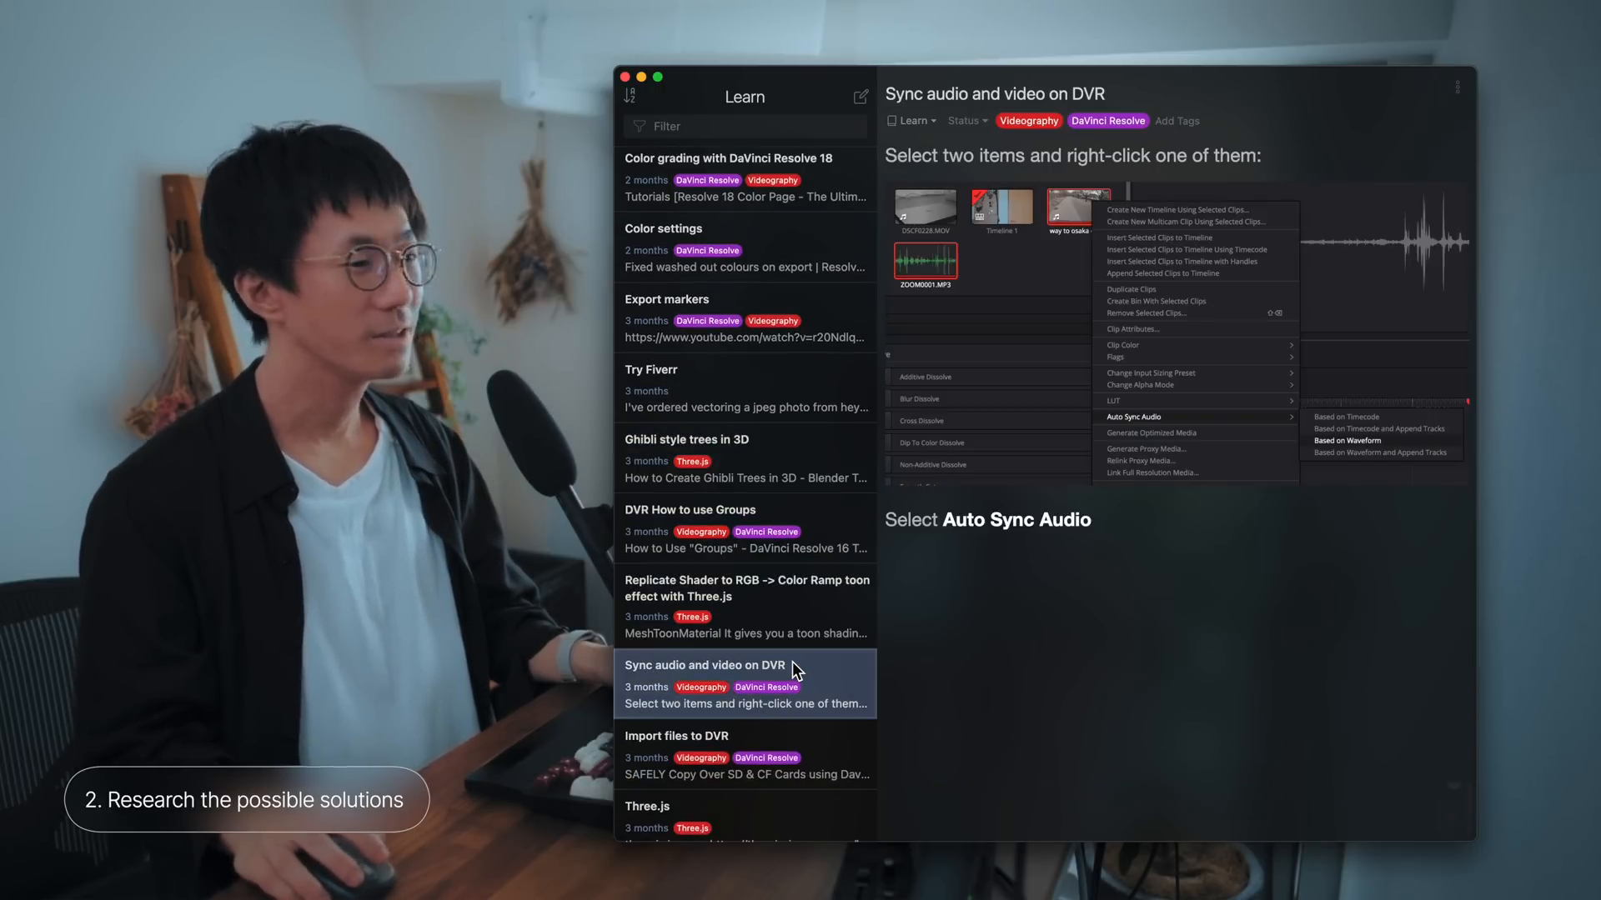
pyautogui.click(747, 587)
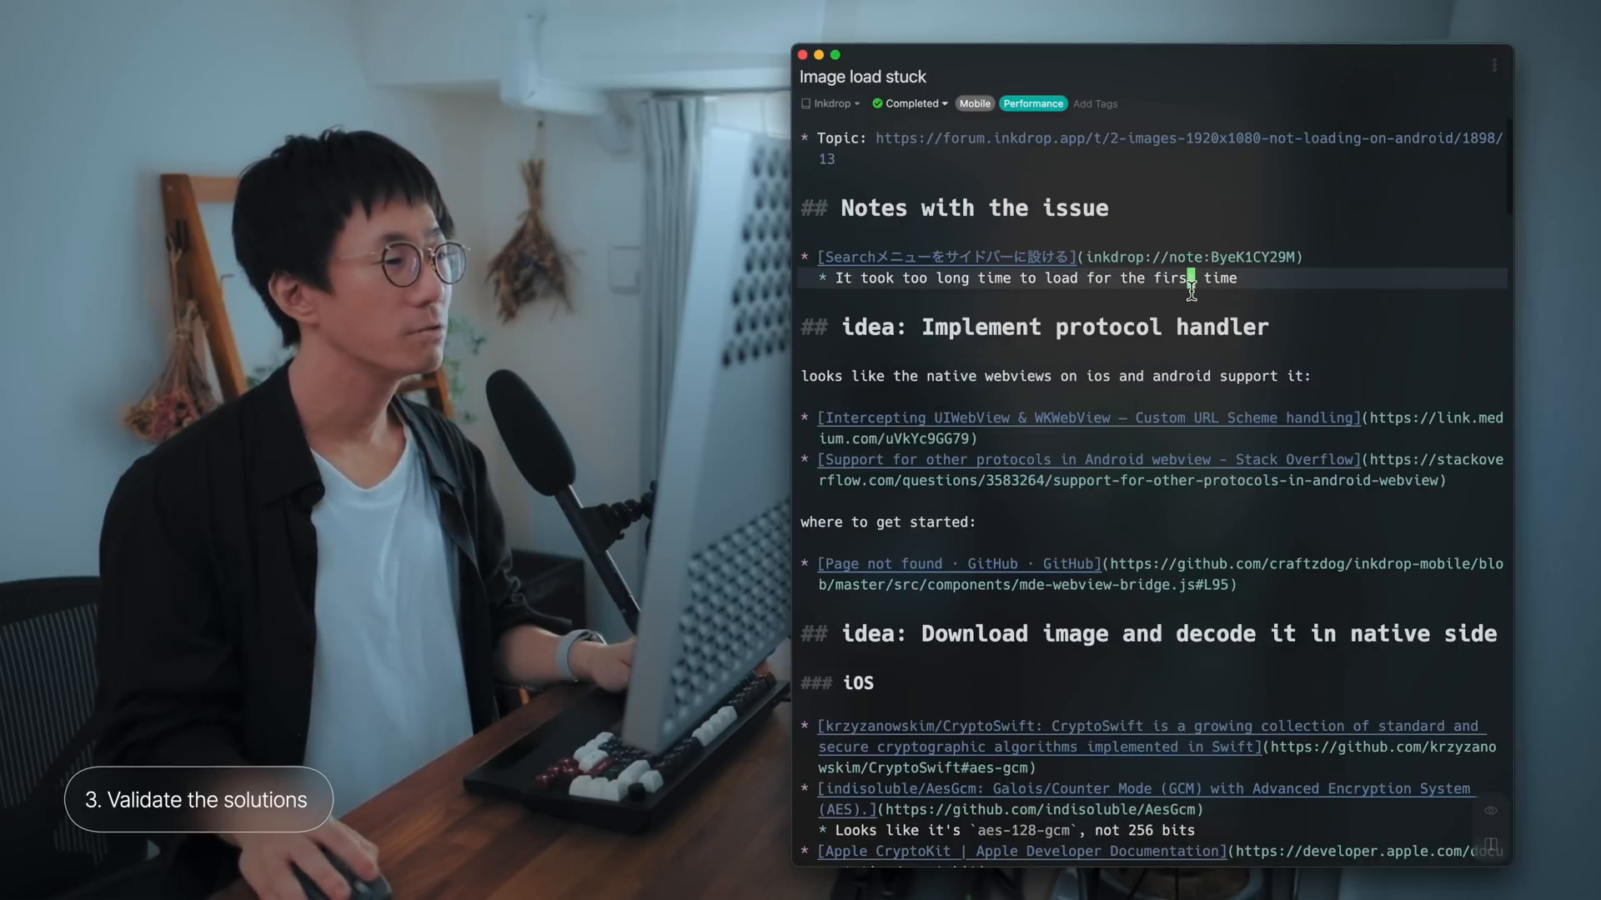
pyautogui.scroll(-3)
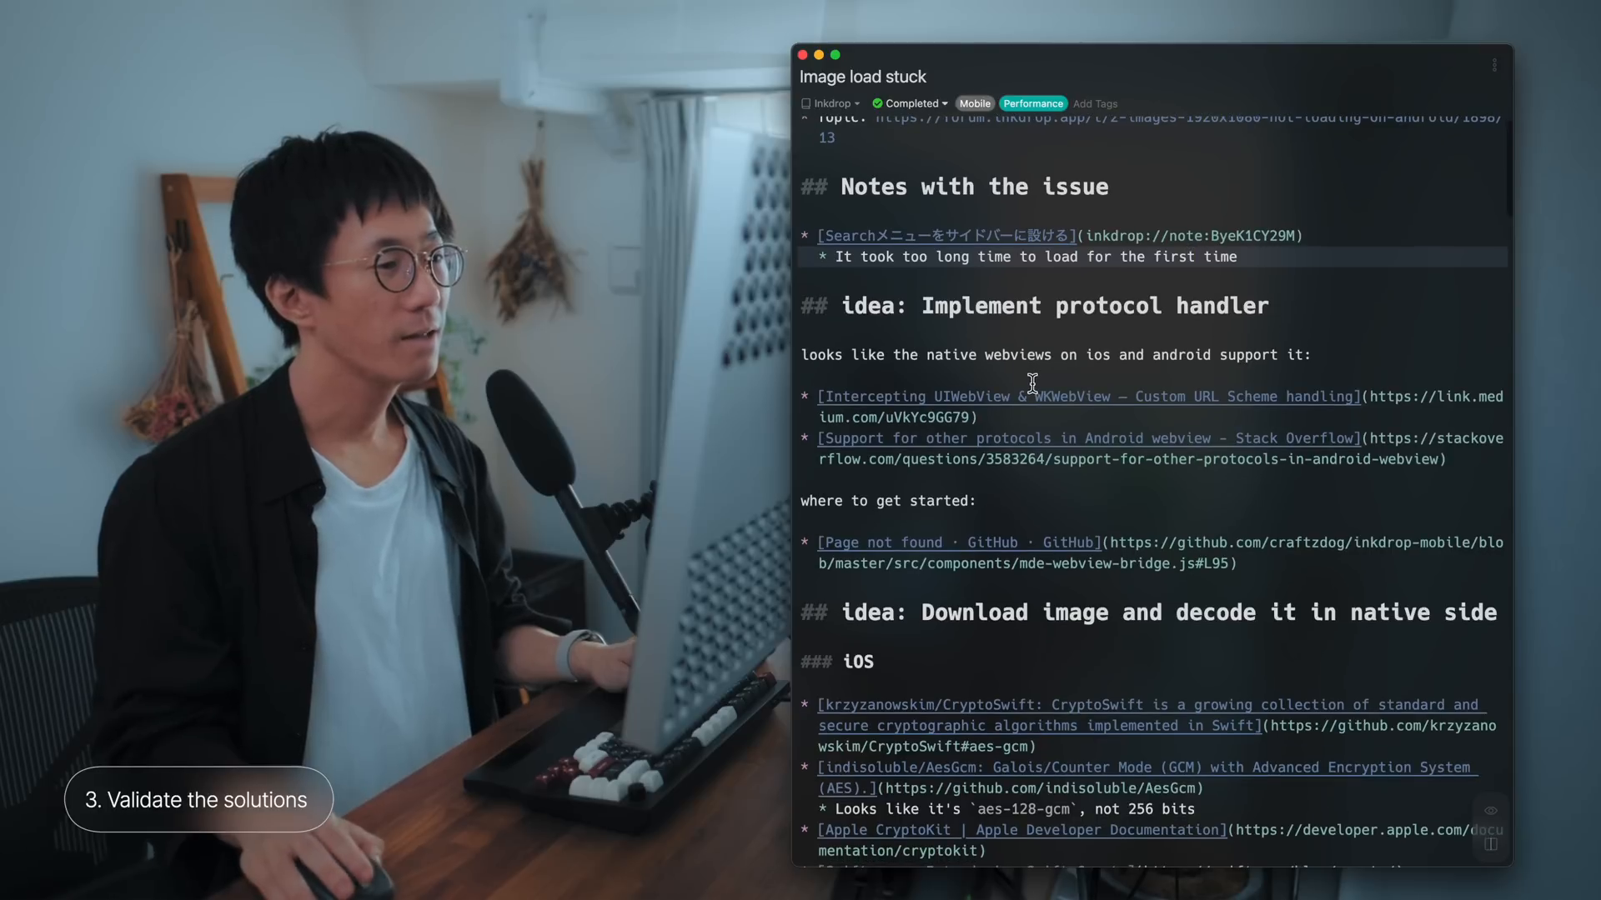
pyautogui.scroll(-3)
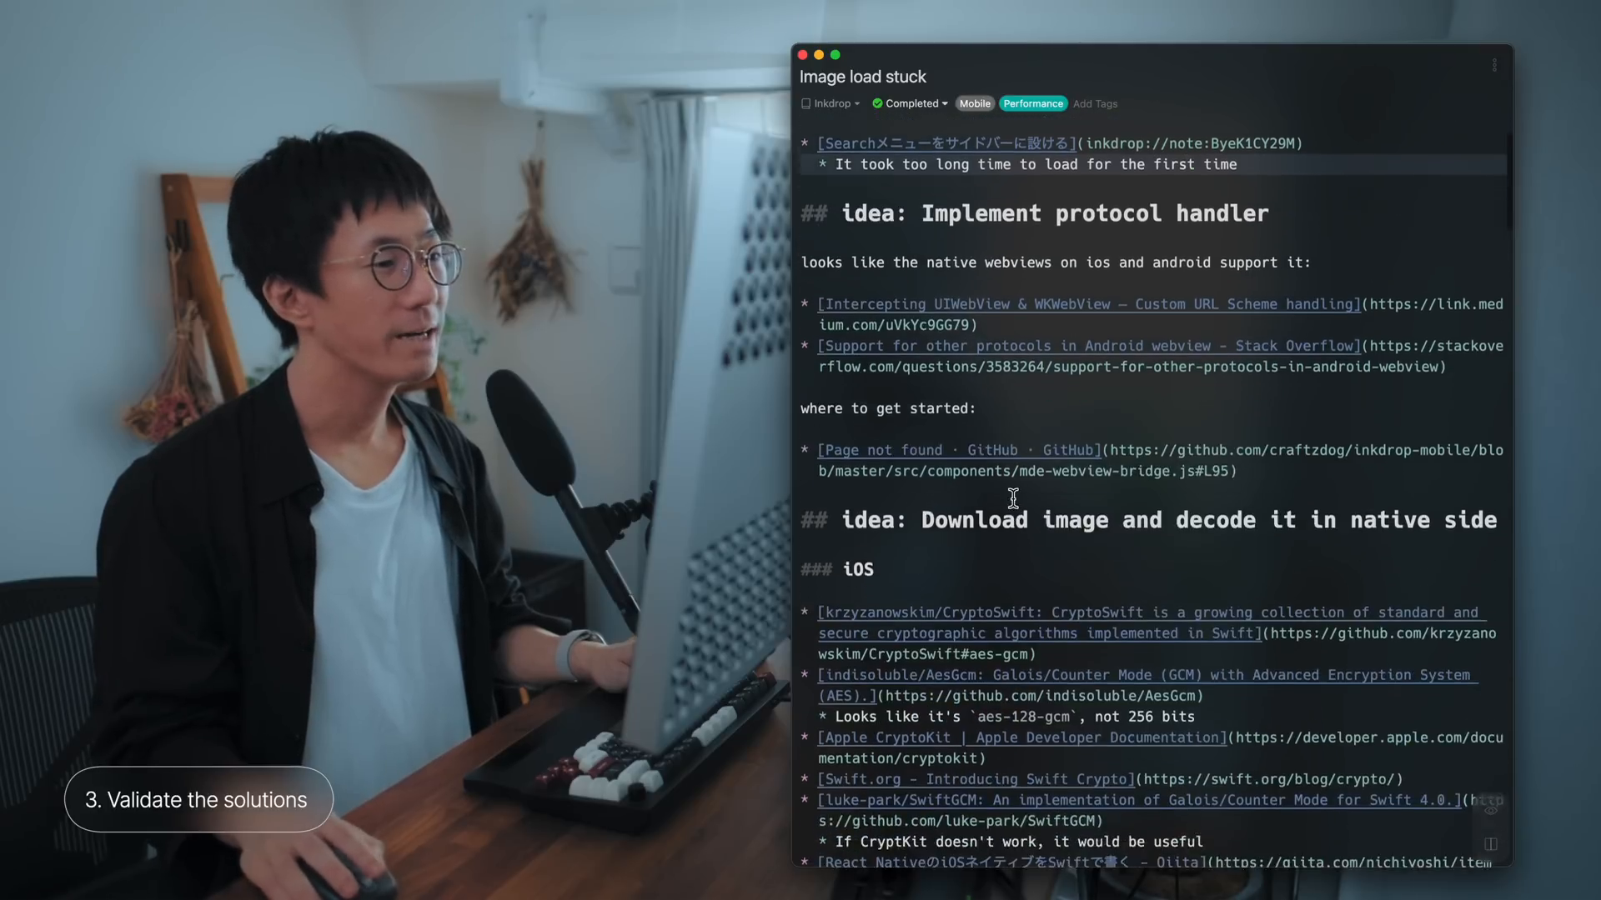
pyautogui.scroll(-3)
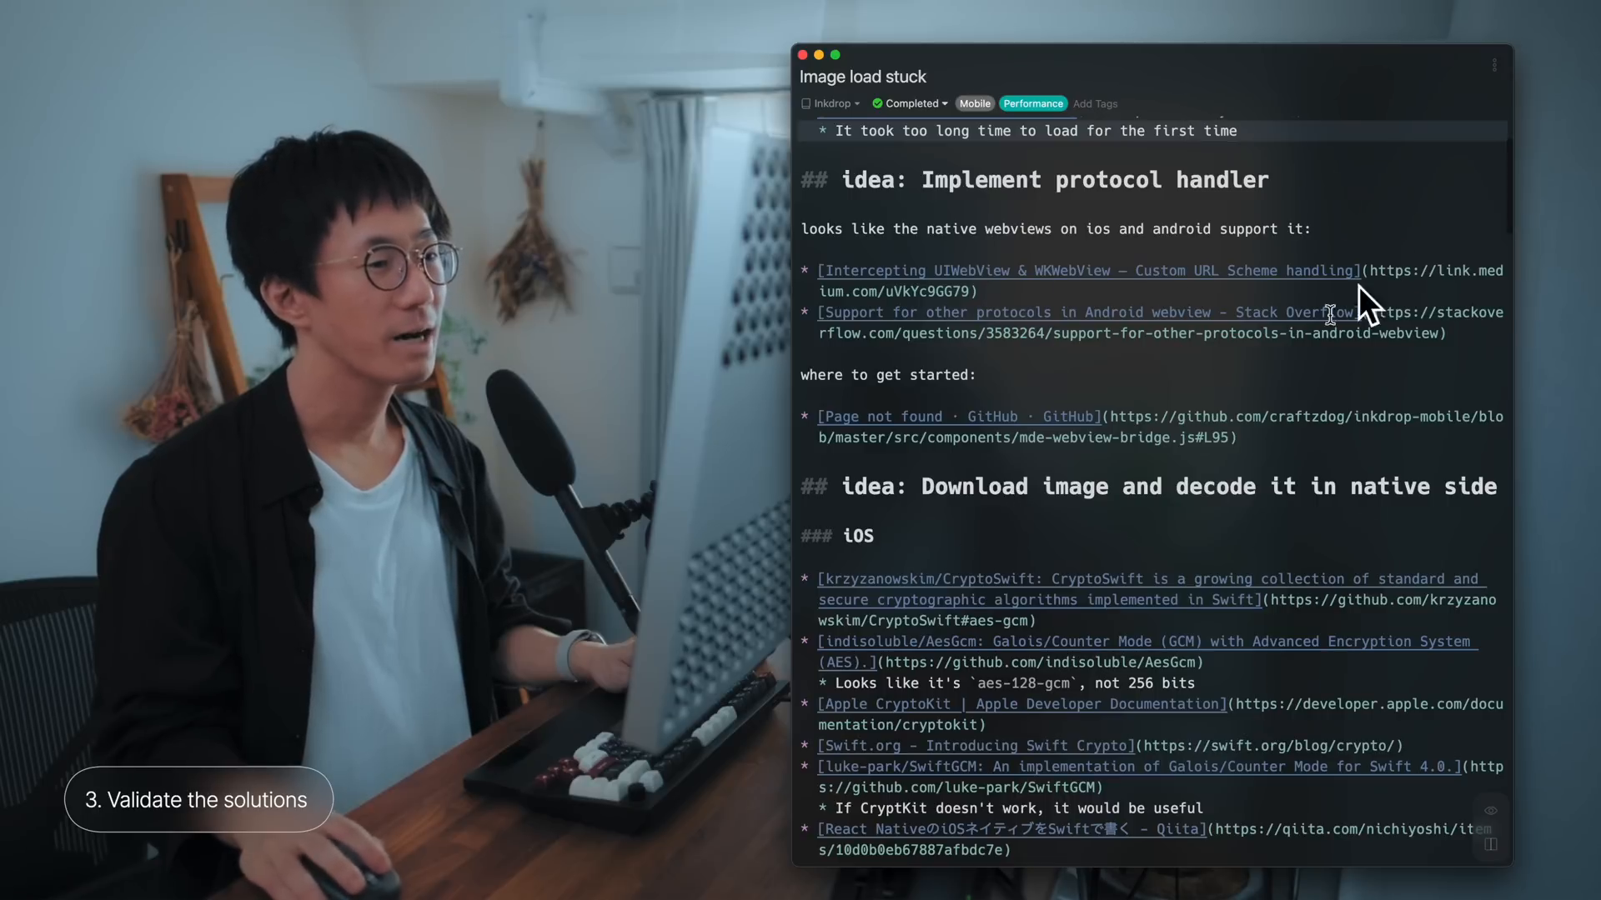
pyautogui.moveTo(890, 215)
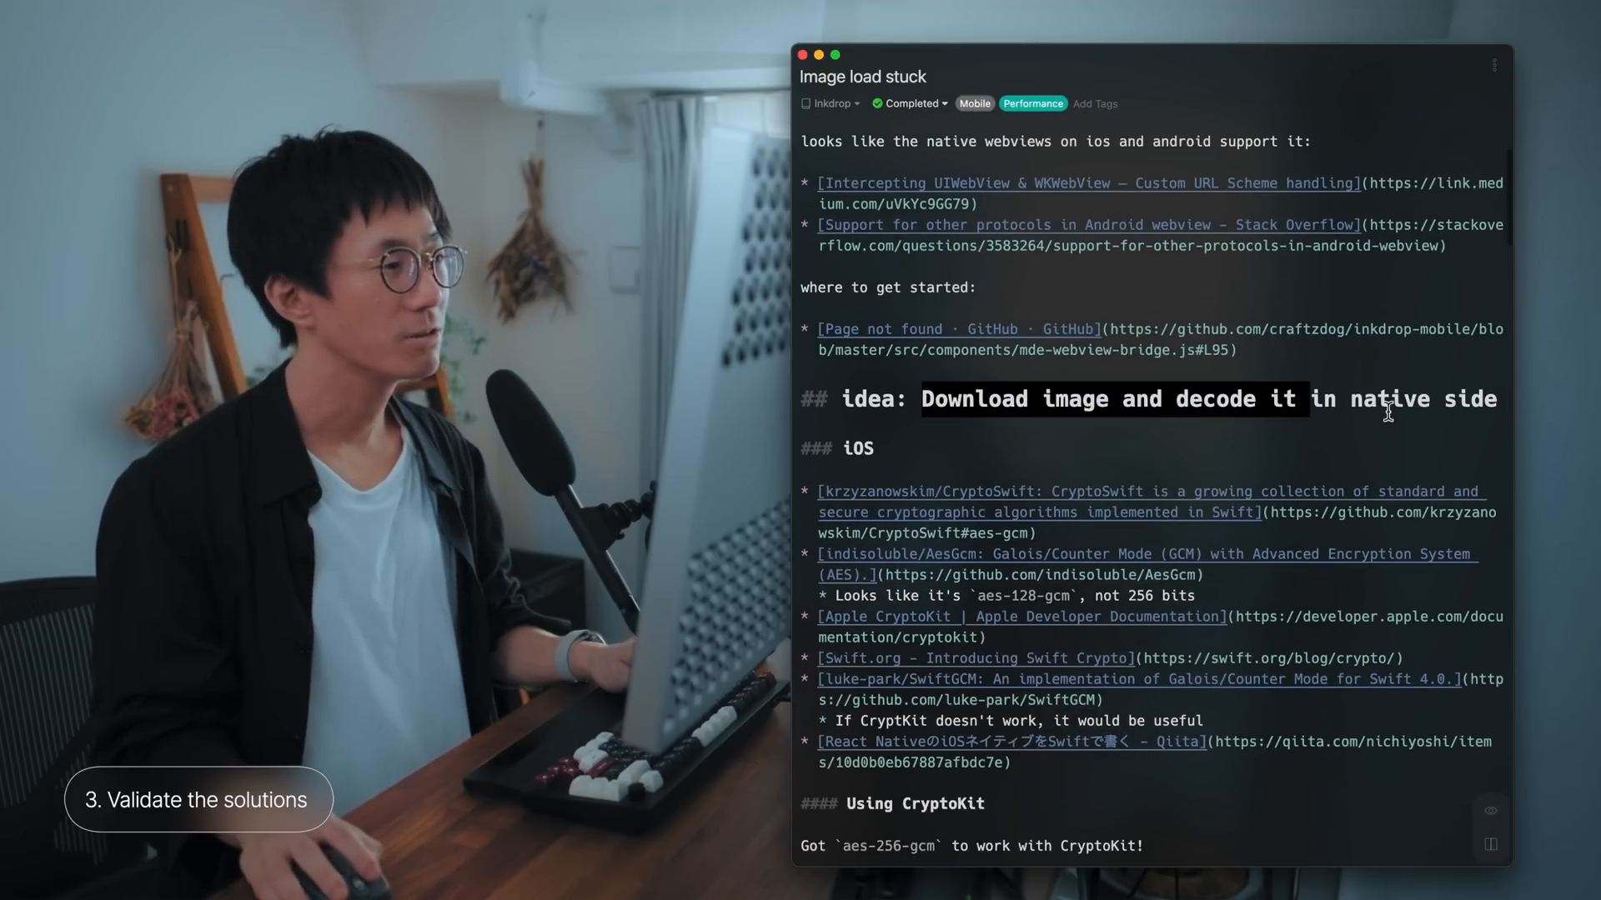
pyautogui.scroll(-3)
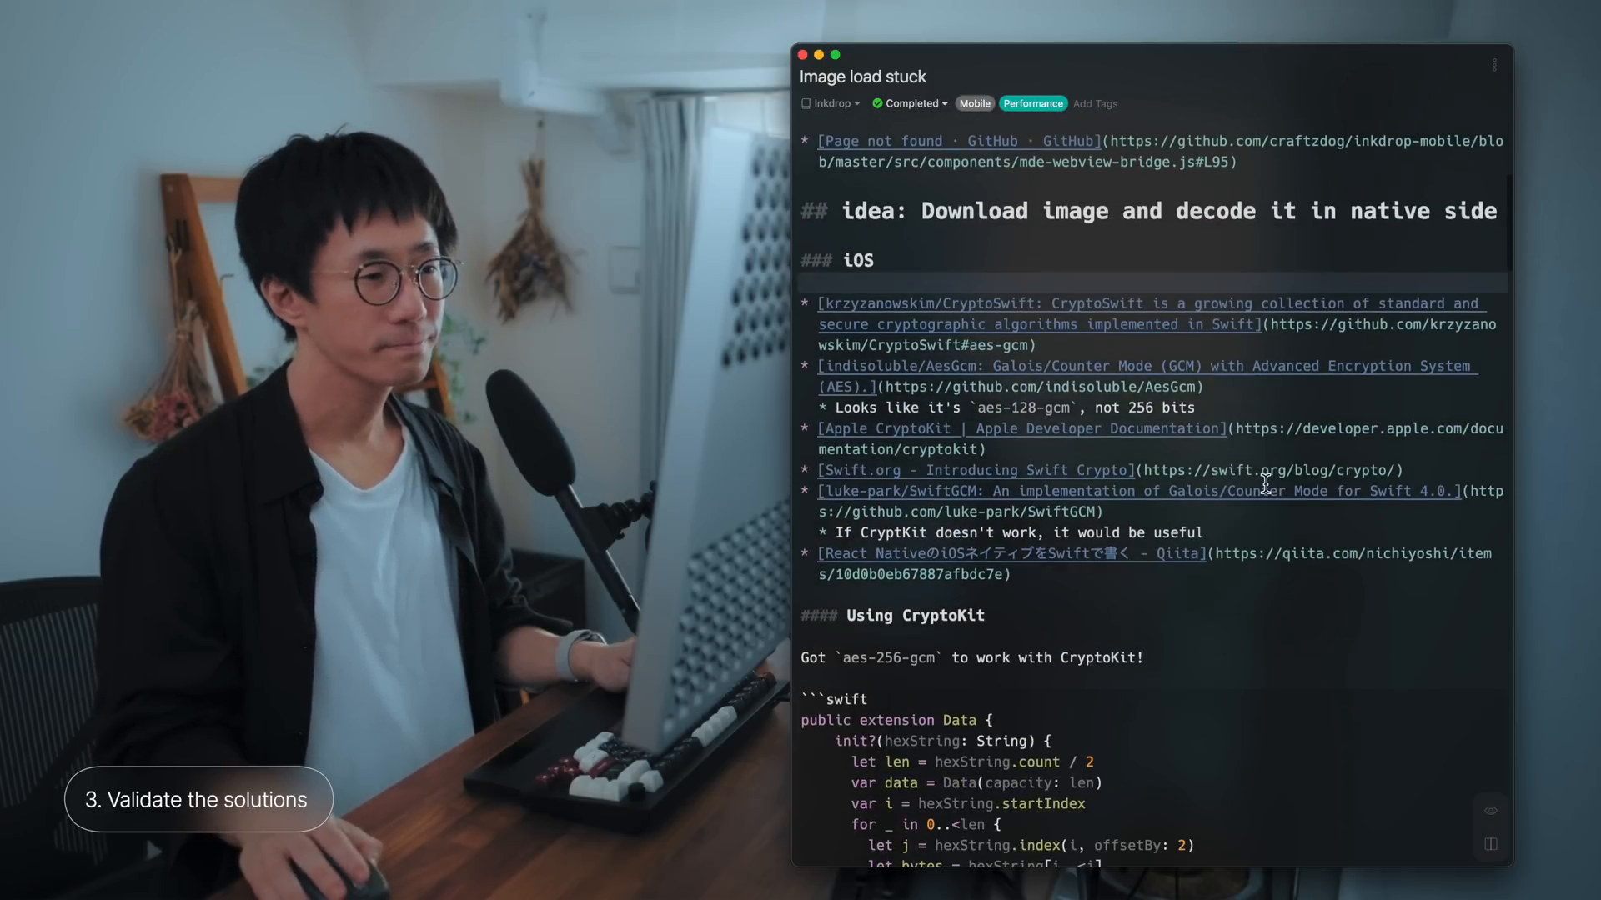
pyautogui.scroll(-3)
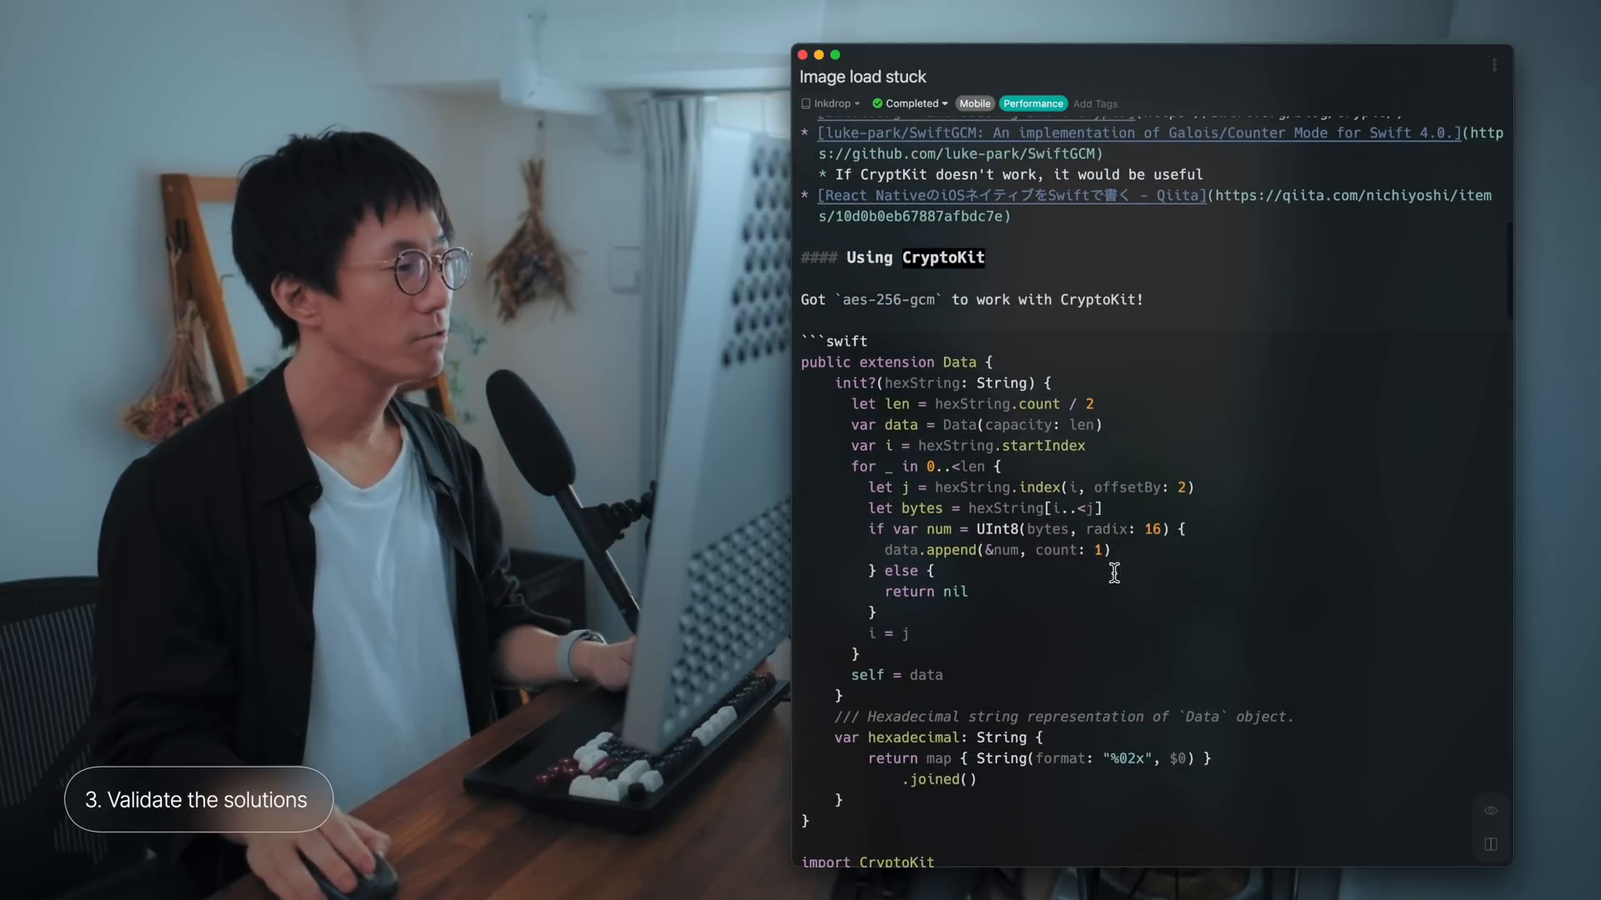
pyautogui.scroll(-3)
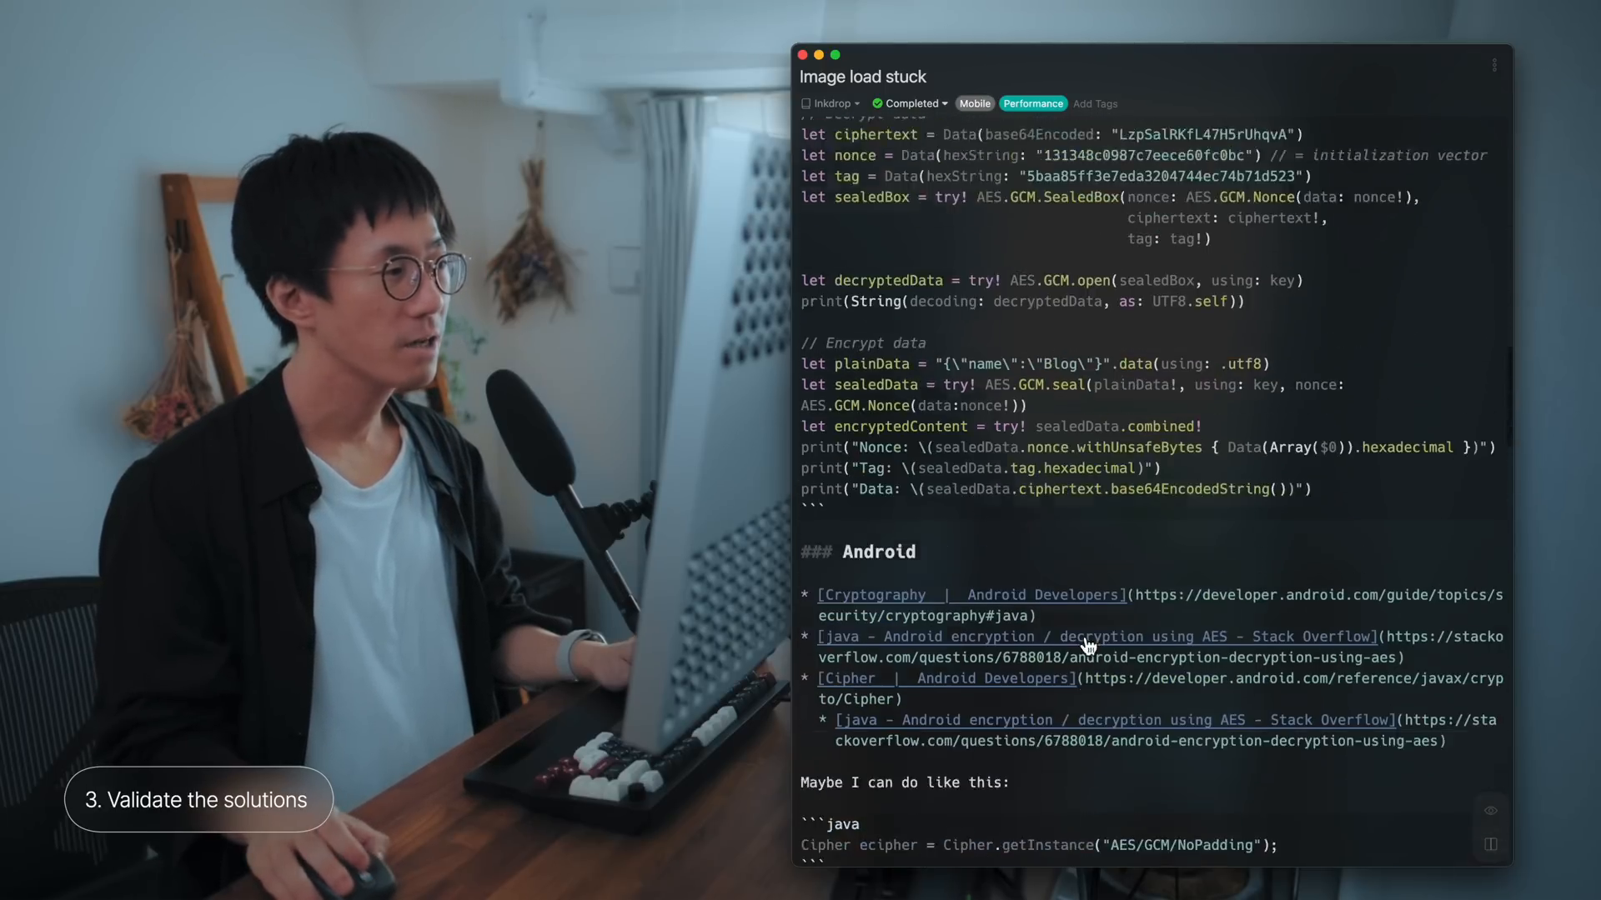
pyautogui.scroll(-3)
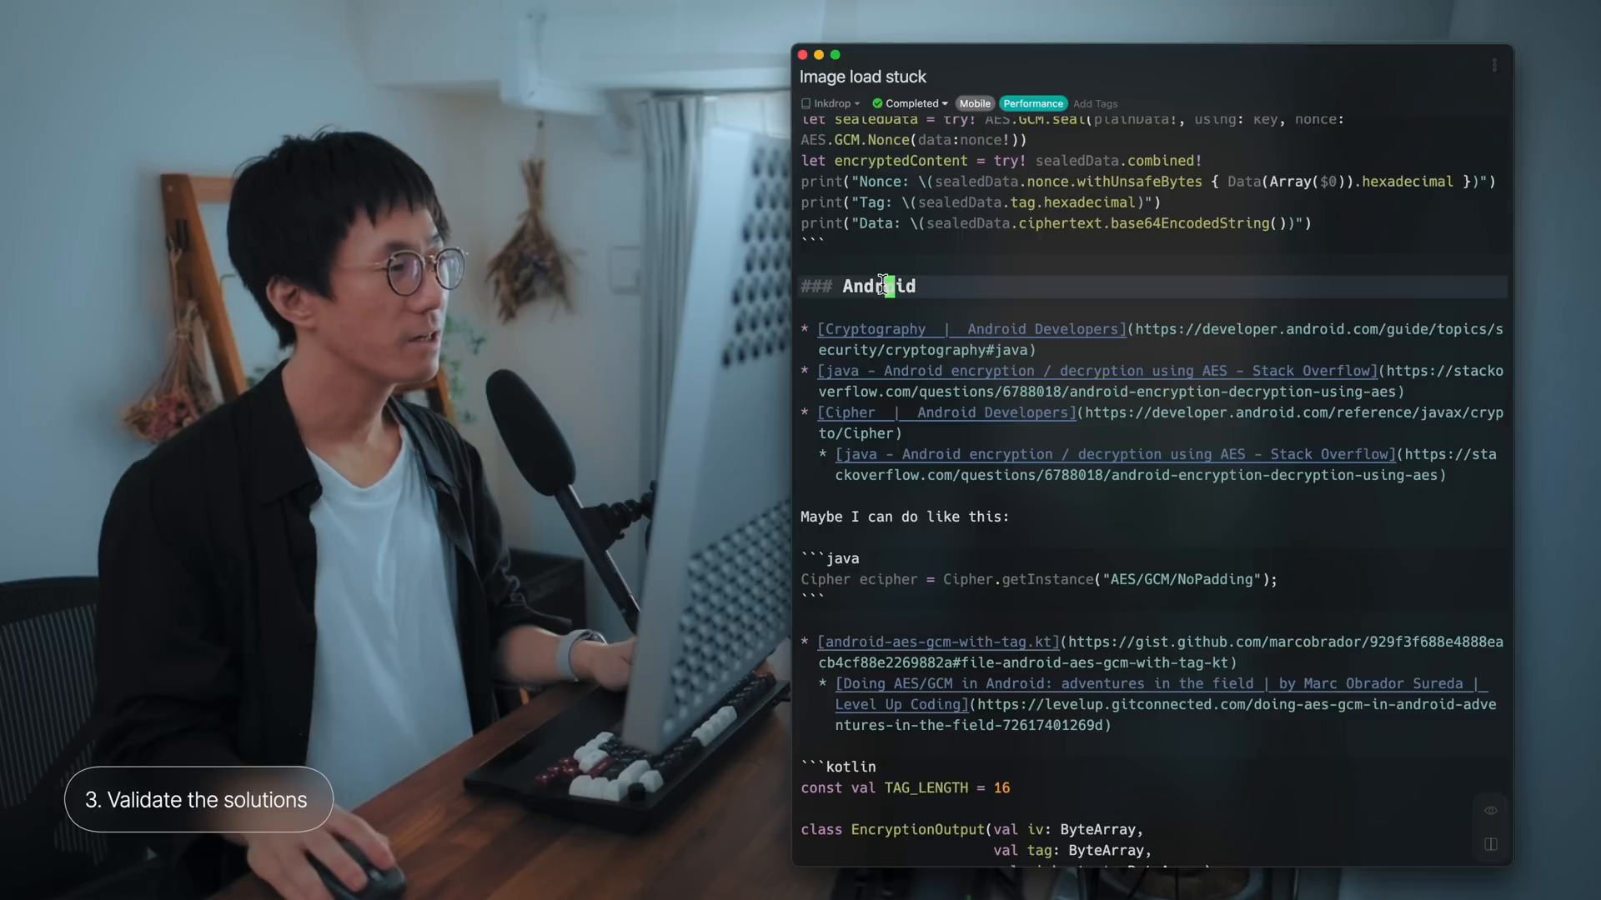
pyautogui.scroll(-3)
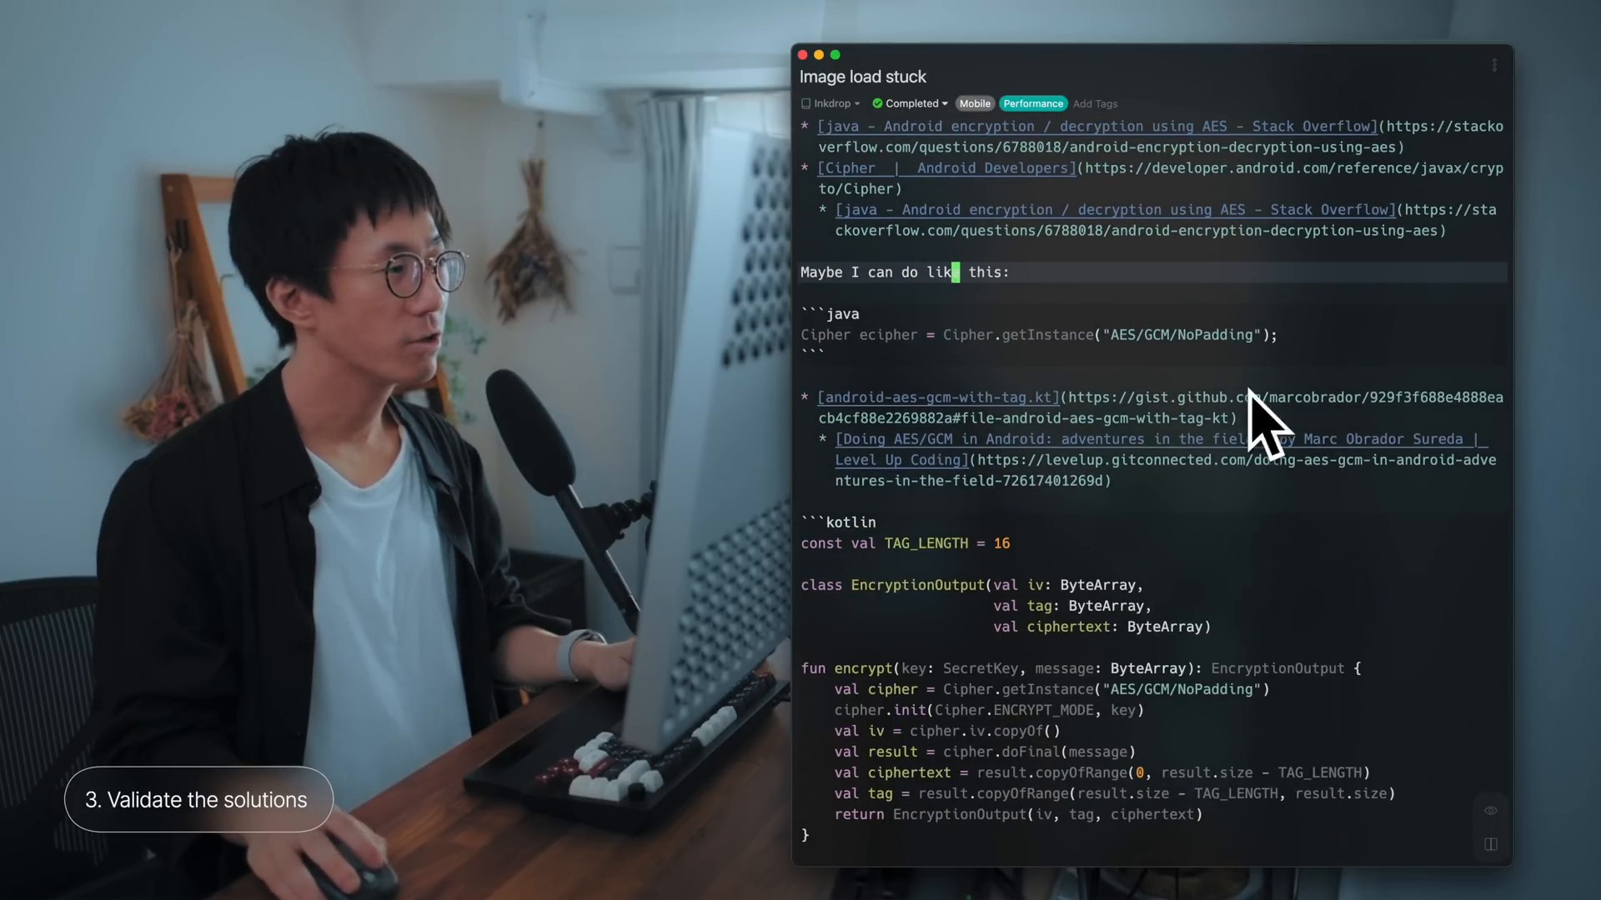
pyautogui.scroll(-3)
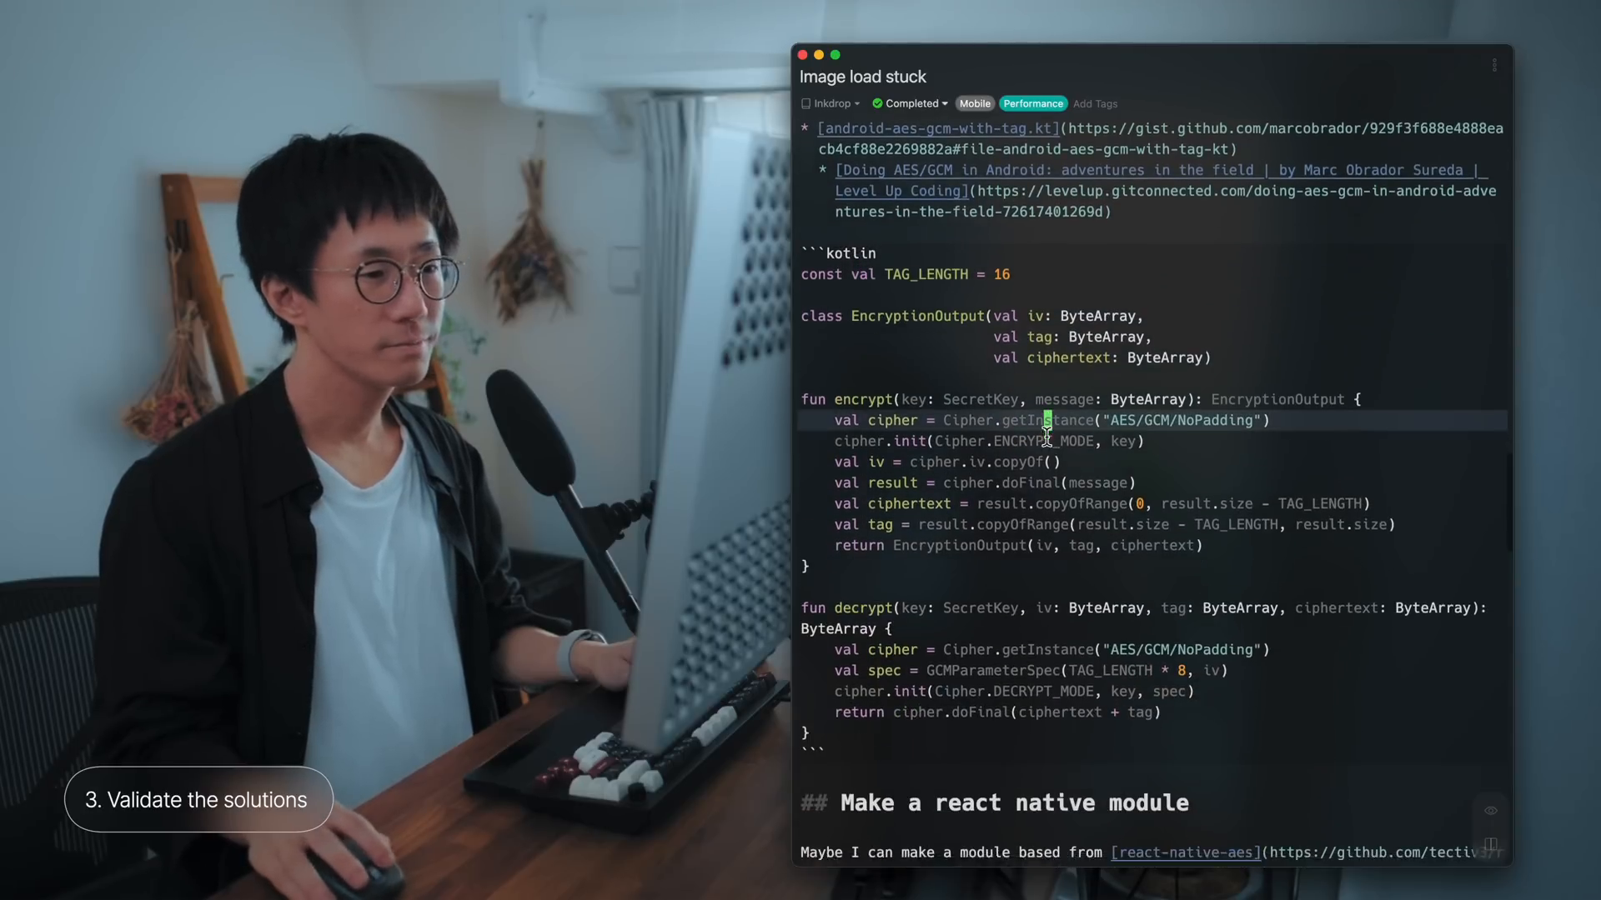
pyautogui.scroll(-3)
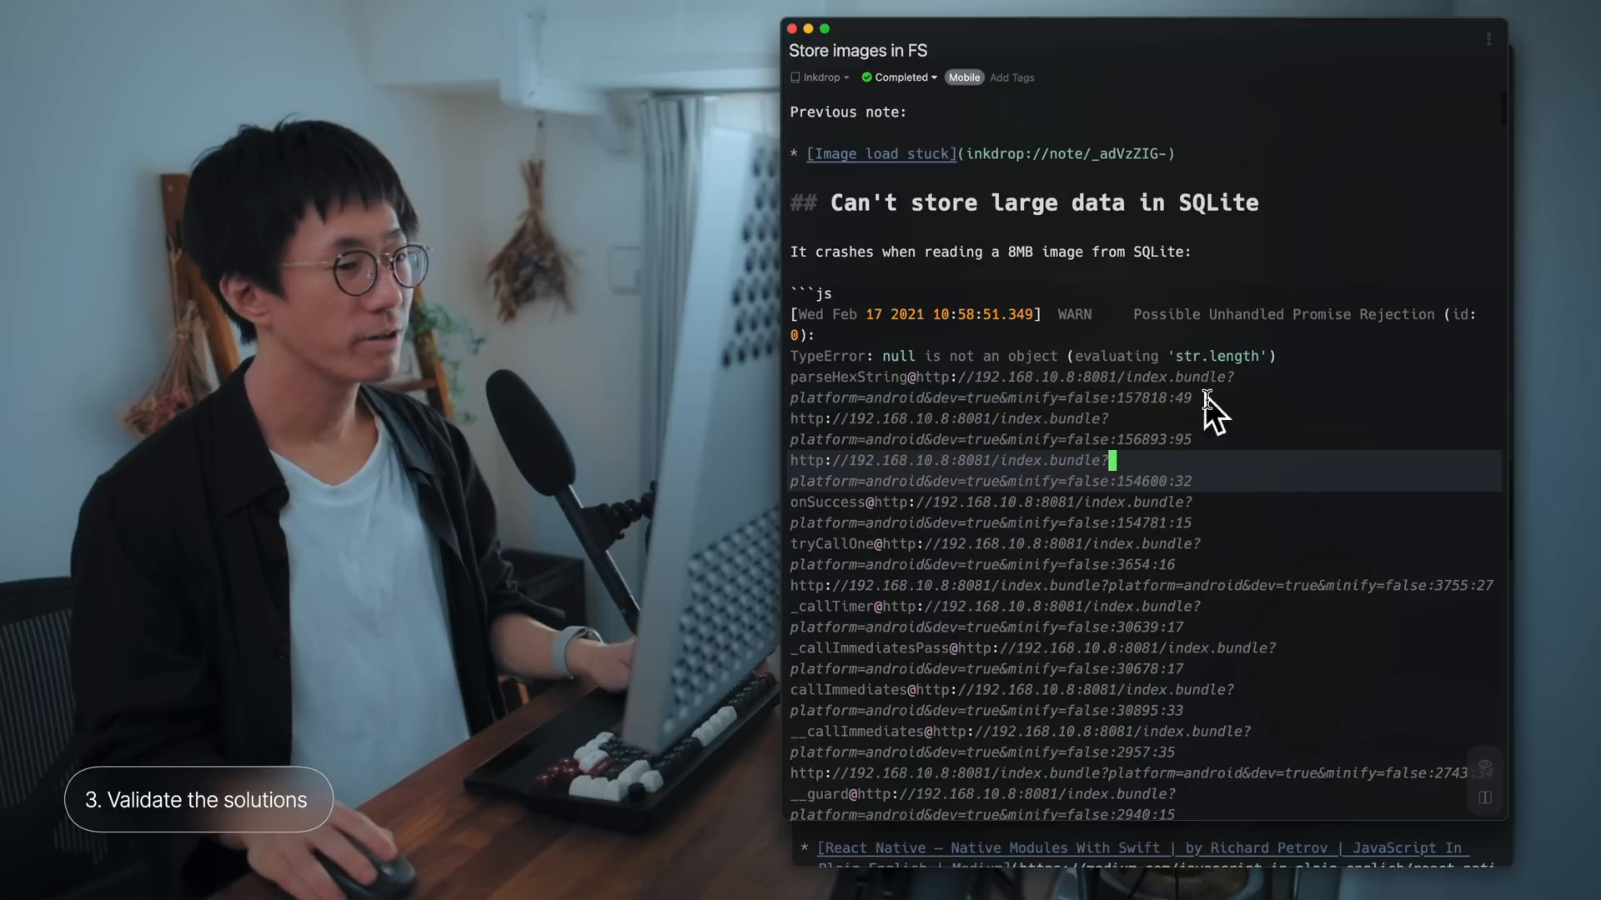
# Step: Scroll down through the Store images in FS note
pyautogui.scroll(-3)
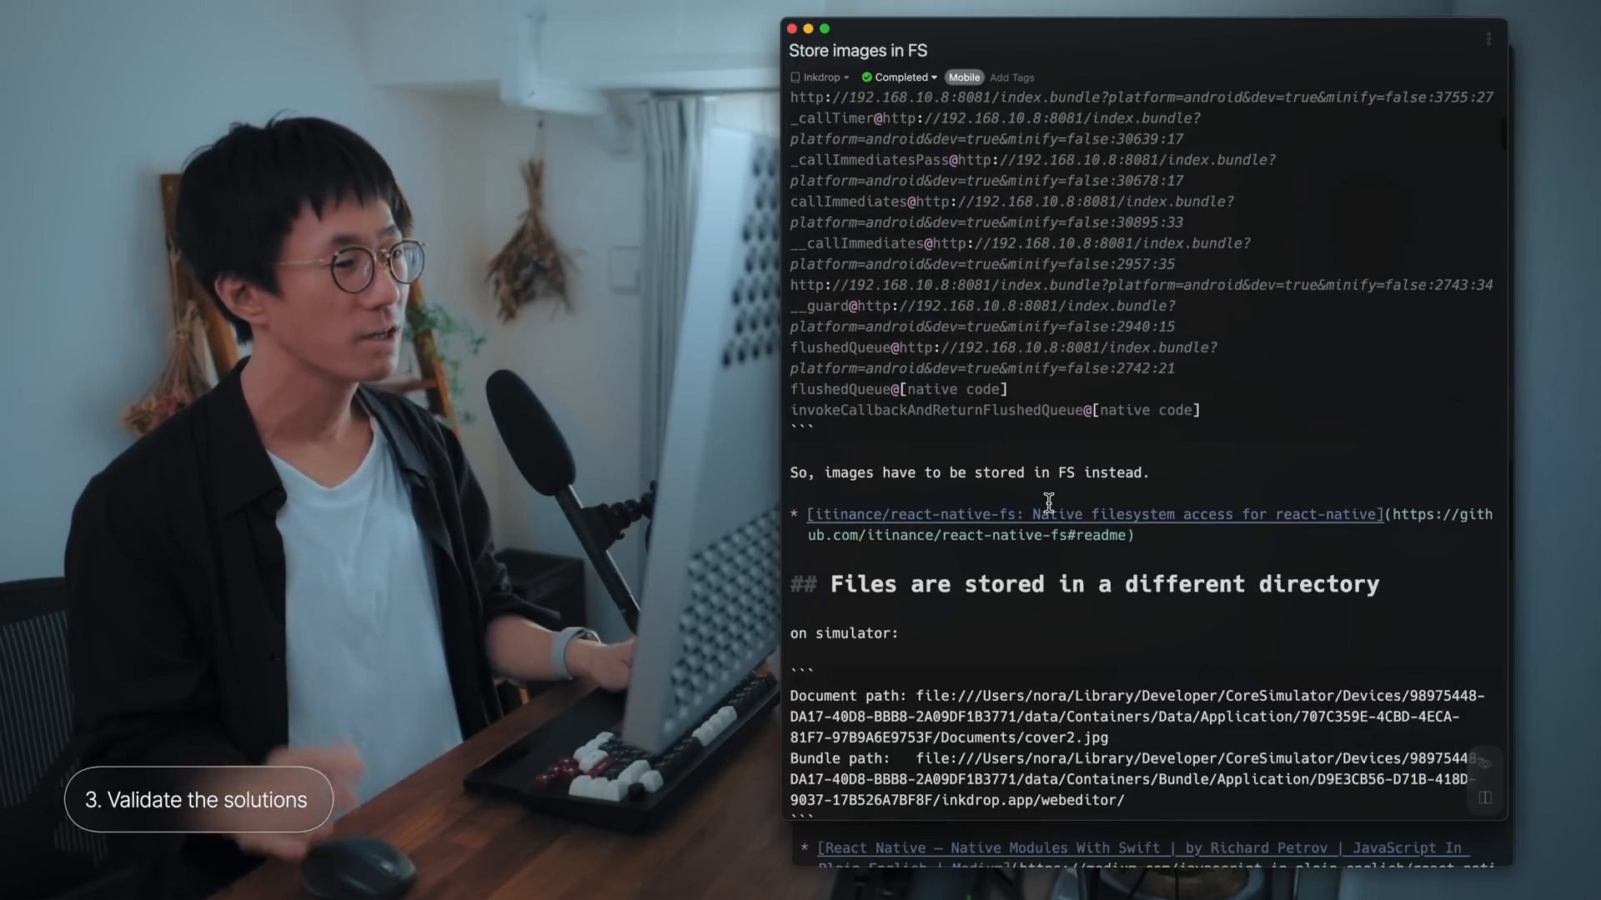
pyautogui.scroll(-3)
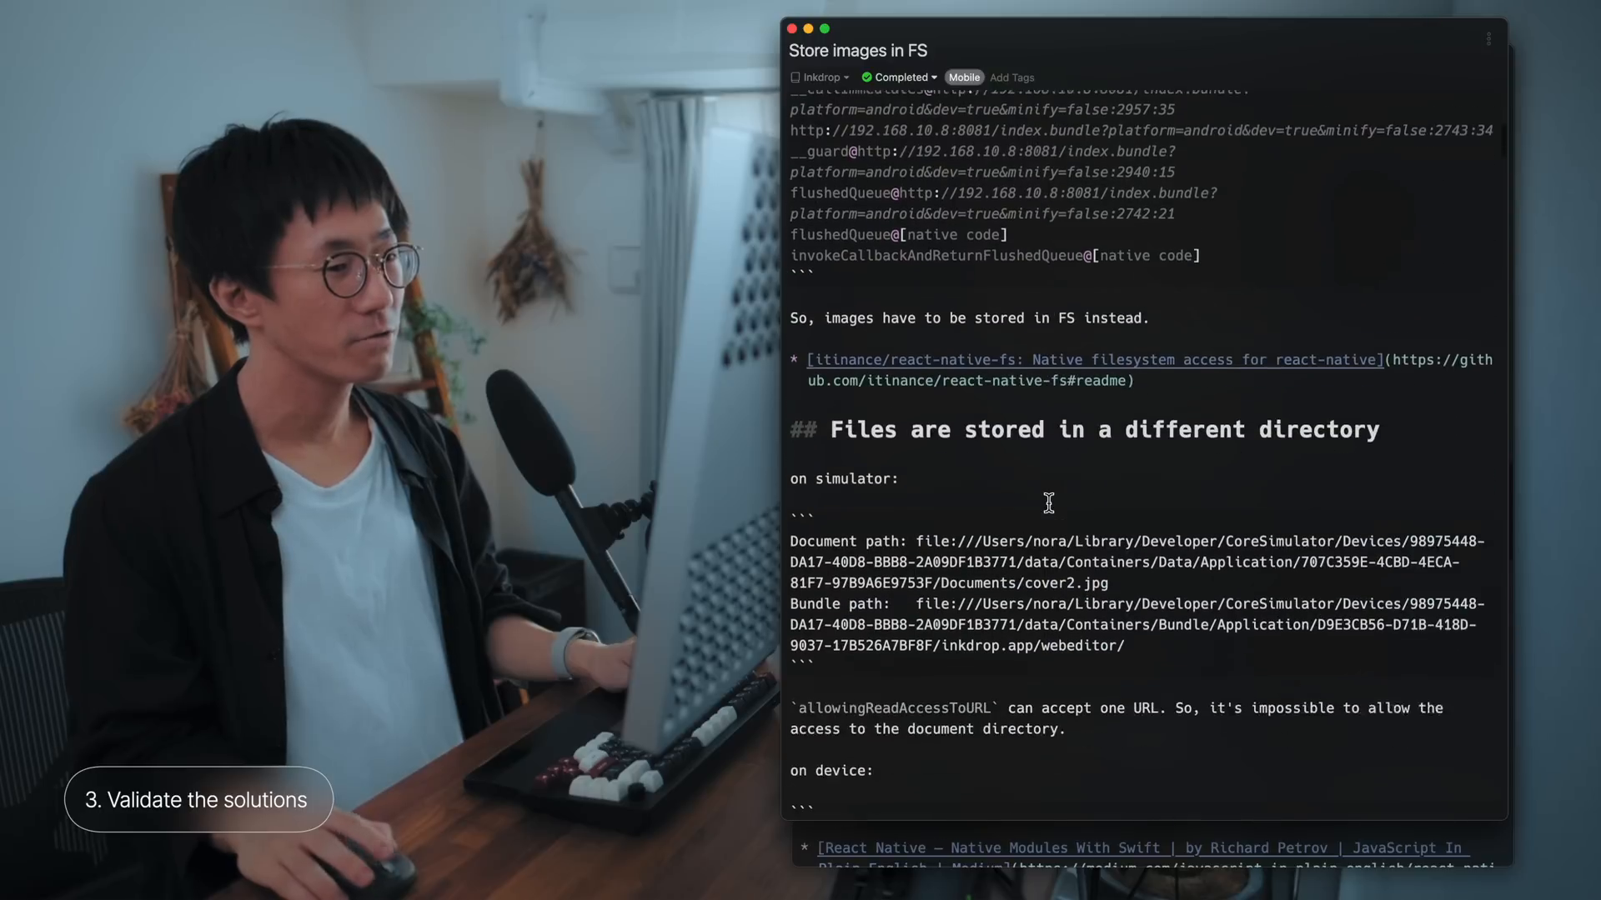
pyautogui.scroll(-3)
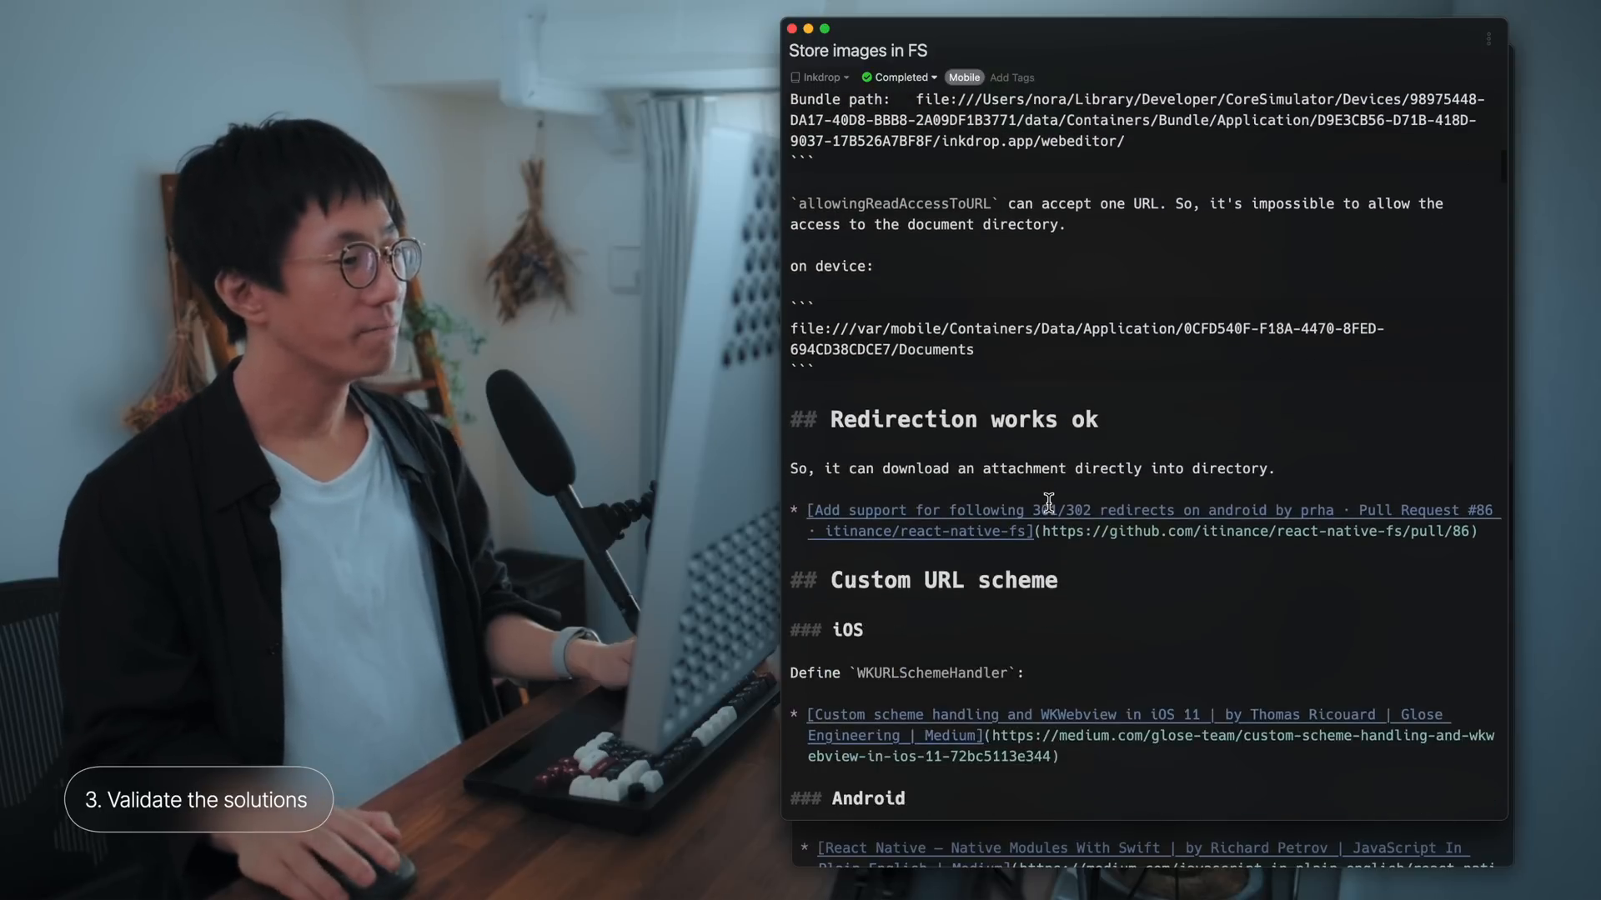
pyautogui.scroll(-3)
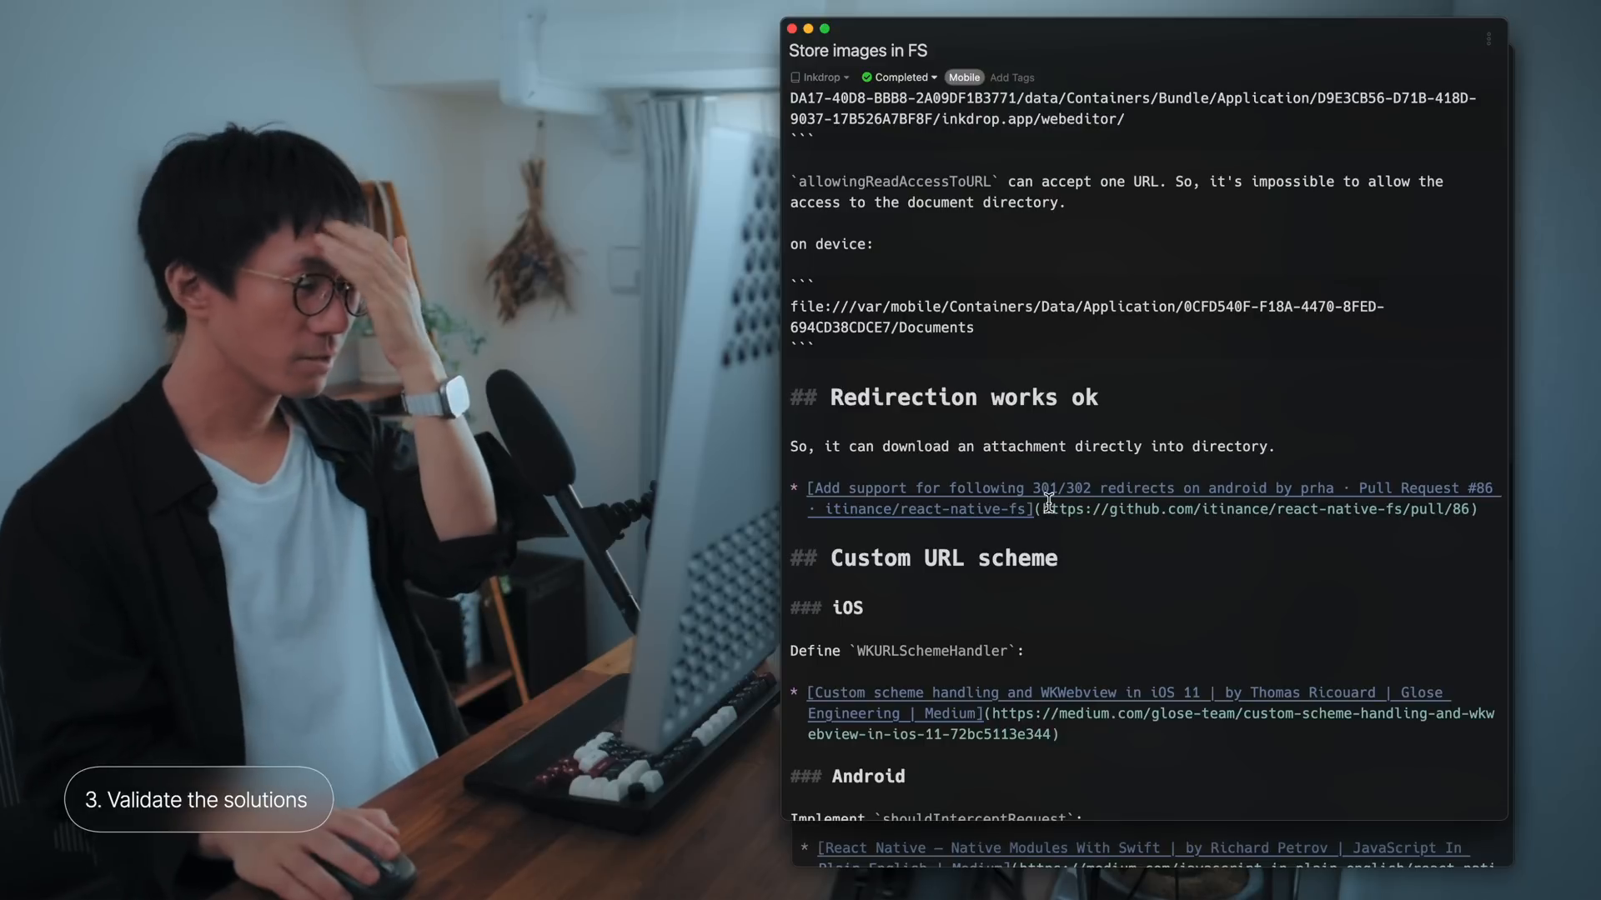
pyautogui.scroll(-3)
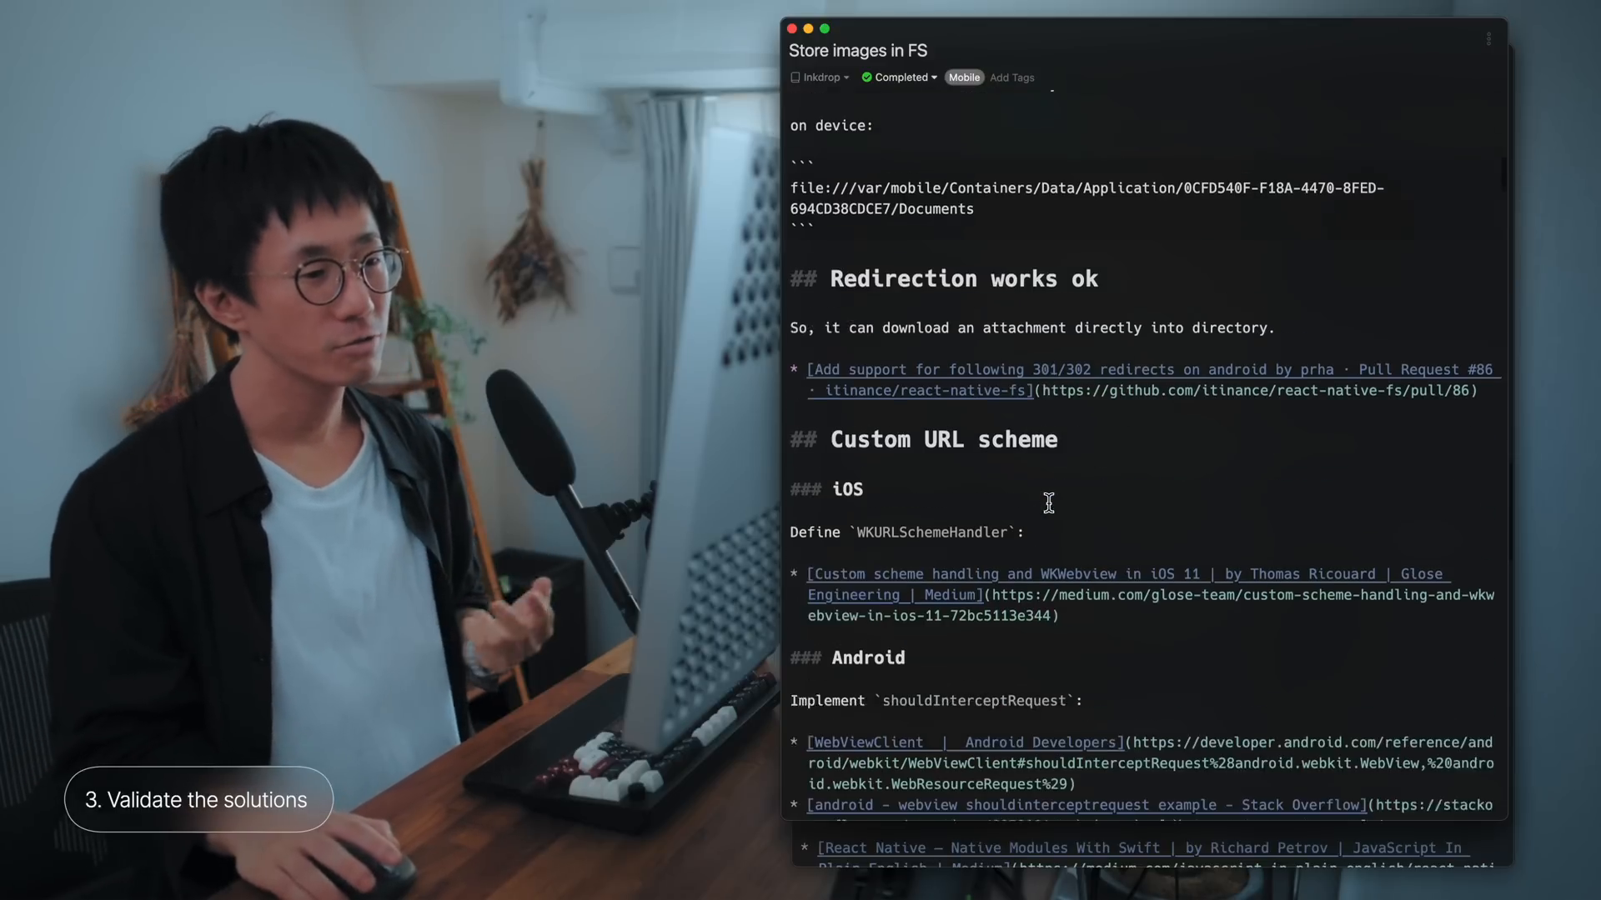
pyautogui.scroll(-3)
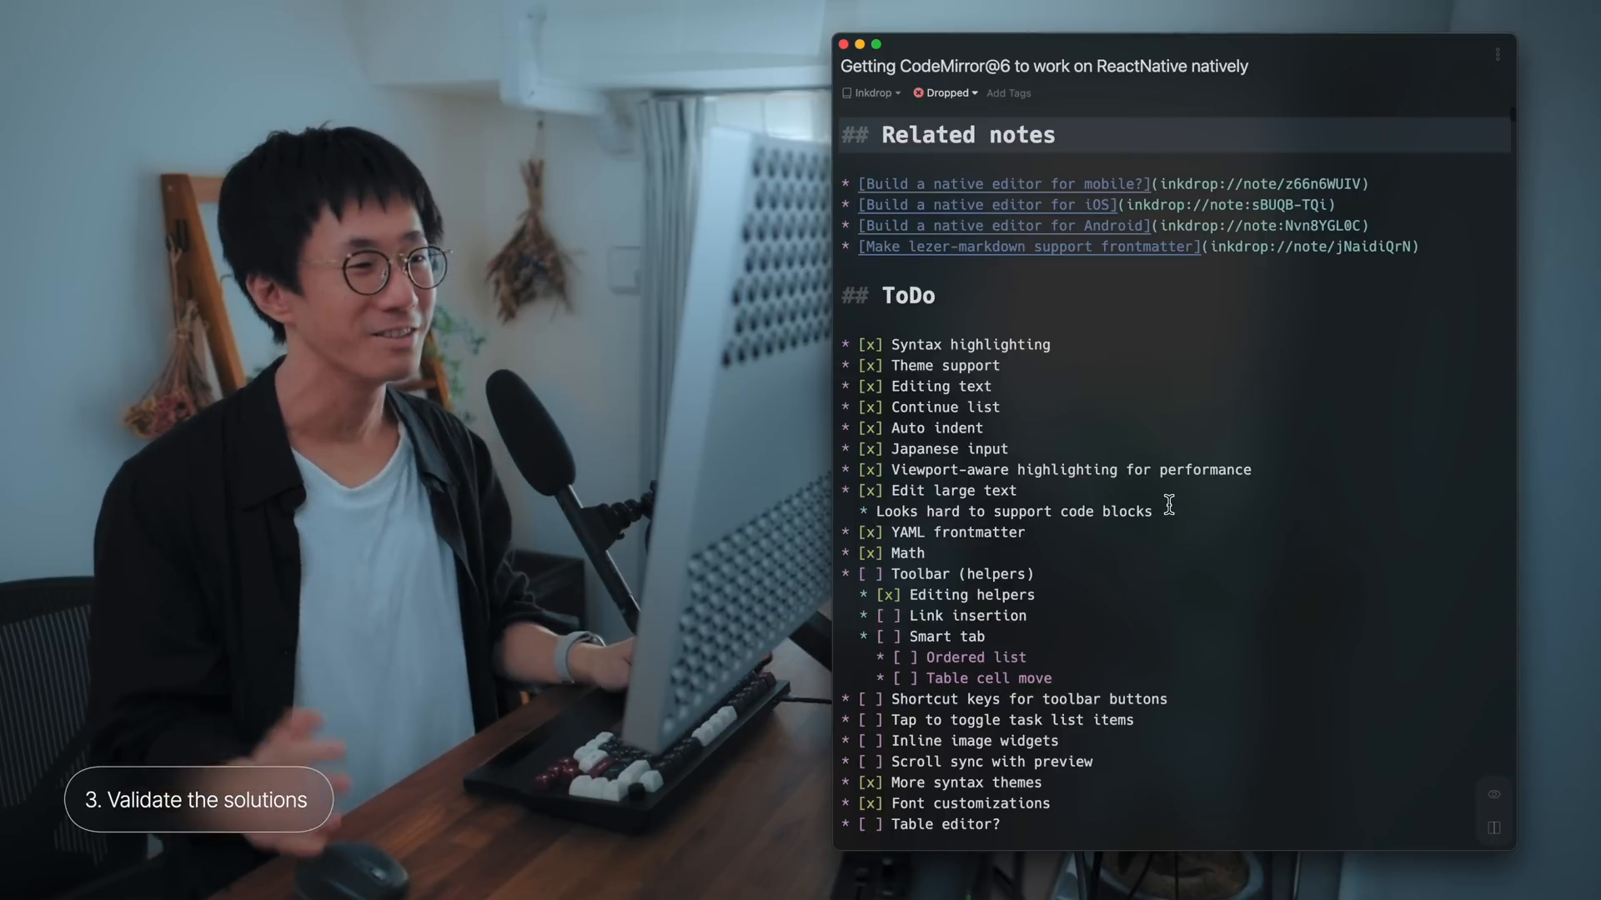
# Step: Scroll down through the CodeMirror@6 on ReactNative note to its ToDo checklist
pyautogui.scroll(-3)
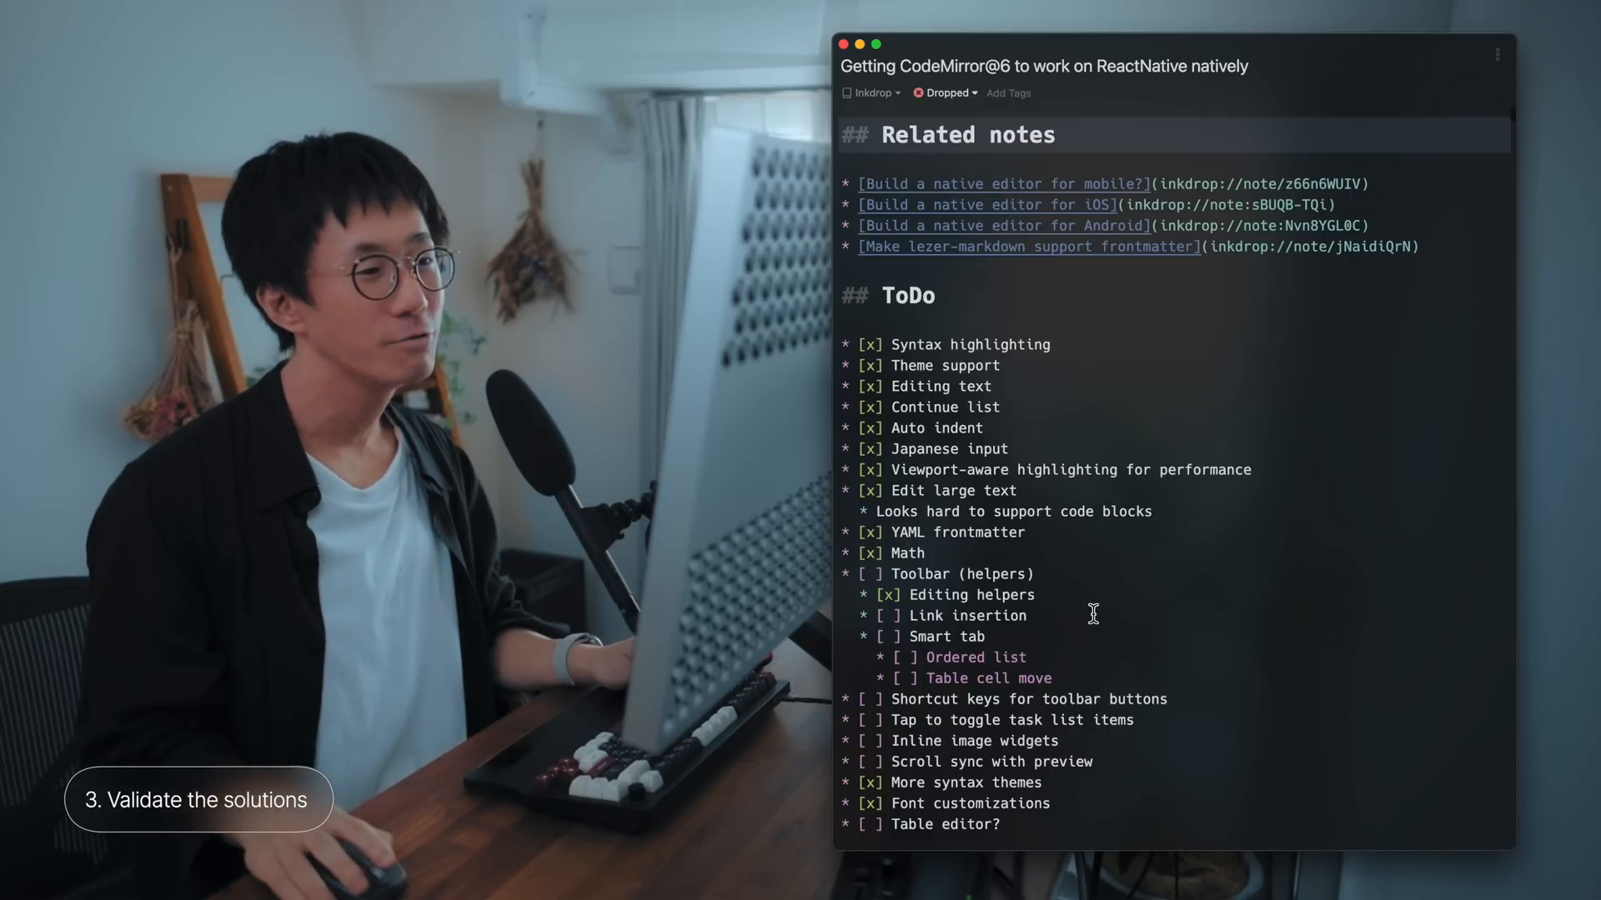
pyautogui.scroll(-3)
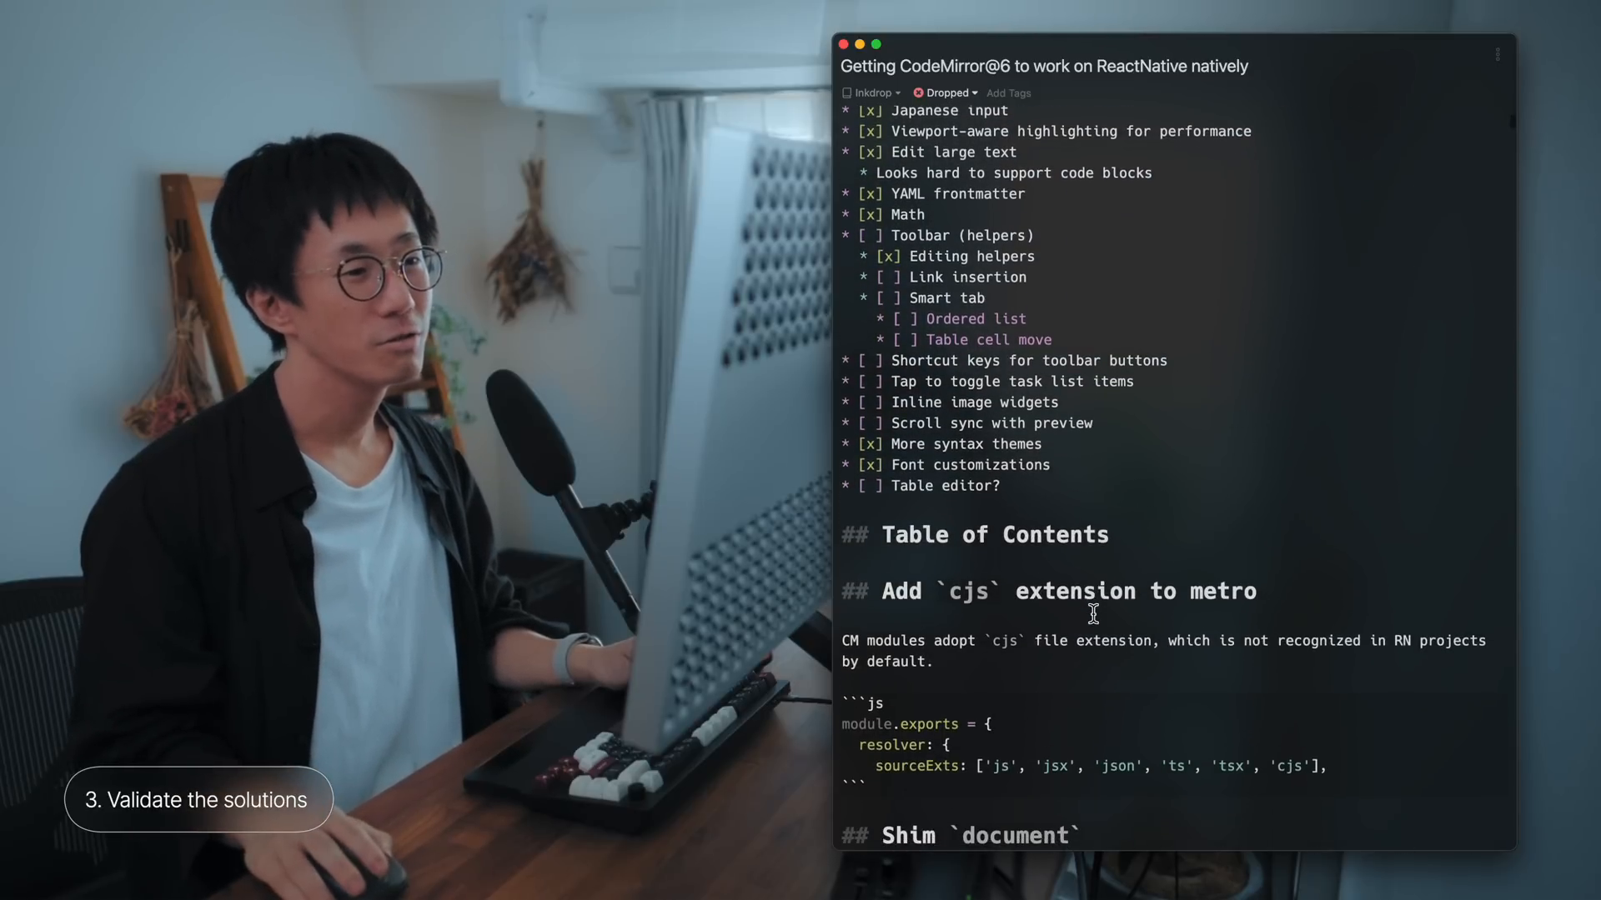
pyautogui.scroll(-3)
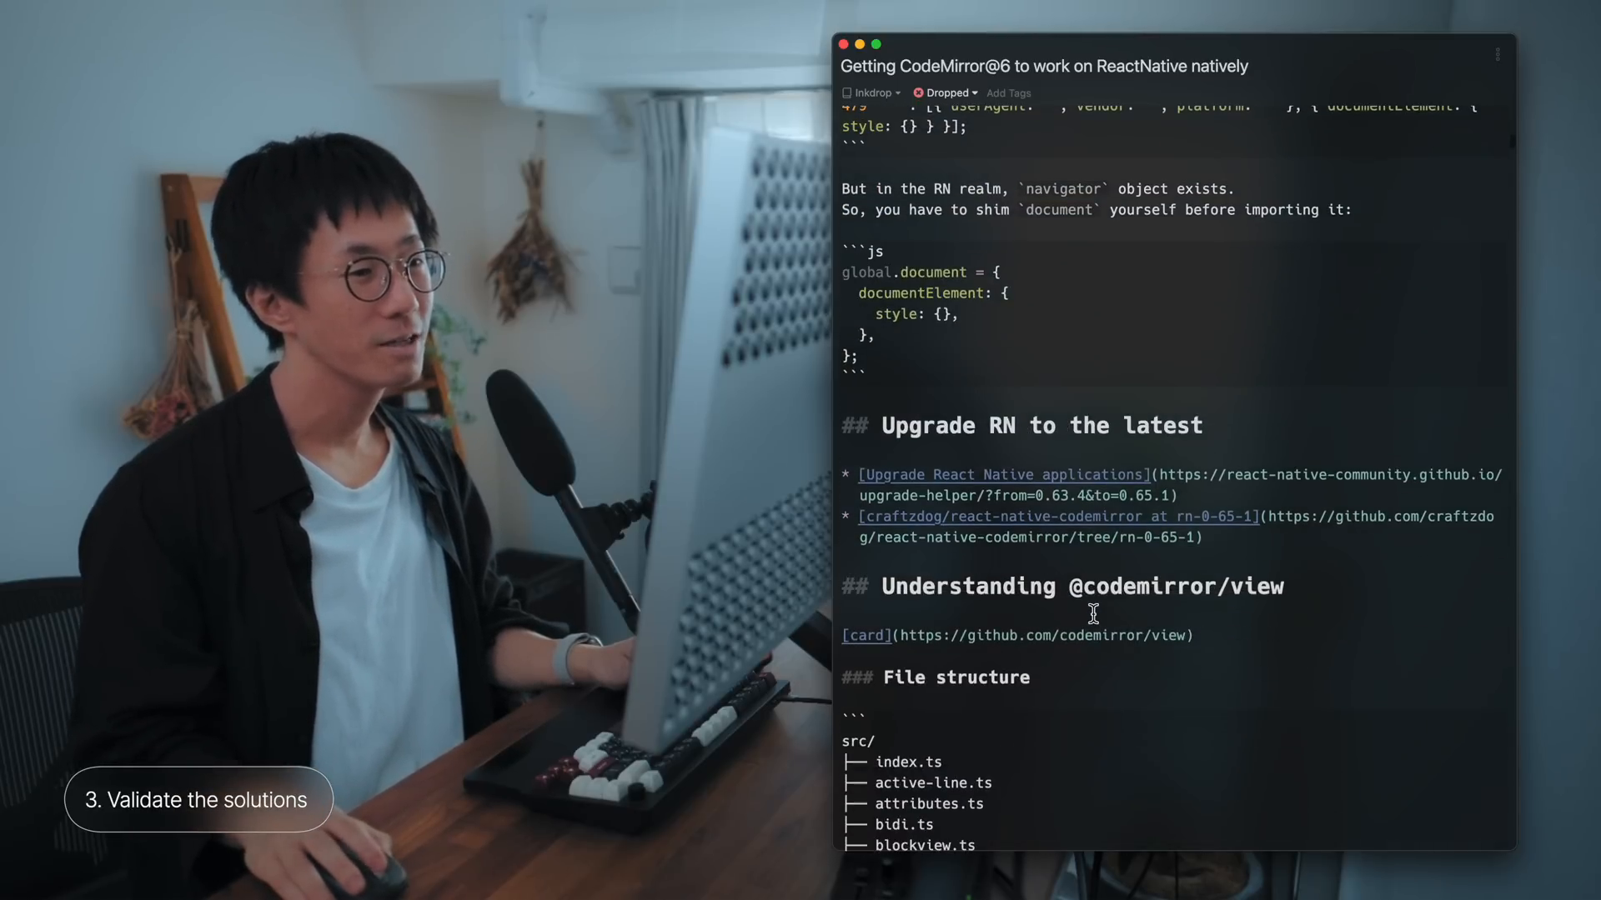
pyautogui.scroll(-3)
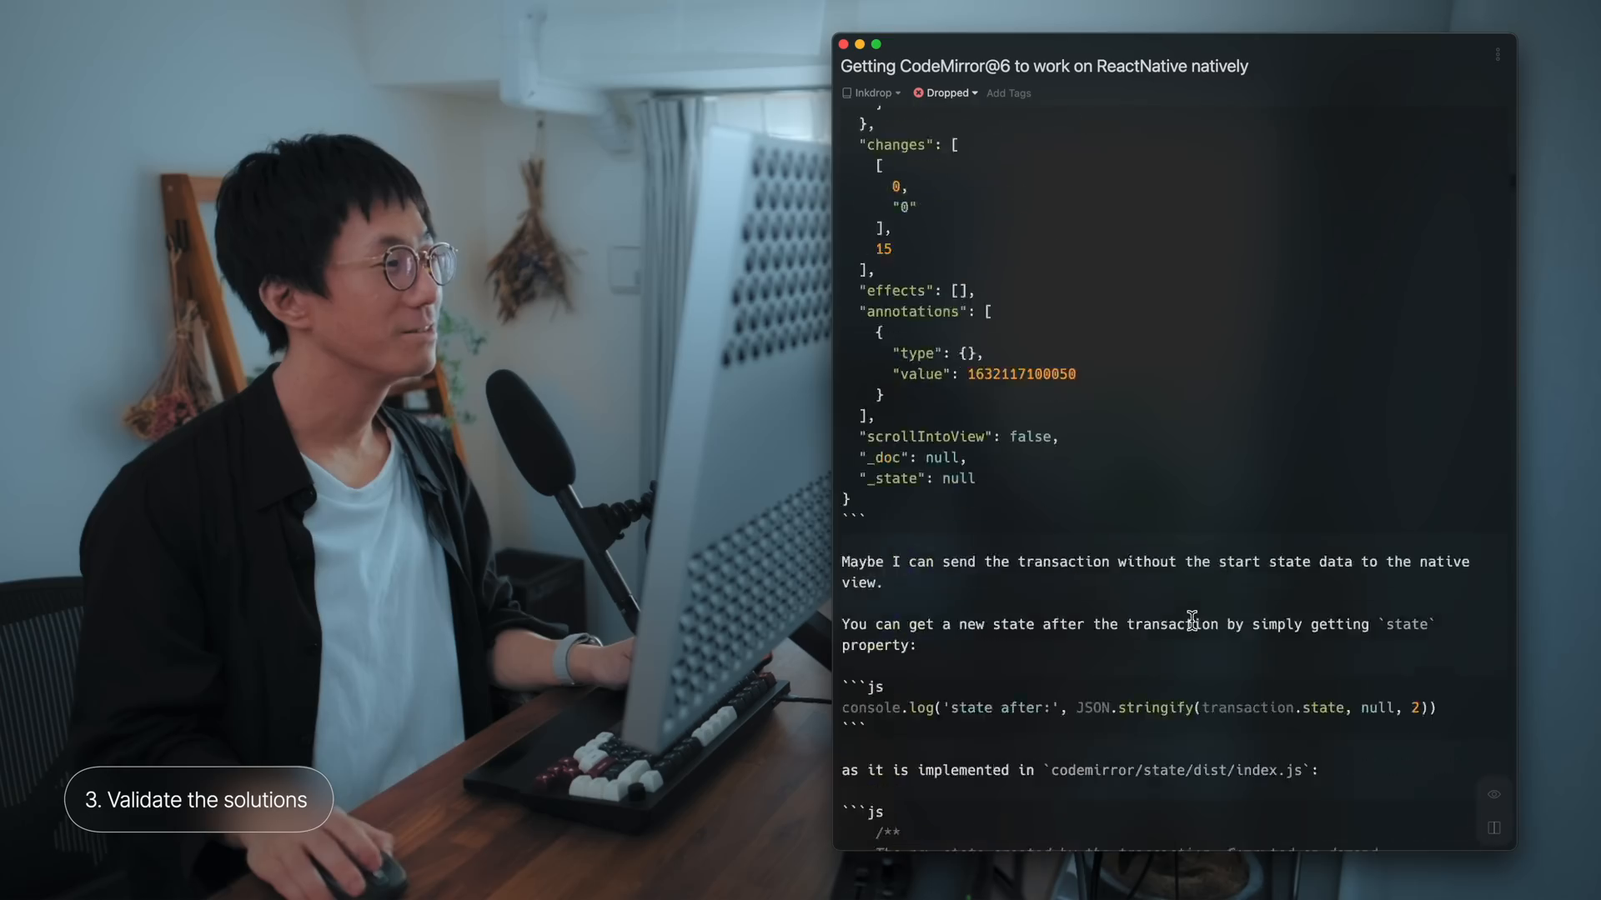
pyautogui.scroll(-3)
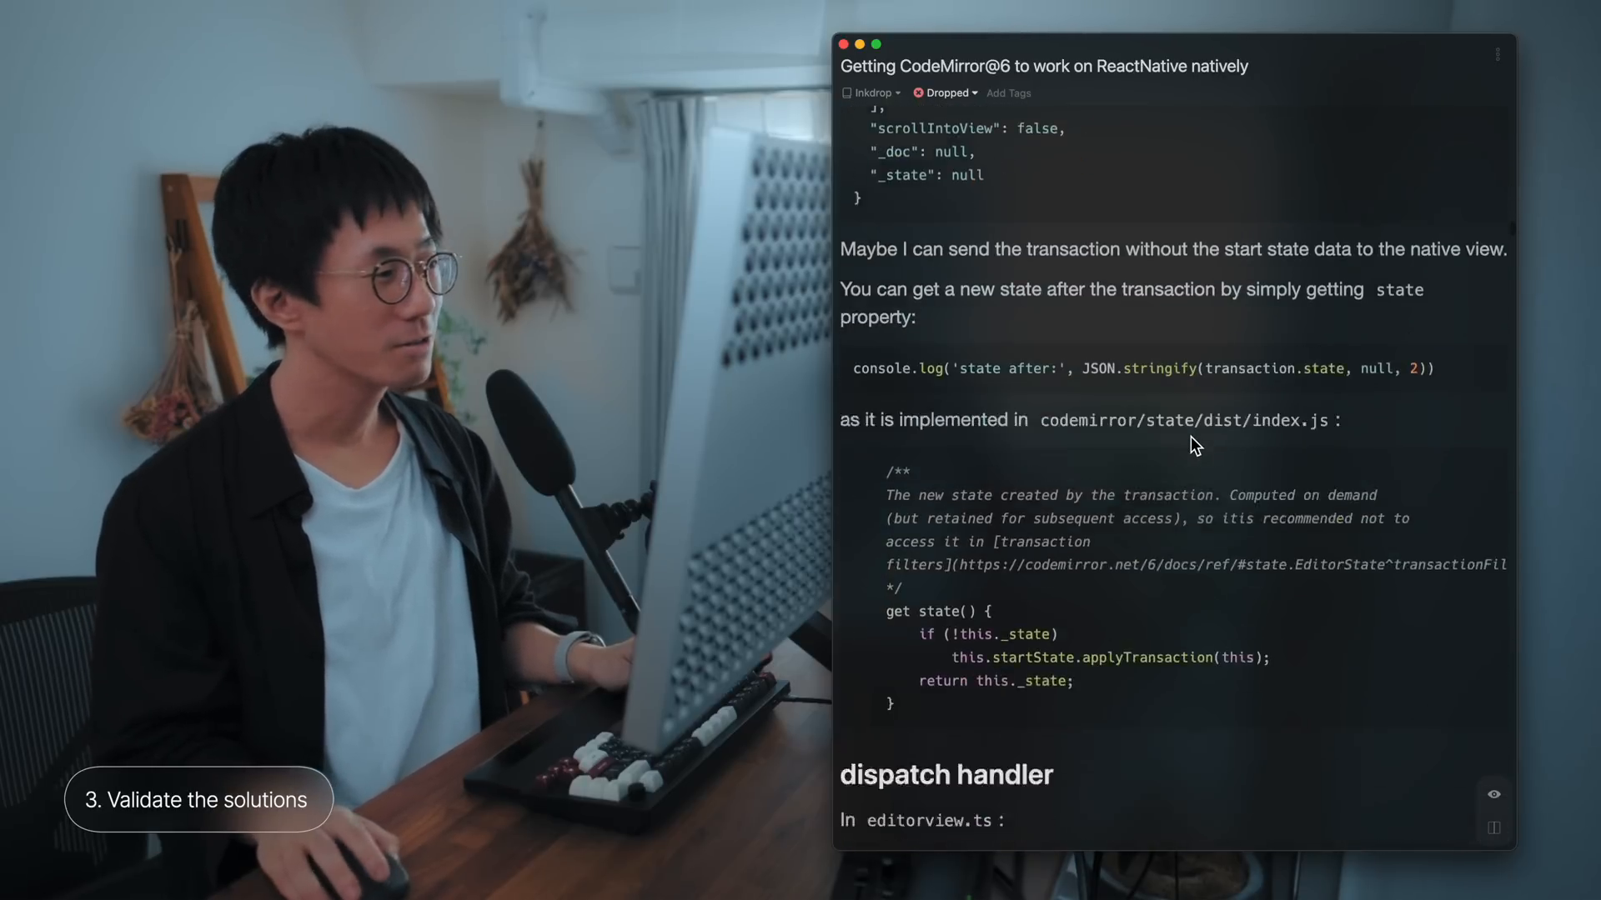
pyautogui.scroll(-3)
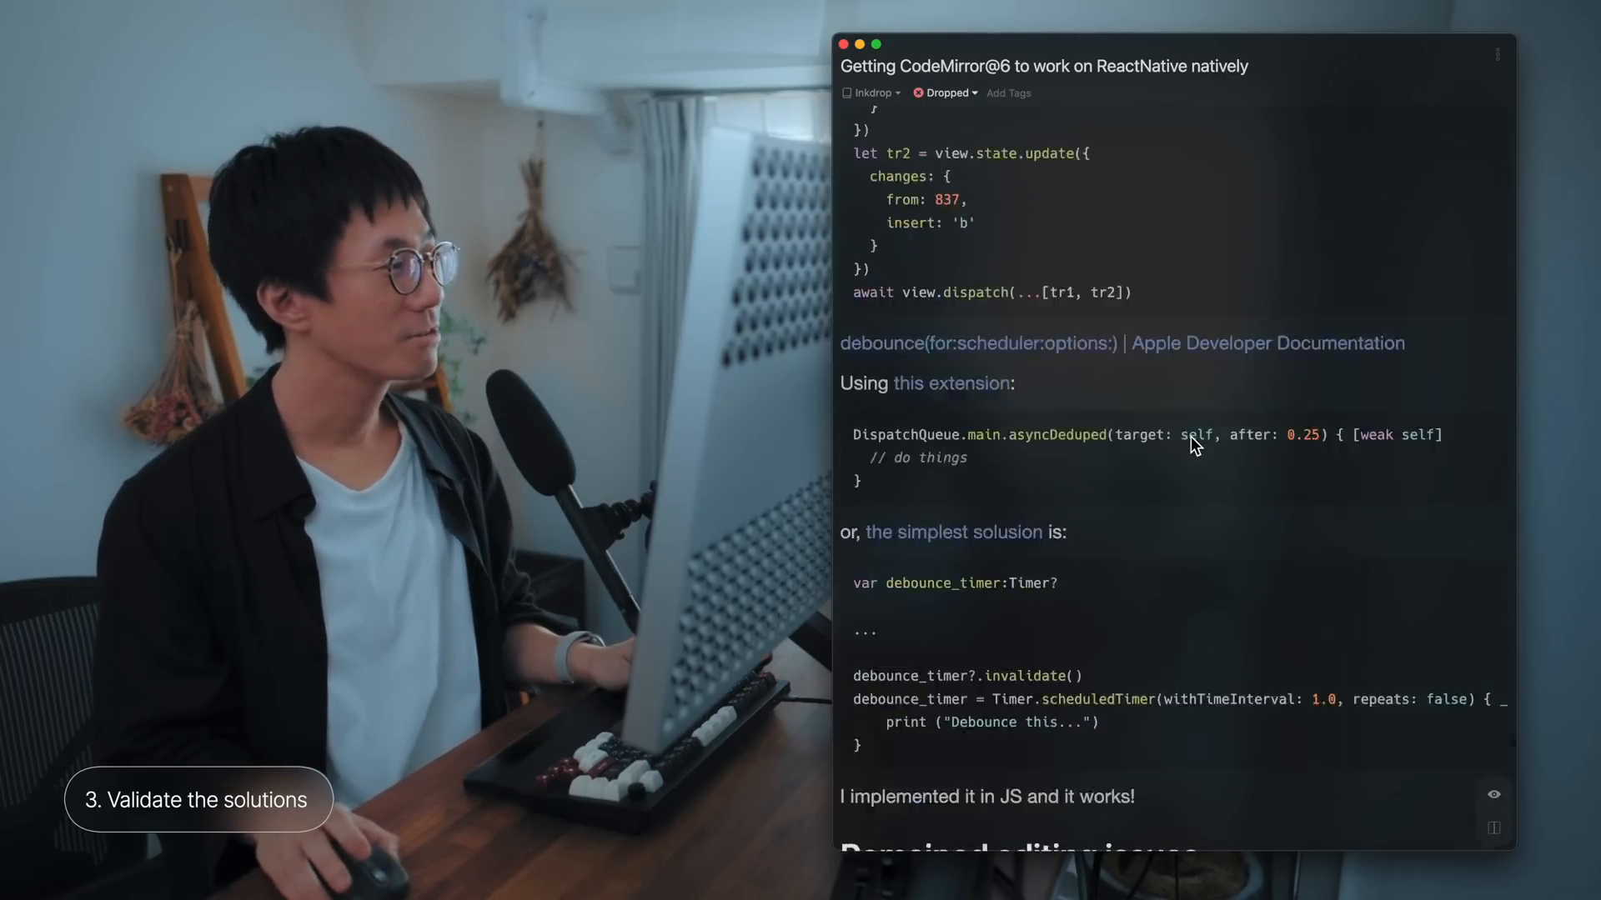
pyautogui.scroll(-3)
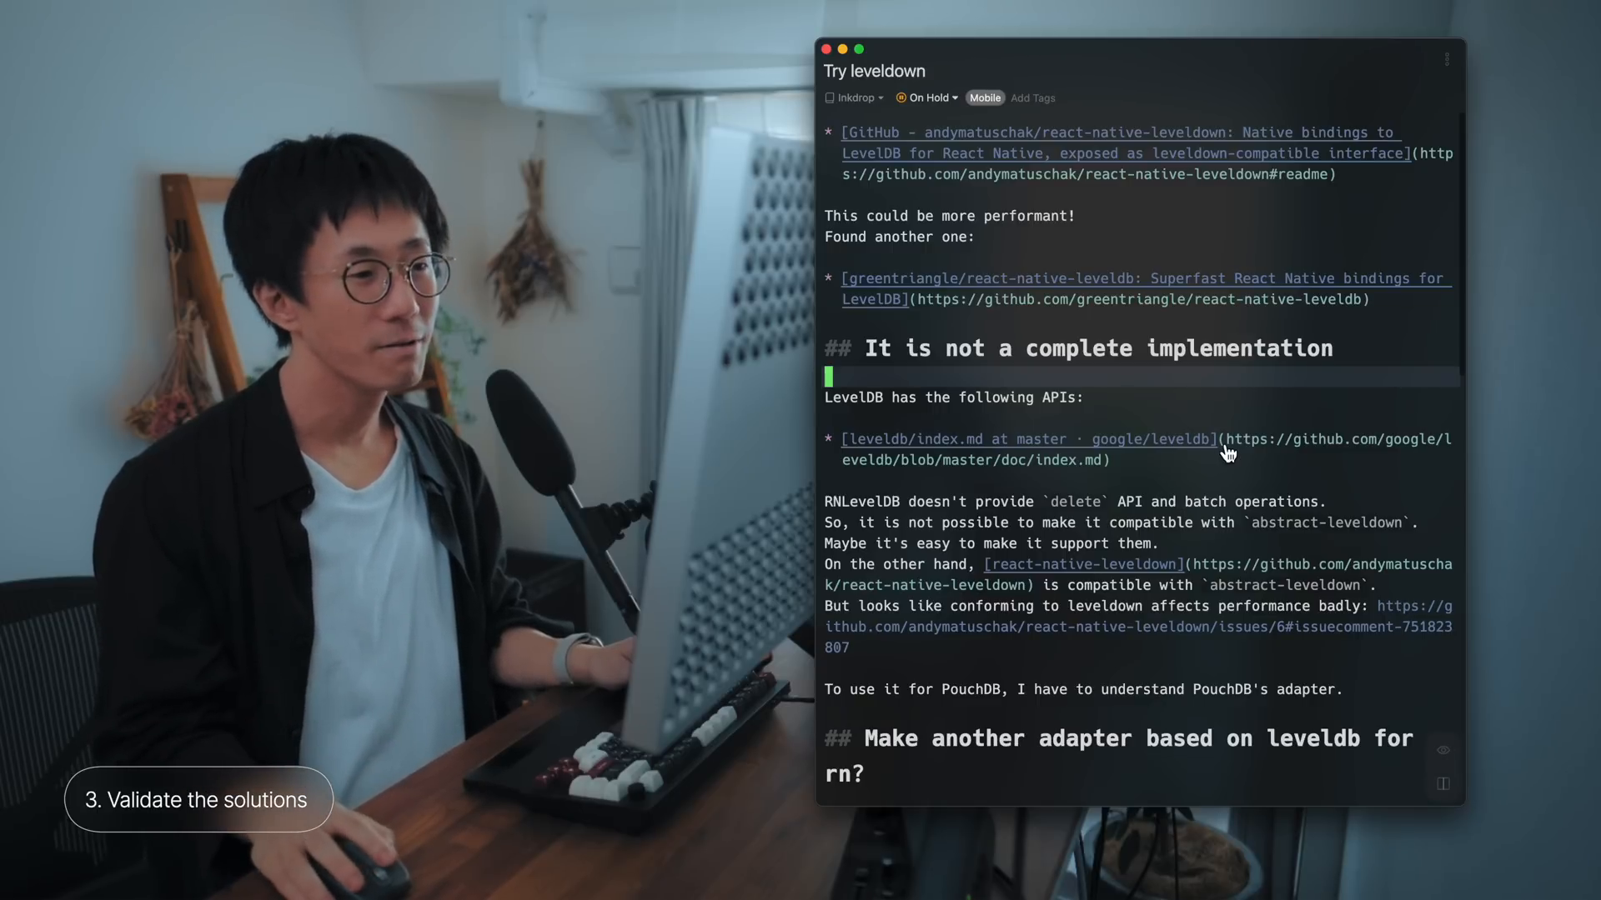
pyautogui.moveTo(1030, 321)
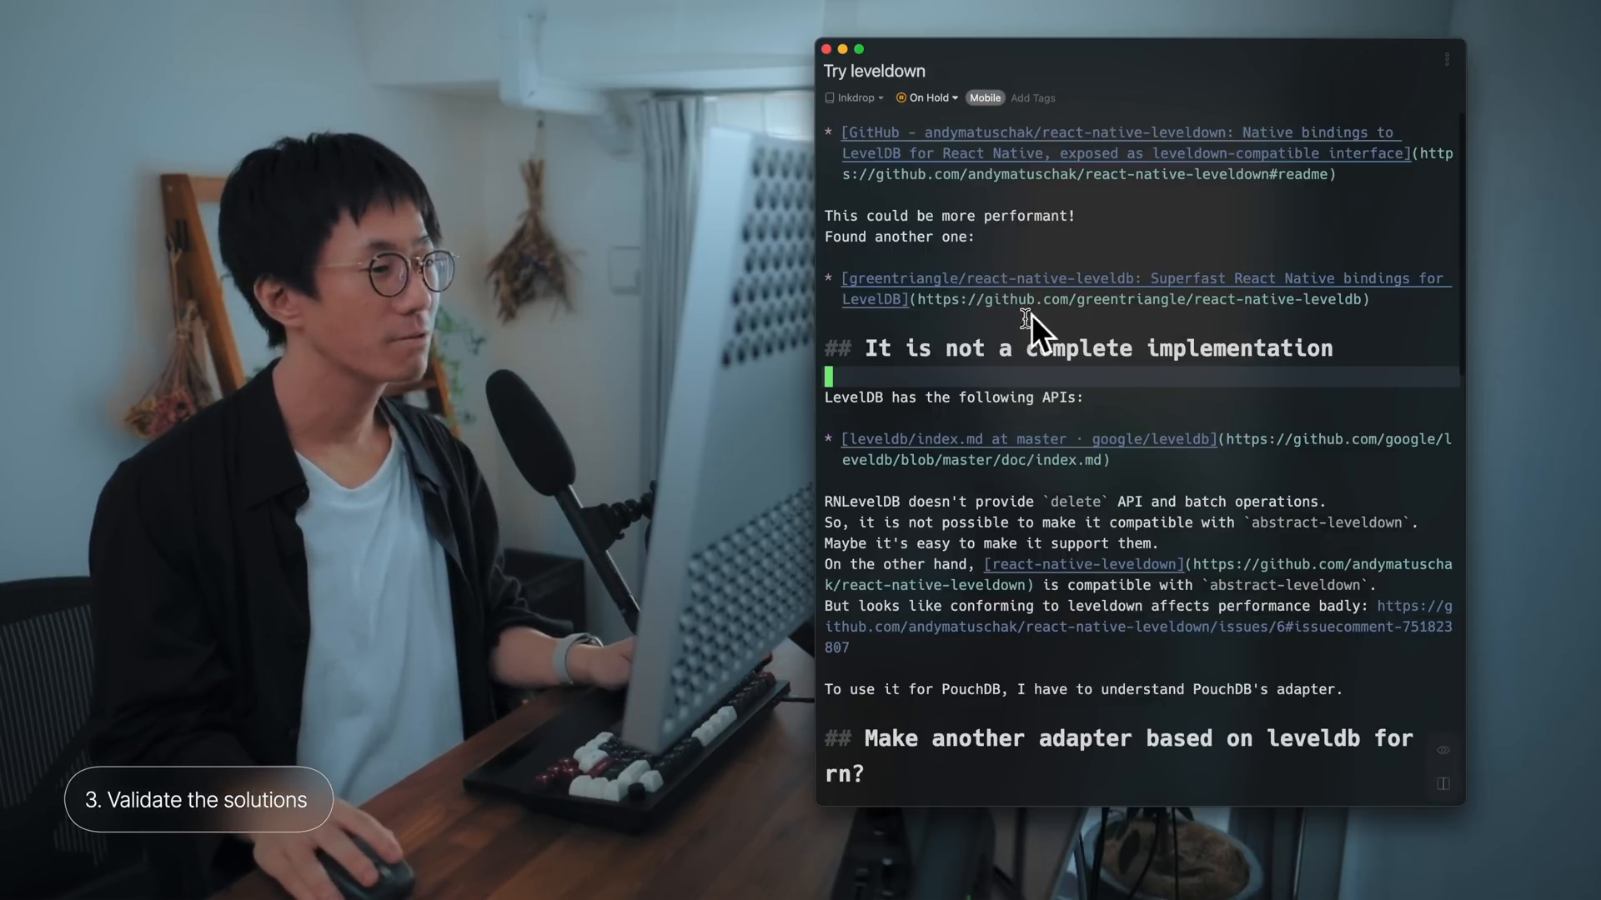
pyautogui.moveTo(1079, 153)
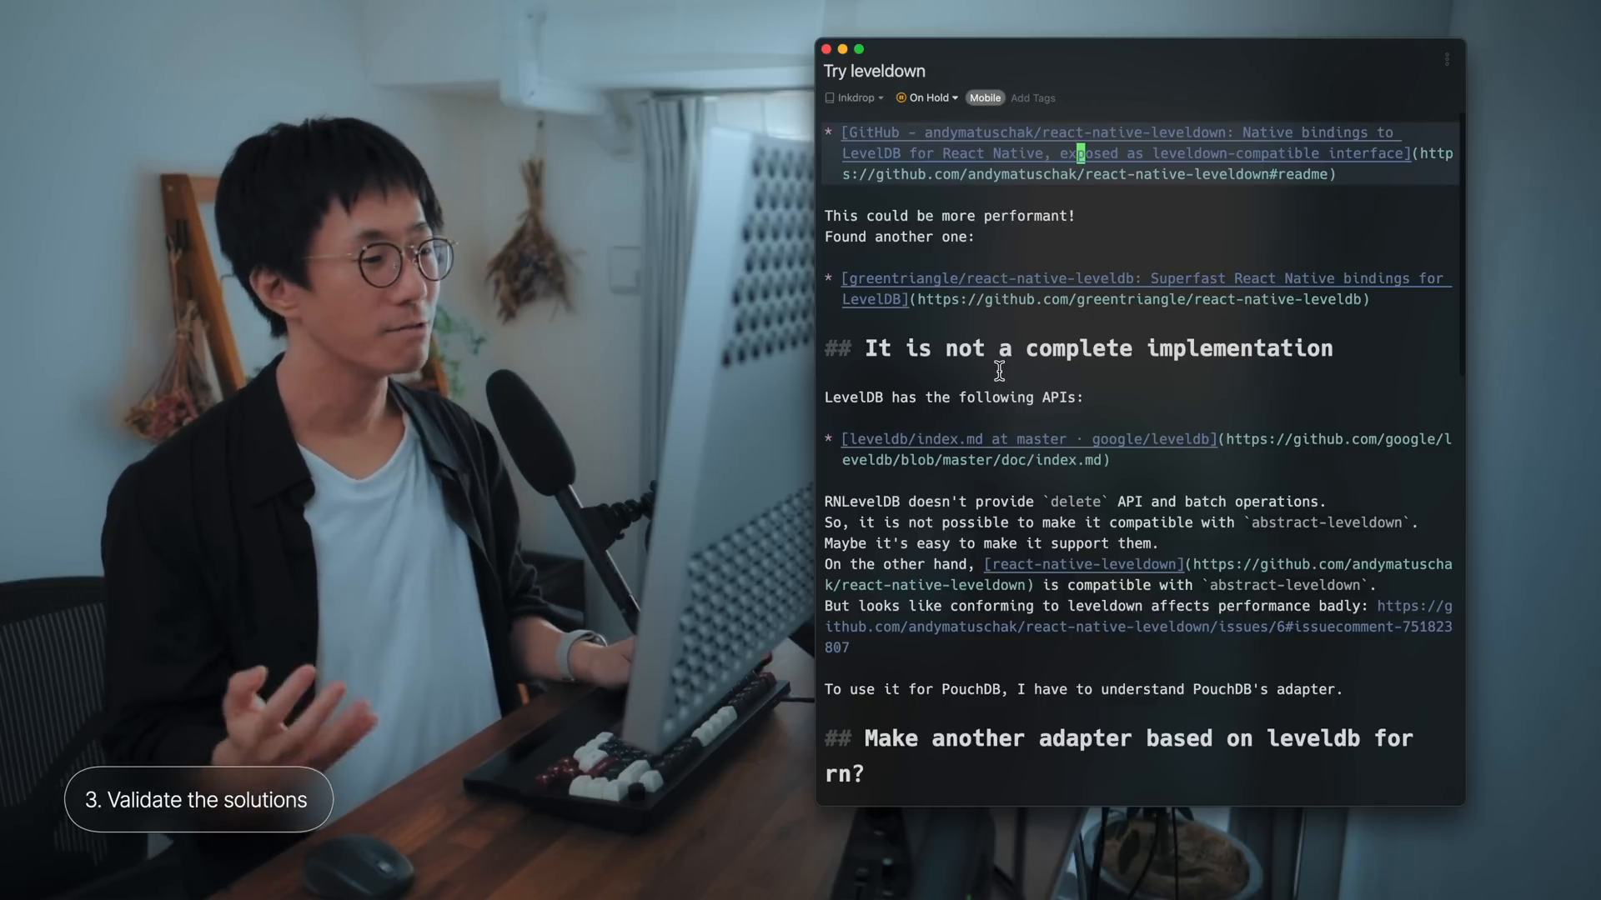
pyautogui.moveTo(1057, 466)
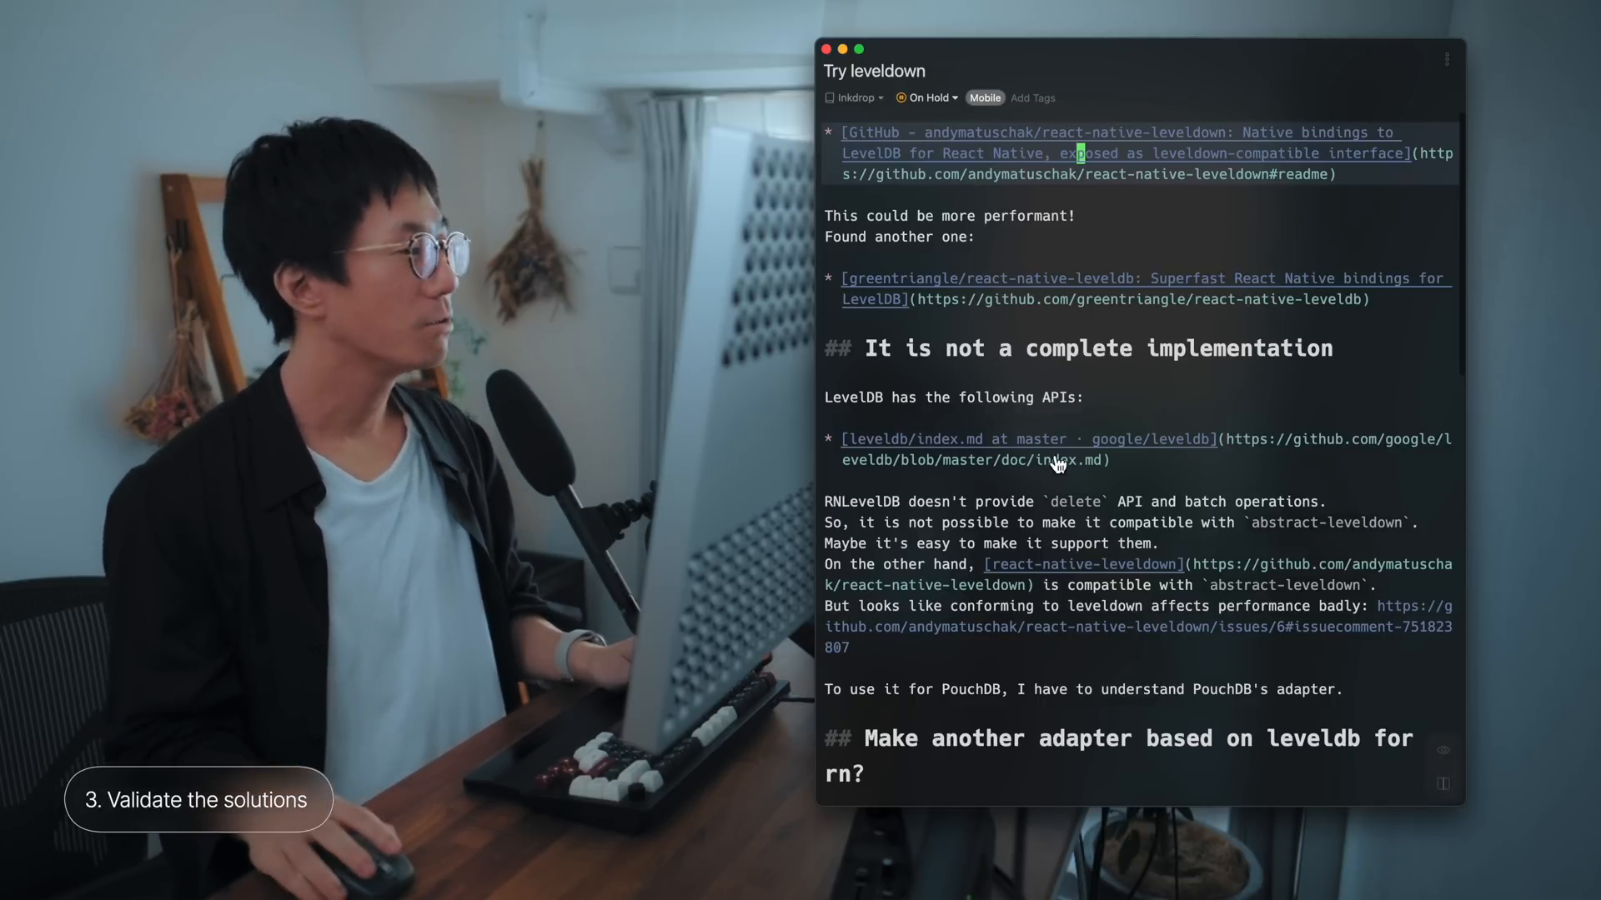
# Step: Scroll down through the Try leveldown research note
pyautogui.scroll(-3)
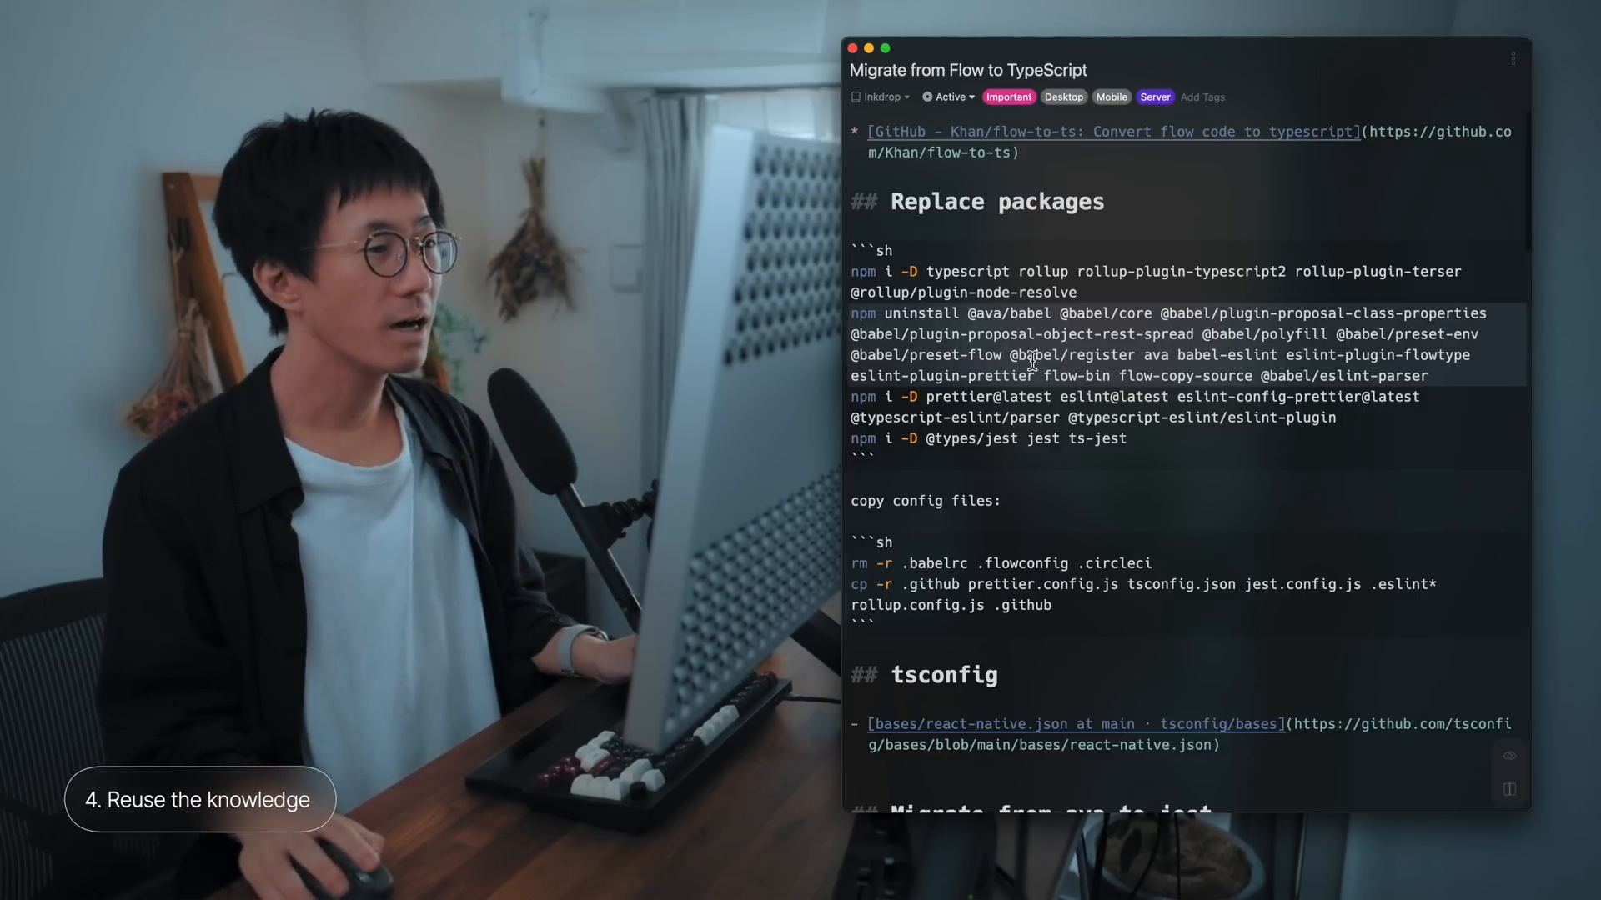
# Step: Scroll down through the TypeScript migration note's troubleshooting section
pyautogui.scroll(-3)
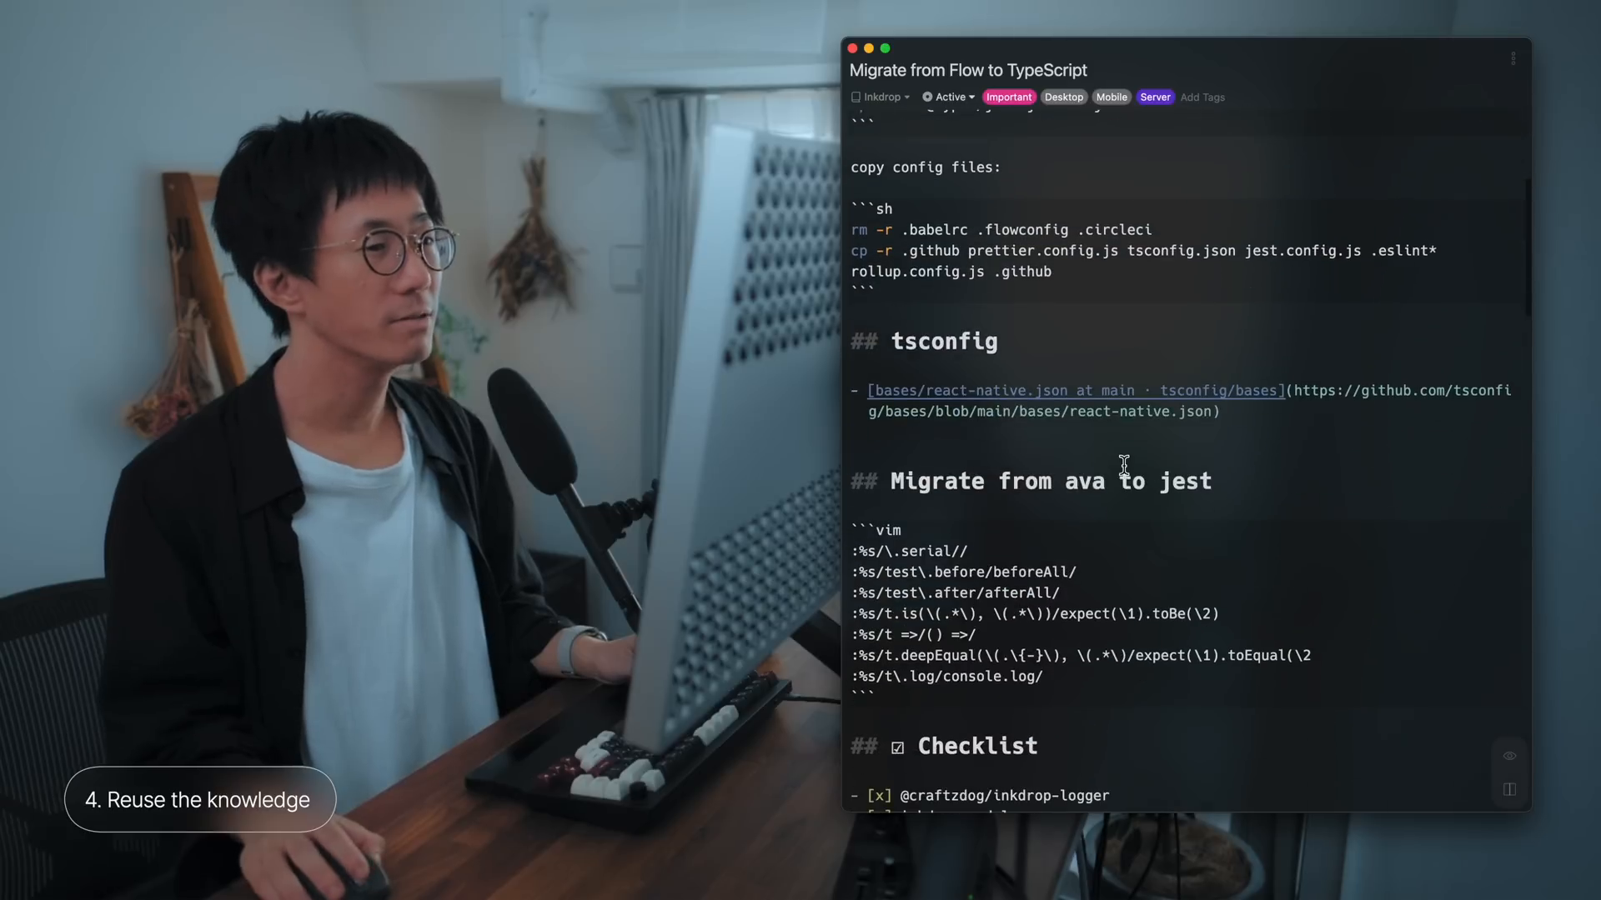
pyautogui.scroll(-3)
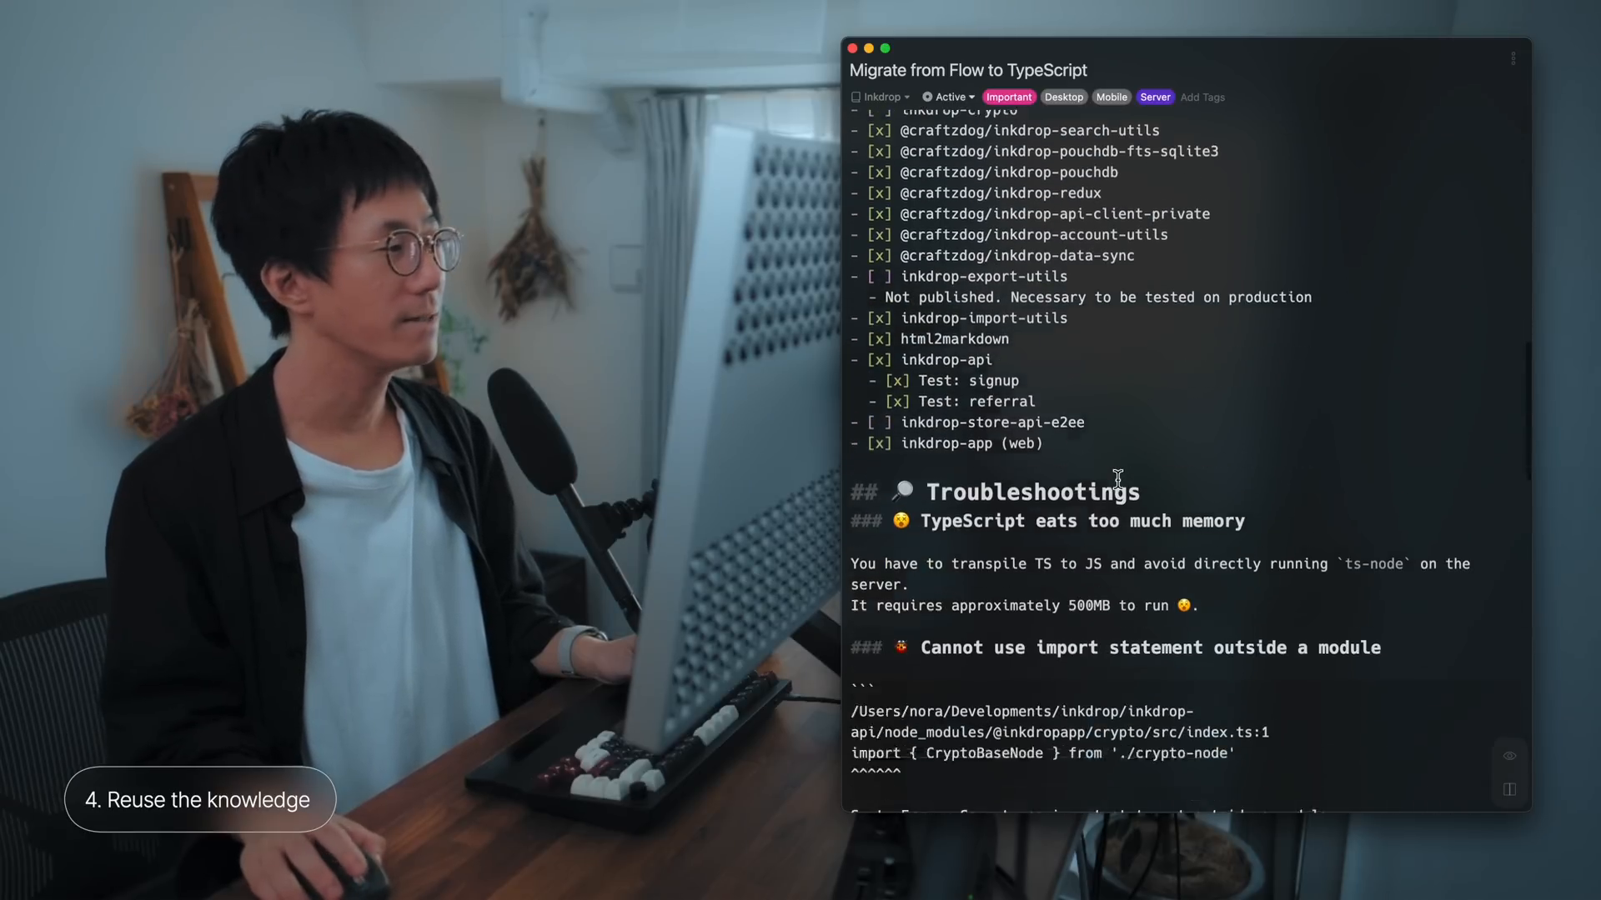
pyautogui.scroll(-3)
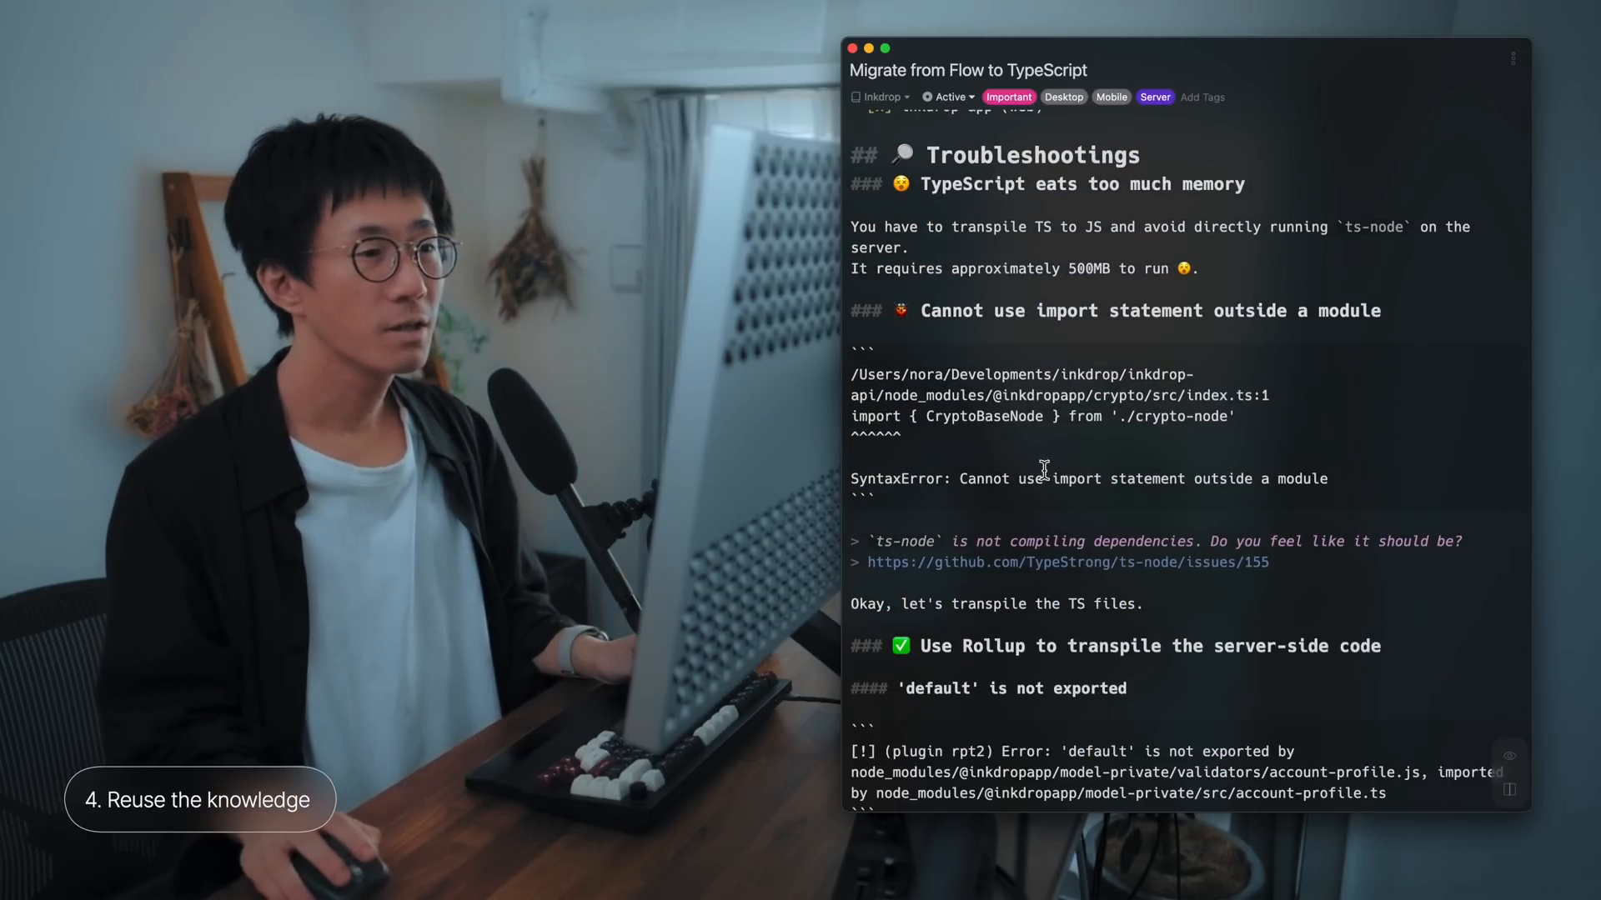
pyautogui.scroll(-3)
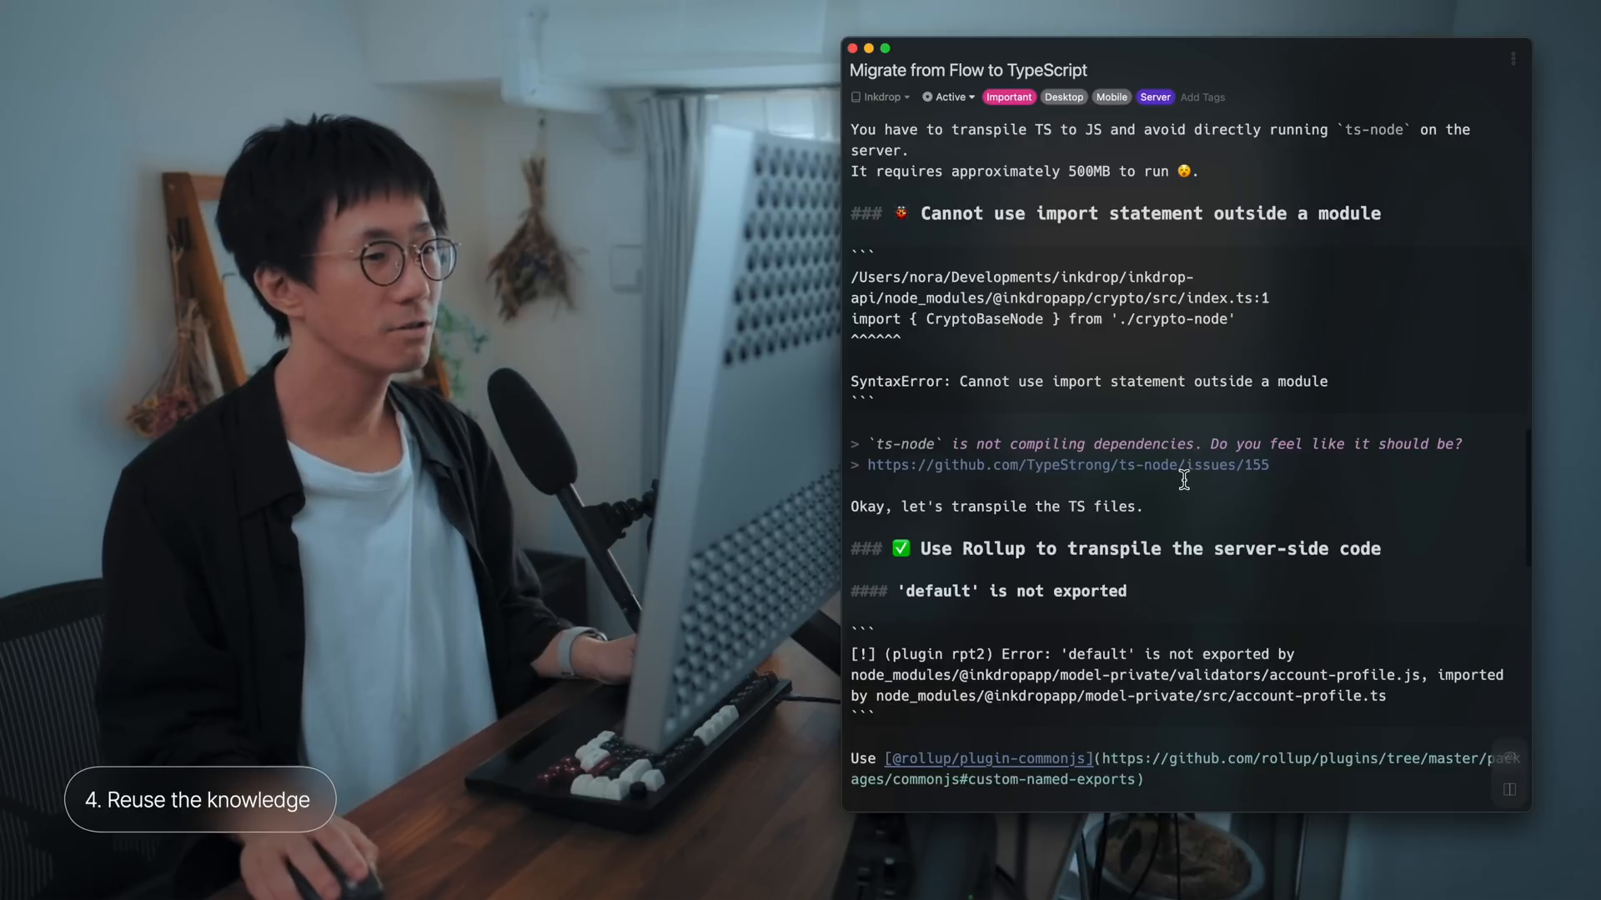
pyautogui.scroll(-3)
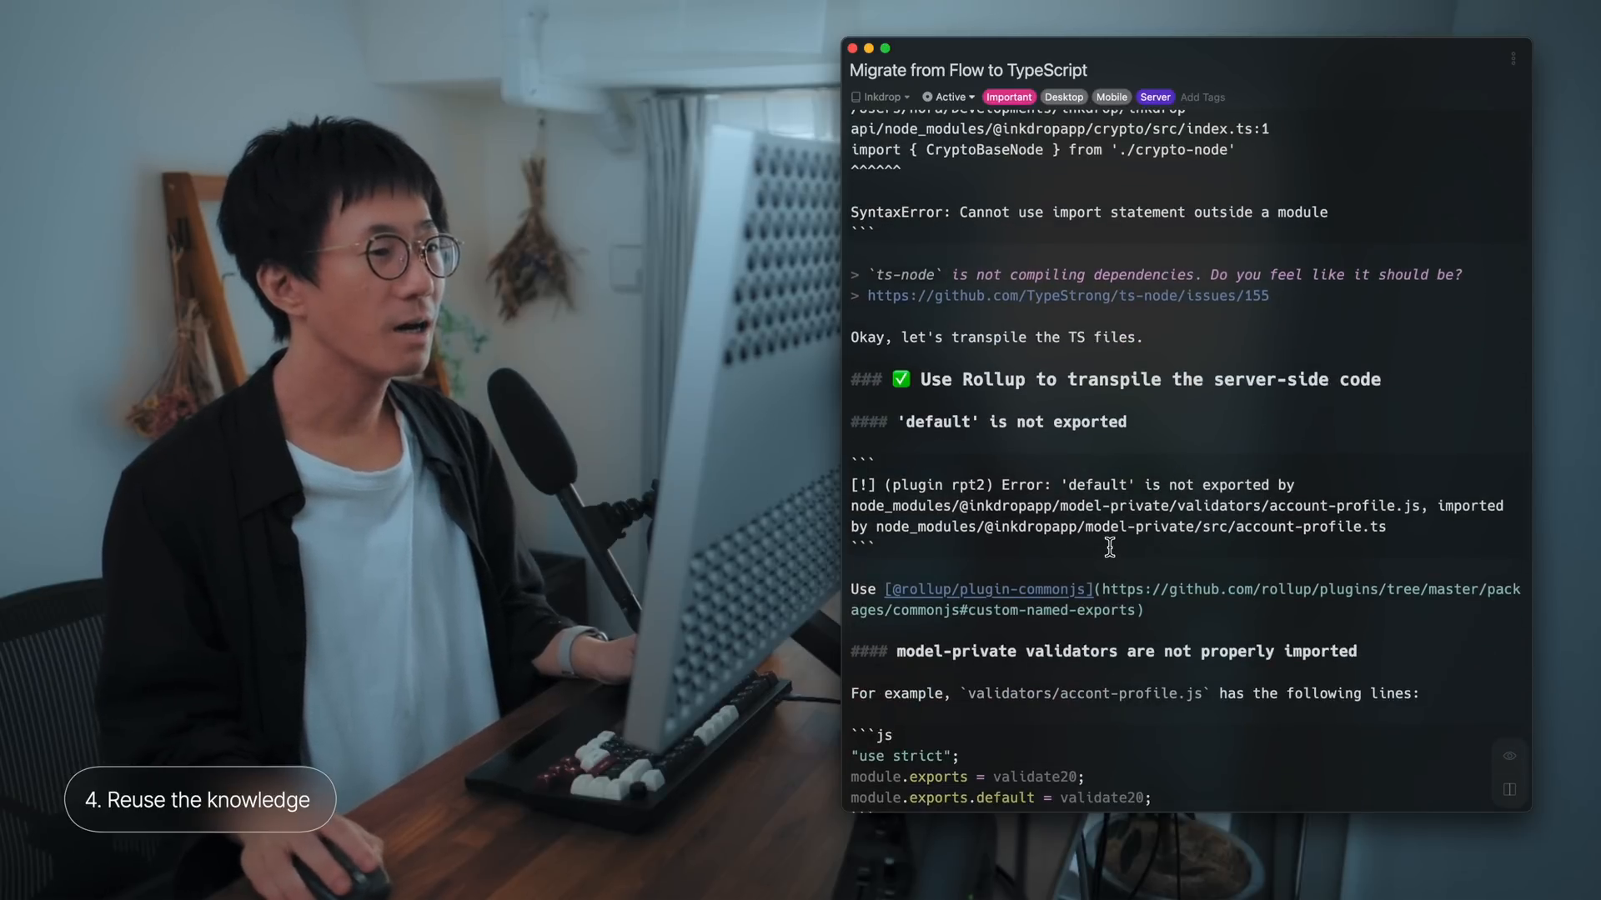
pyautogui.scroll(-3)
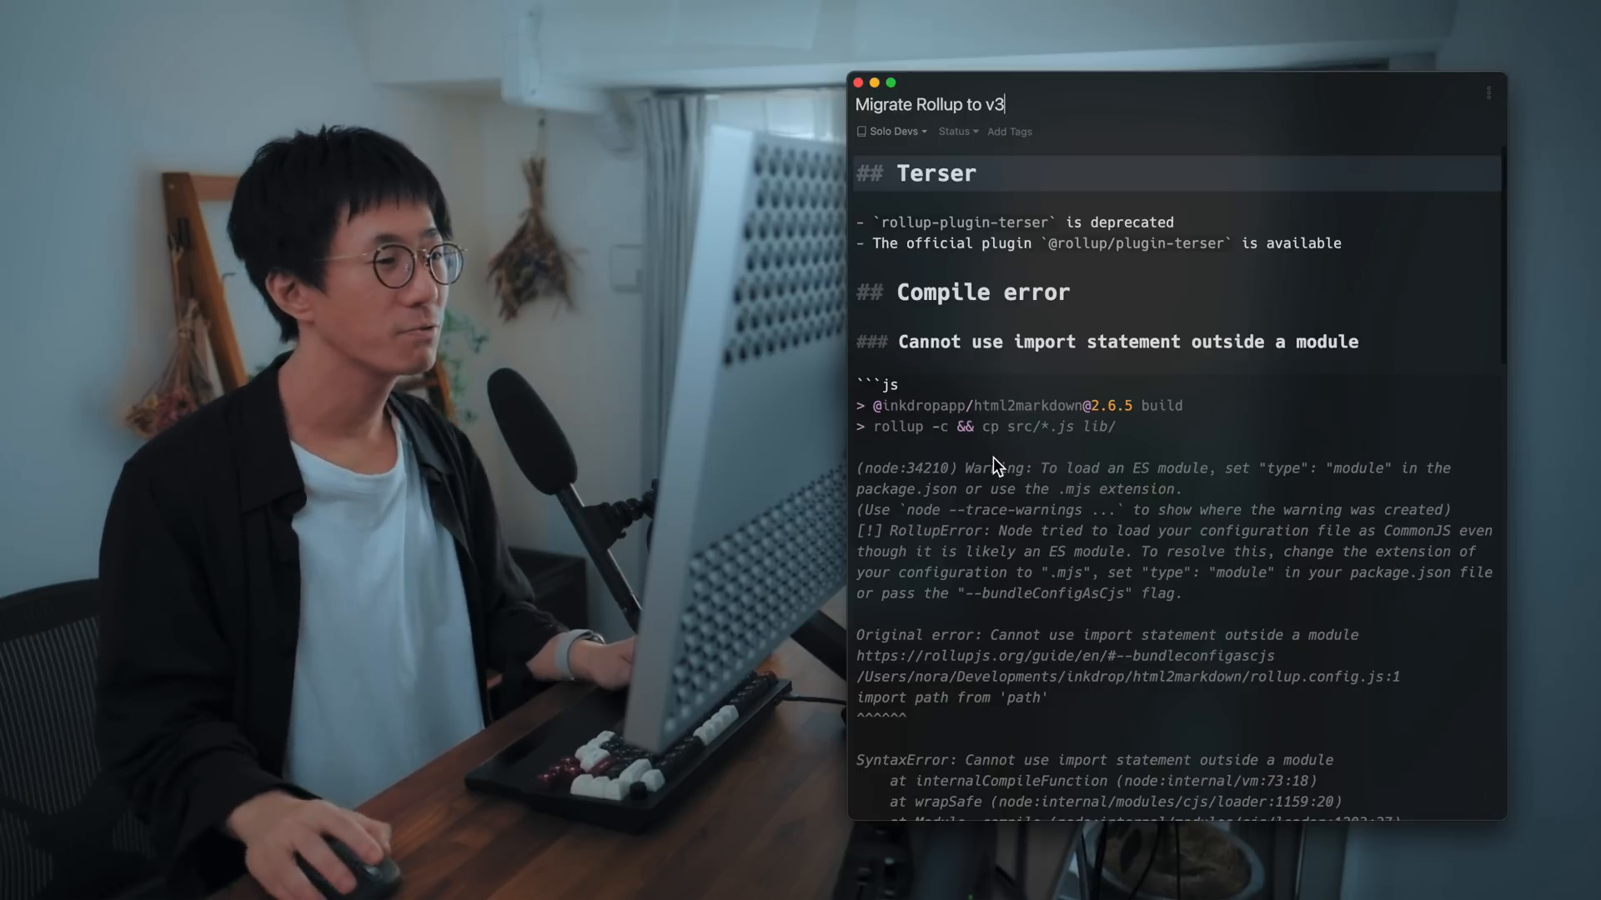
# Step: Scroll the note list down to reach the 'How I improved my React Native app 50x faster' draft
pyautogui.scroll(-3)
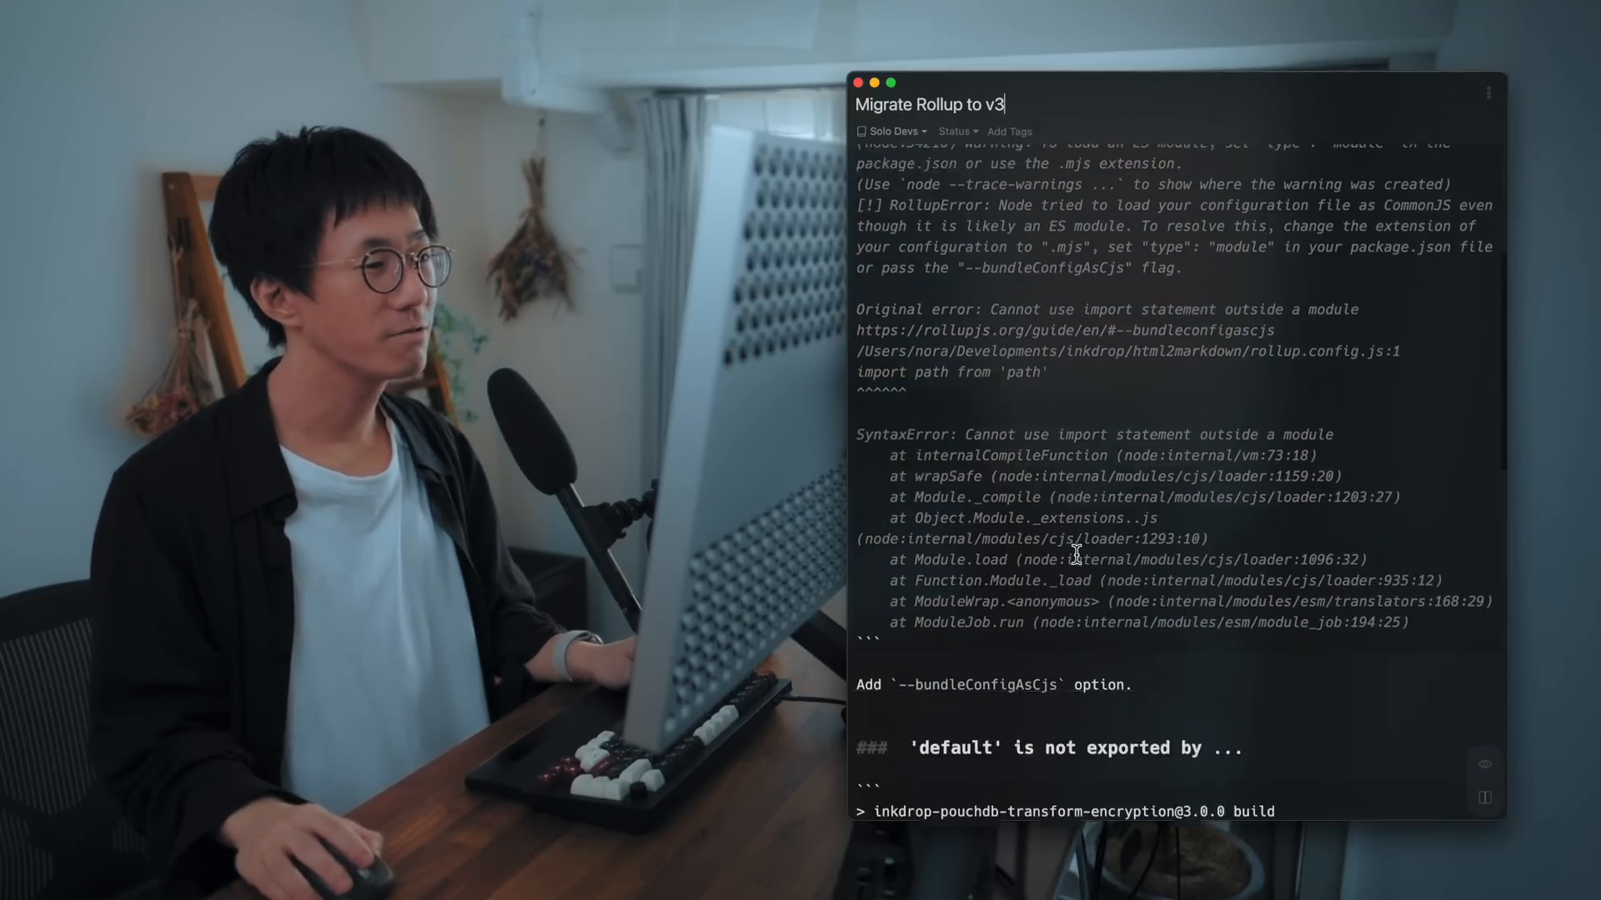
pyautogui.scroll(-3)
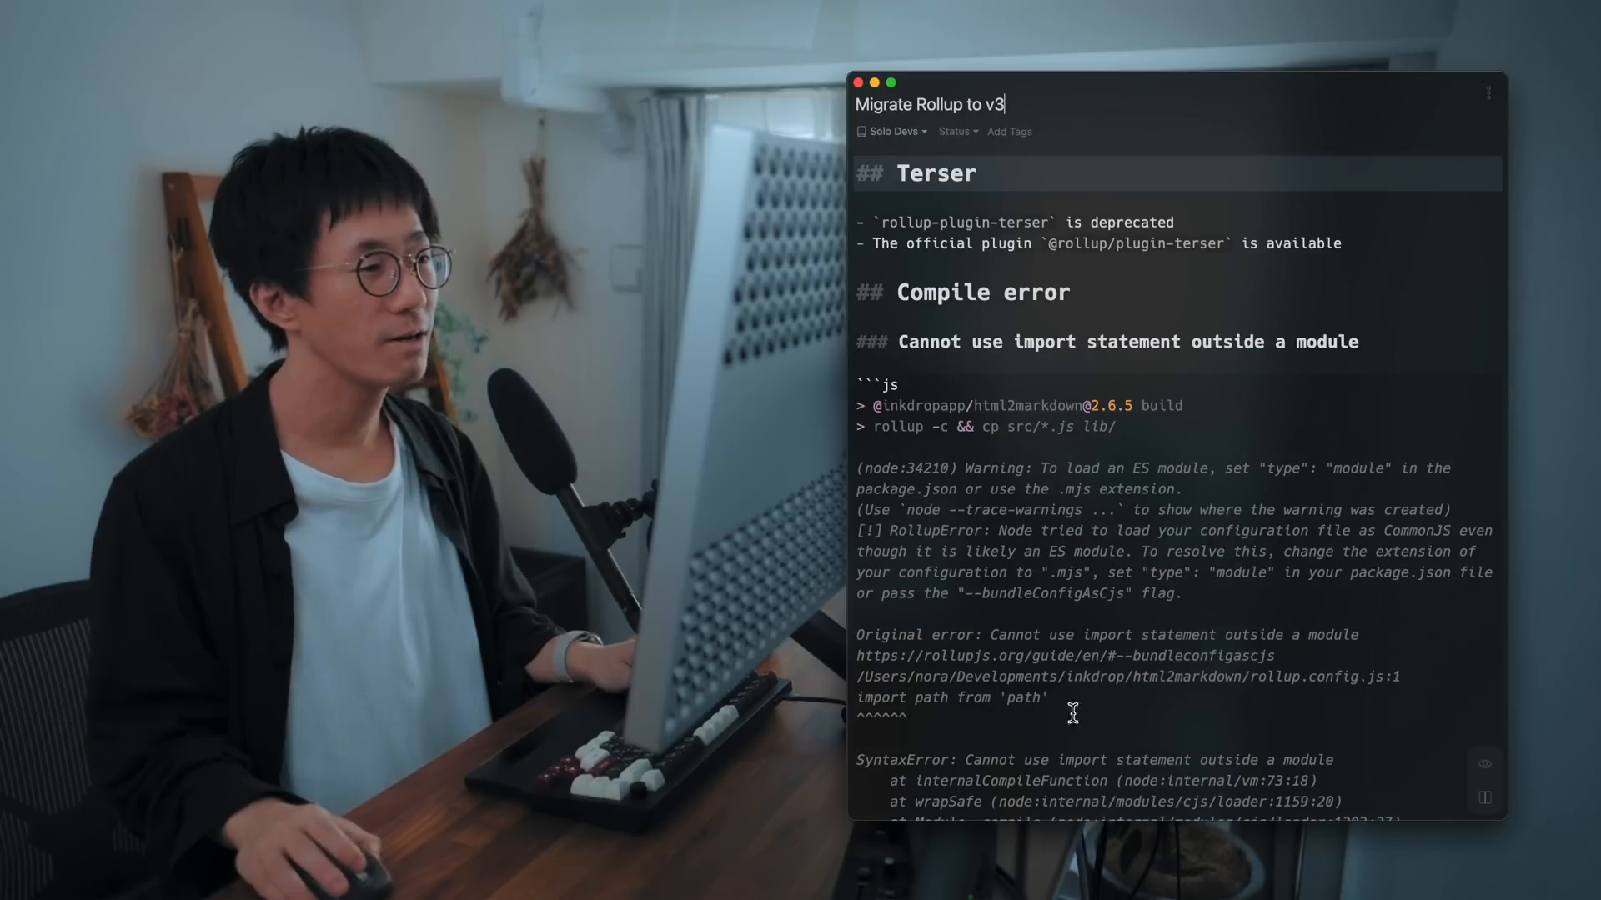
pyautogui.scroll(-3)
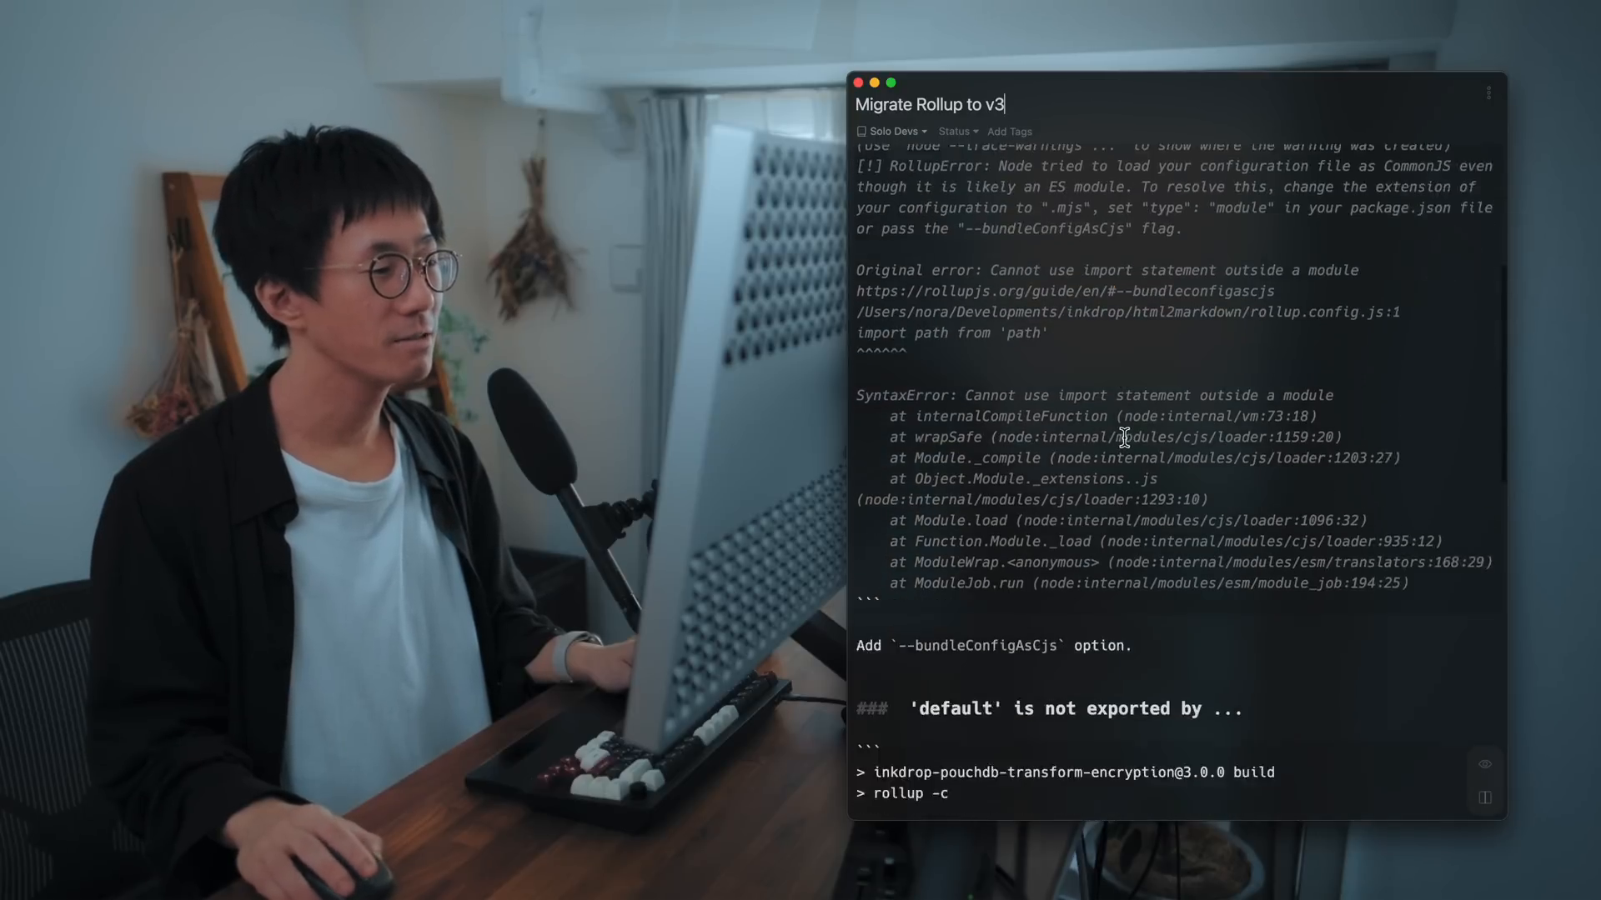
pyautogui.scroll(-3)
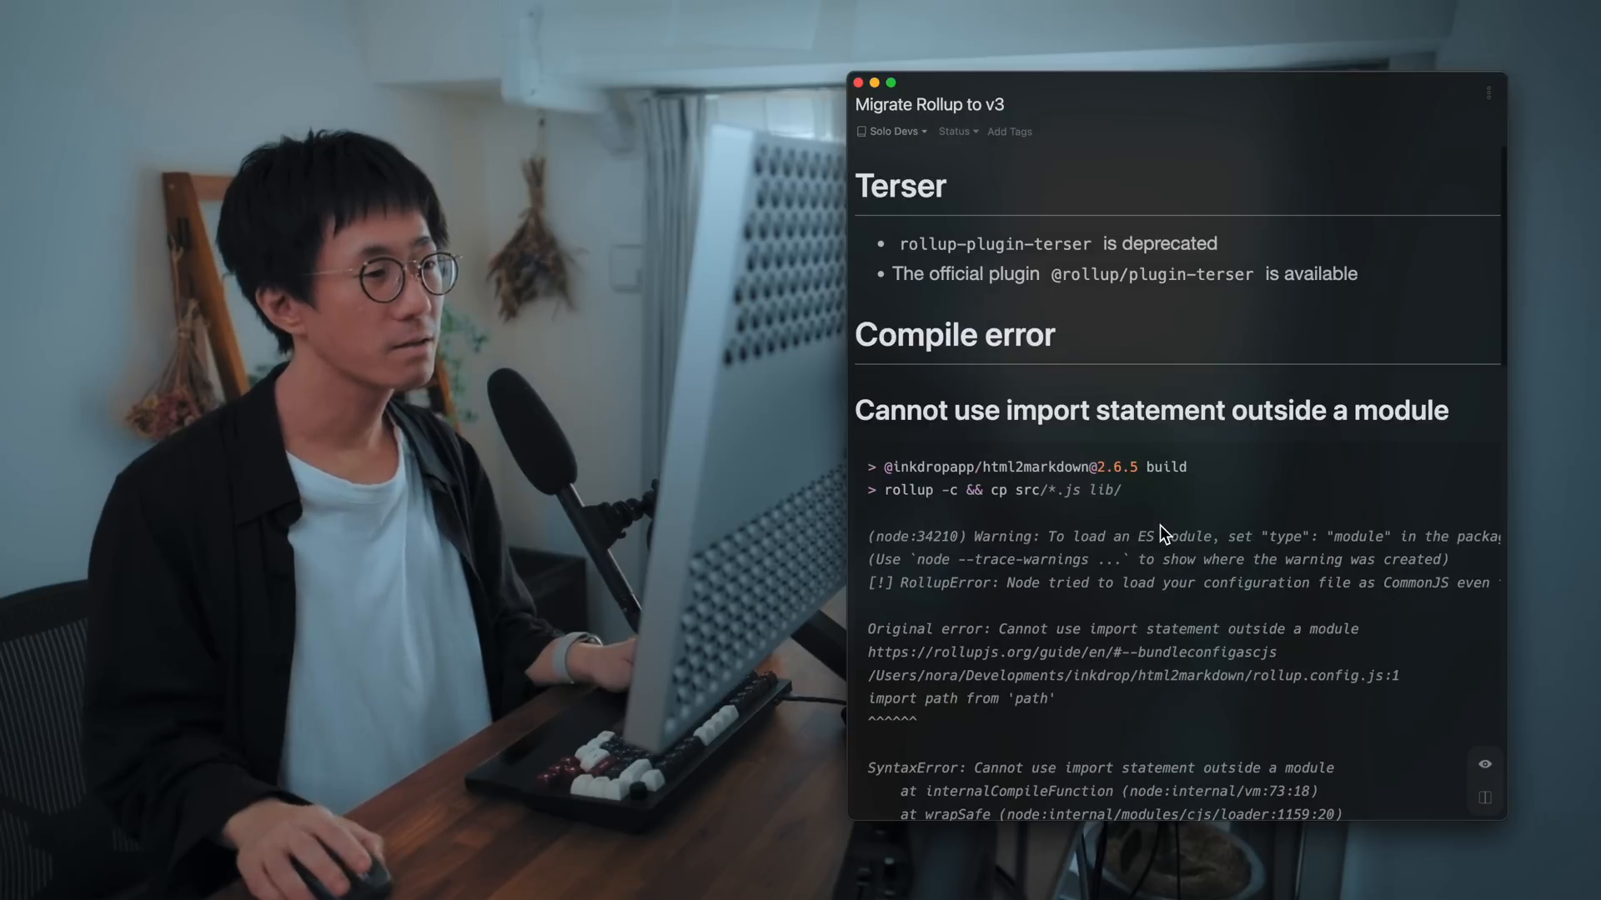
pyautogui.scroll(-3)
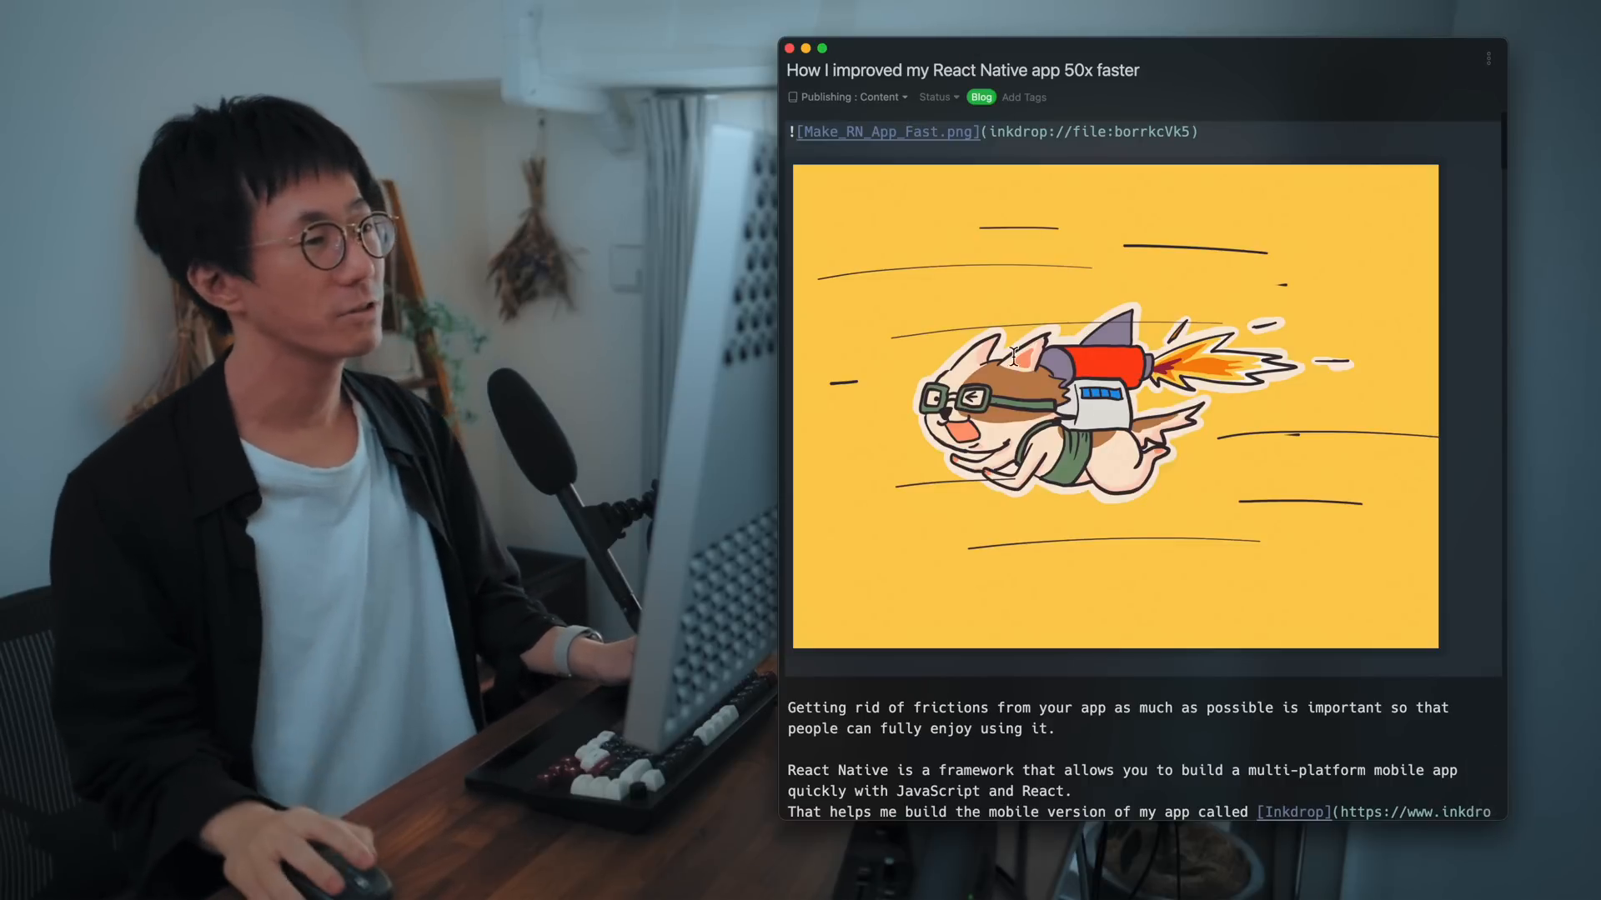
# Step: Scroll the rendered article down to the 50x faster crypto result and native module diagram
pyautogui.scroll(-3)
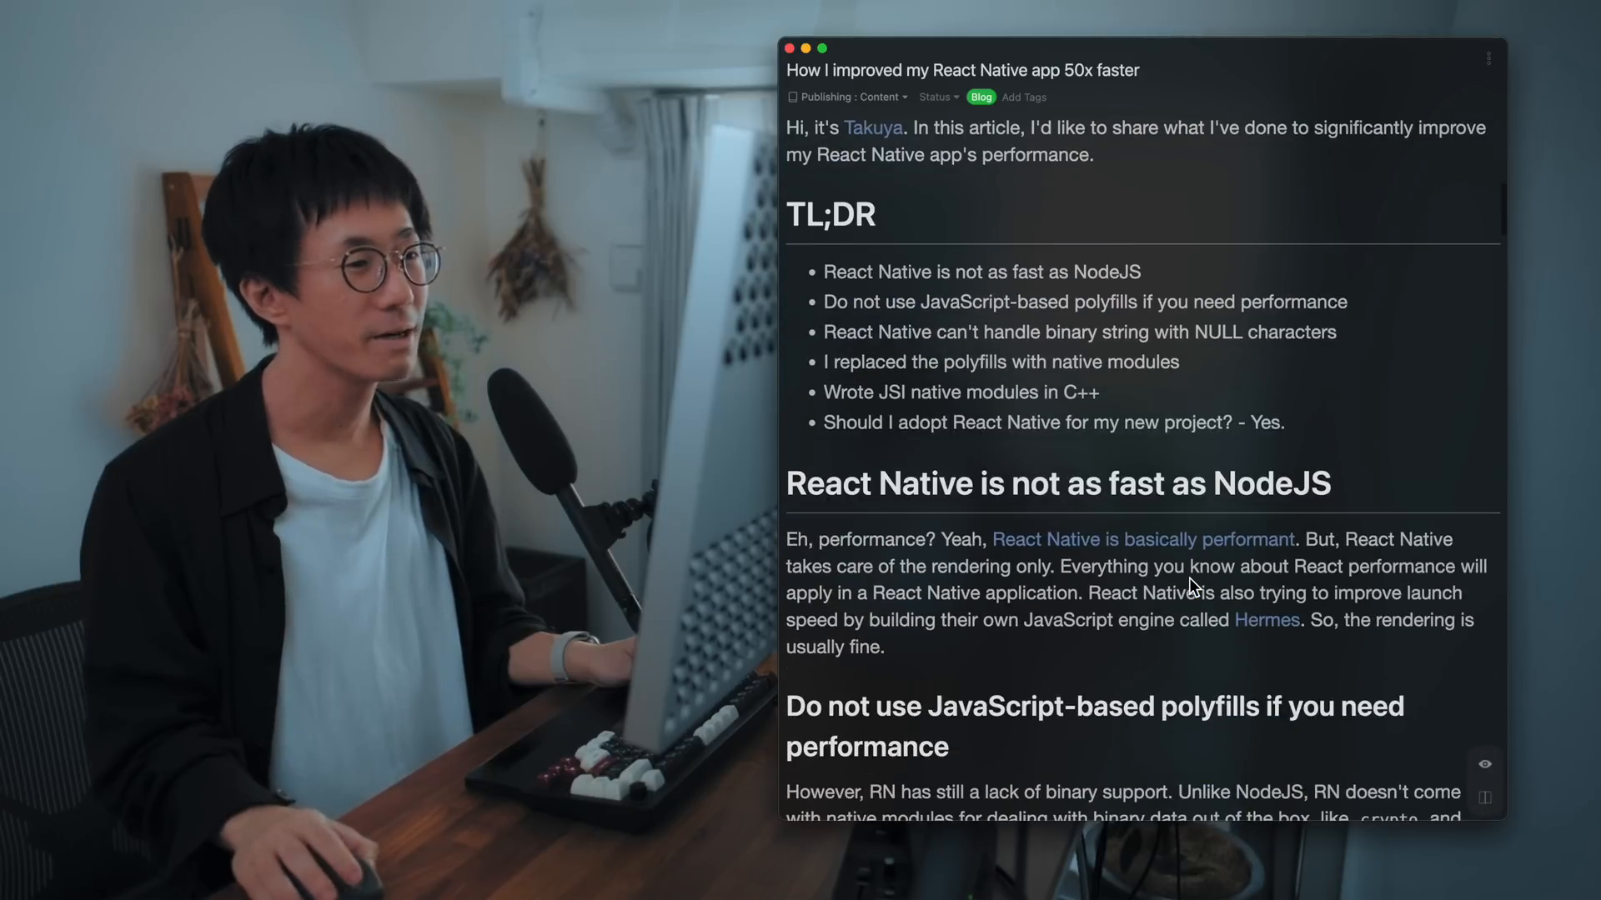
pyautogui.scroll(-3)
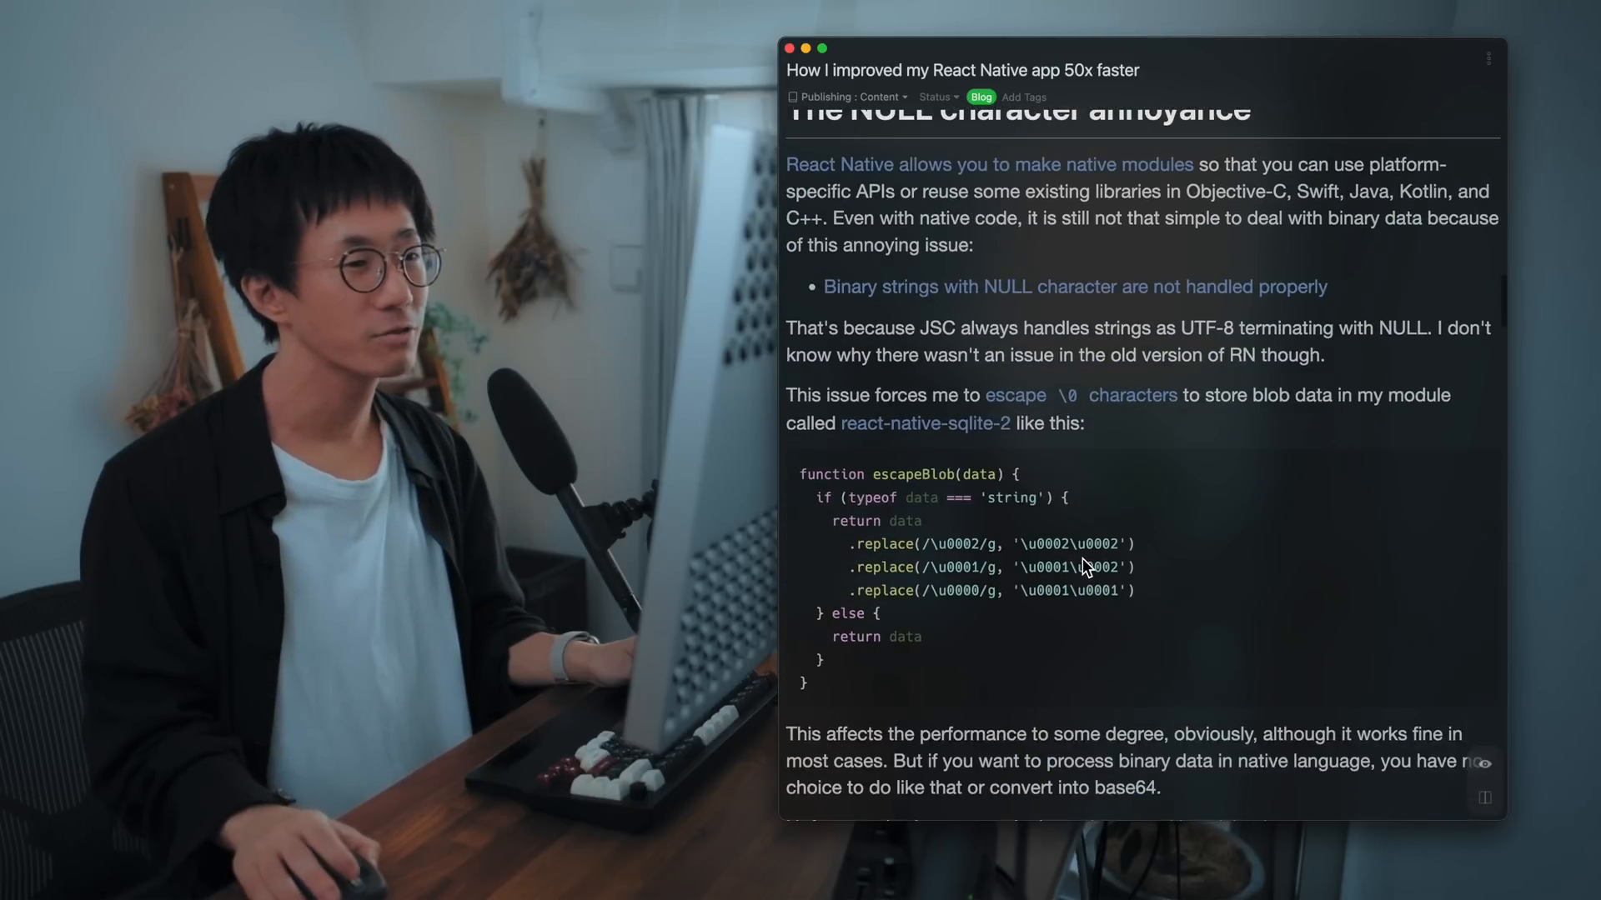
pyautogui.scroll(-3)
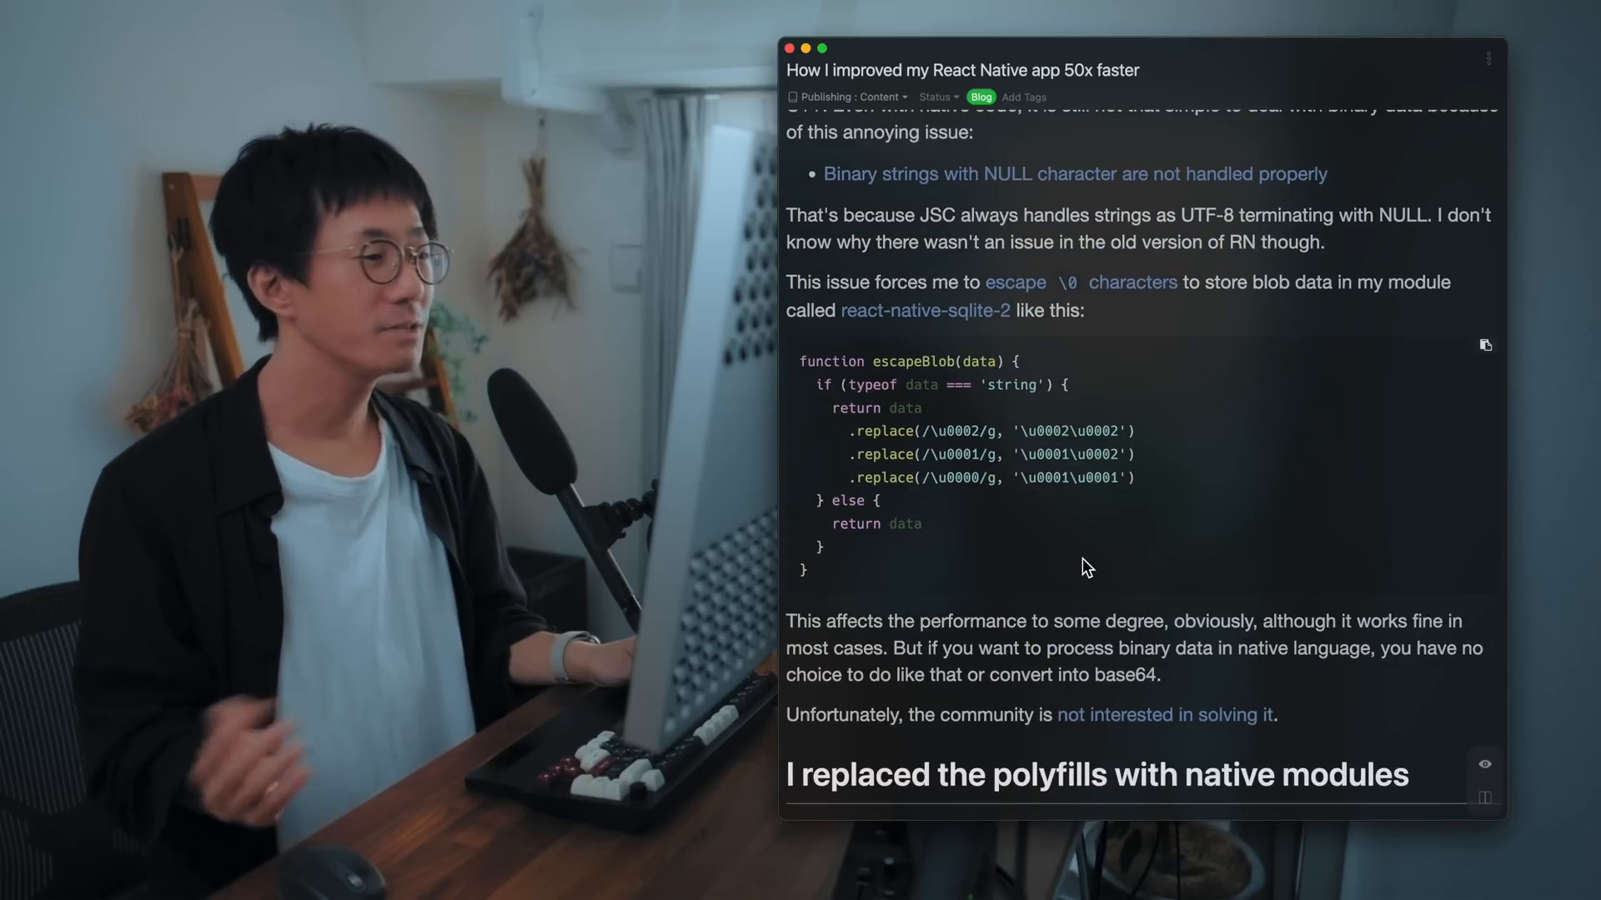
pyautogui.scroll(-3)
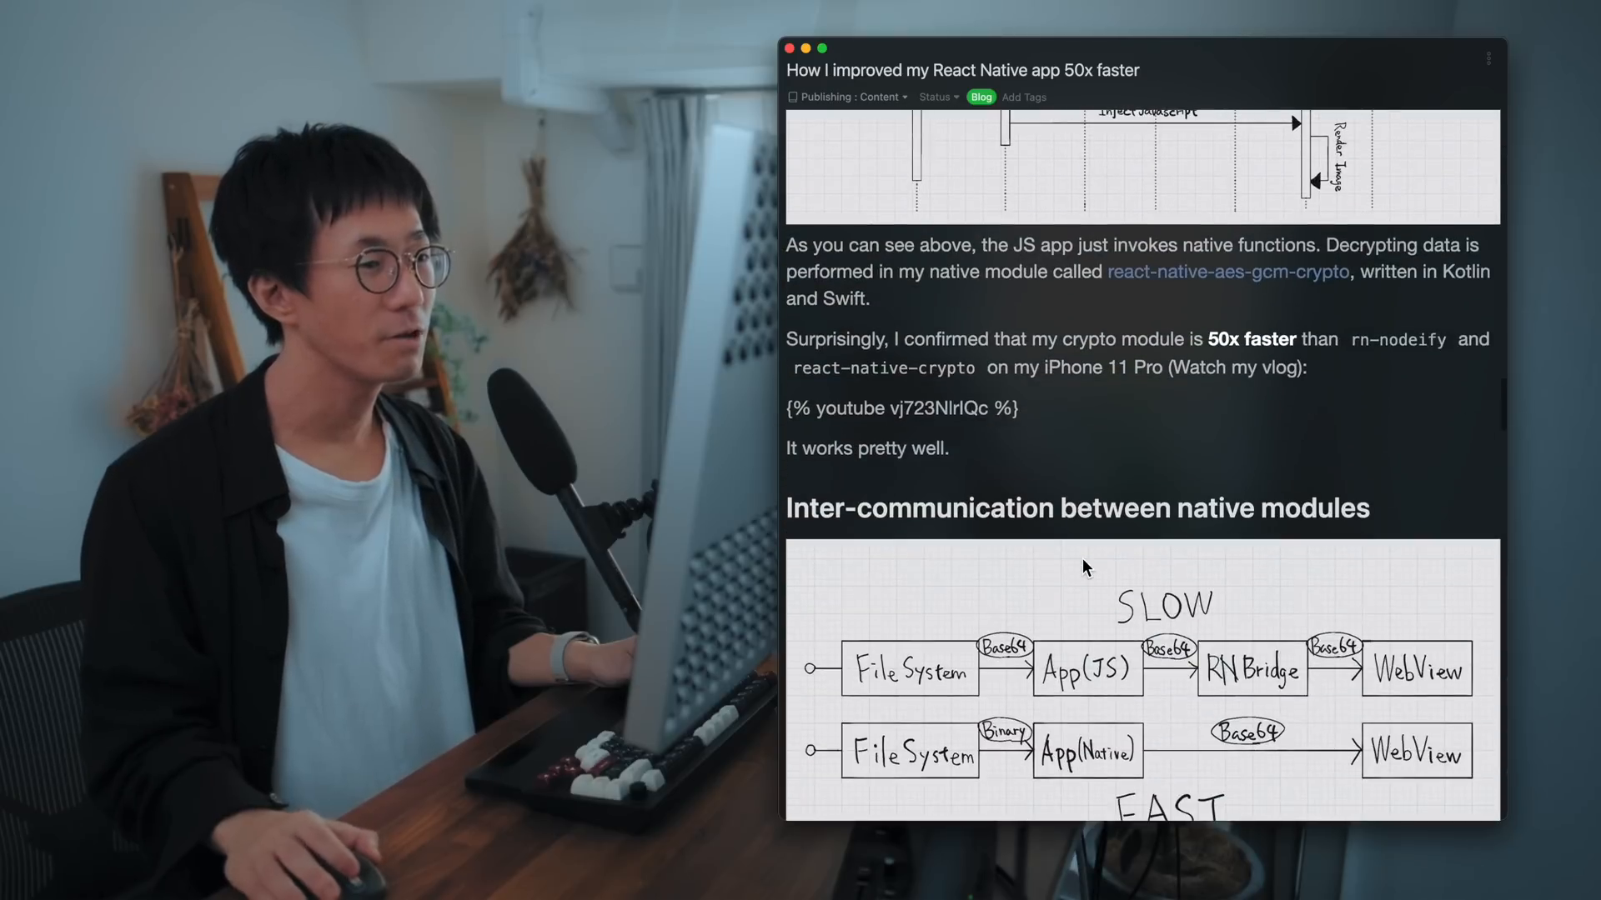